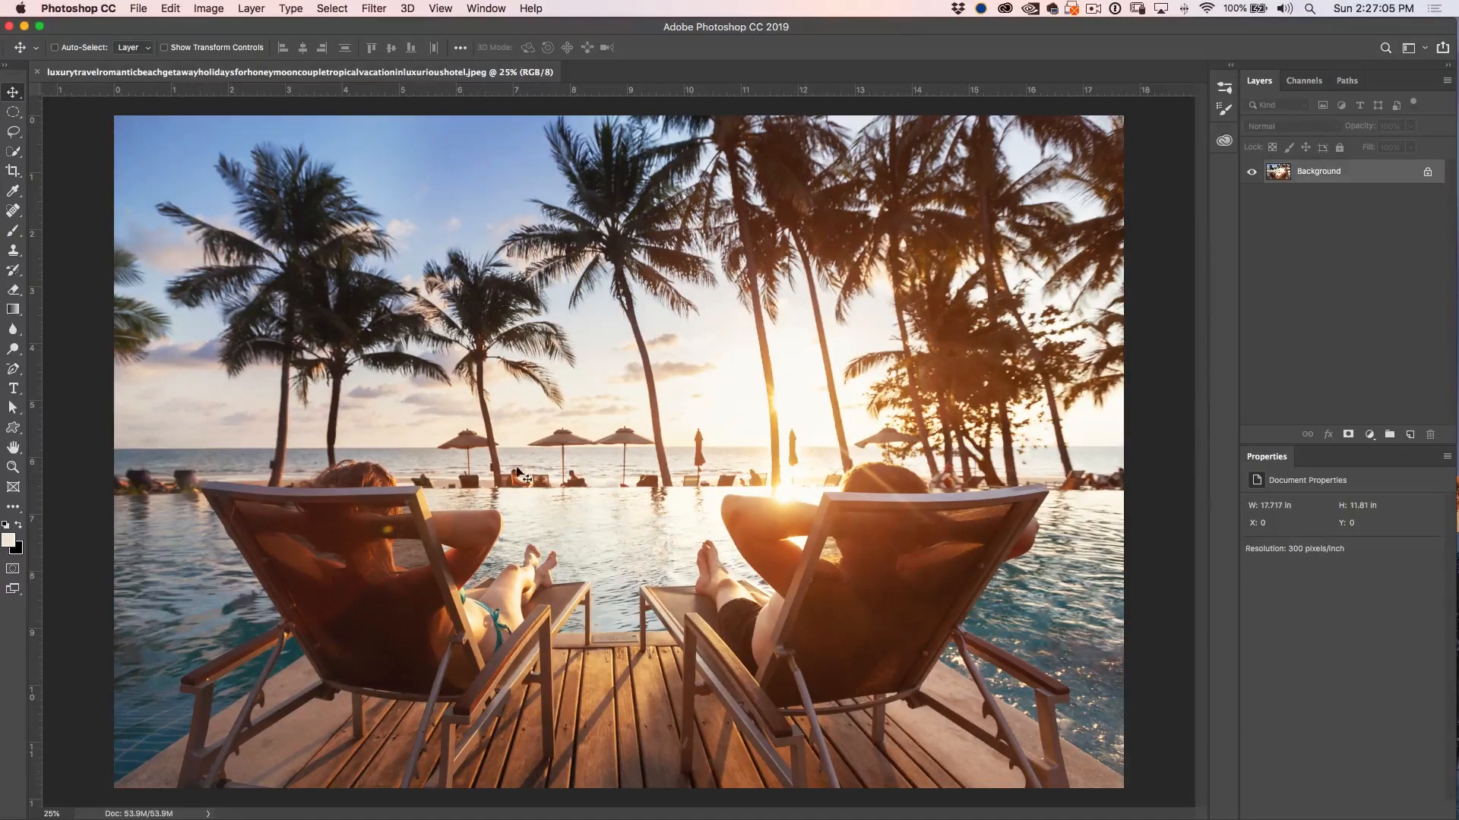
Step: Pick the Quick Selection tool with a 40 px, 80% hardness brush sized by pen pressure
{"action": "left_click", "coordinate": [13, 153]}
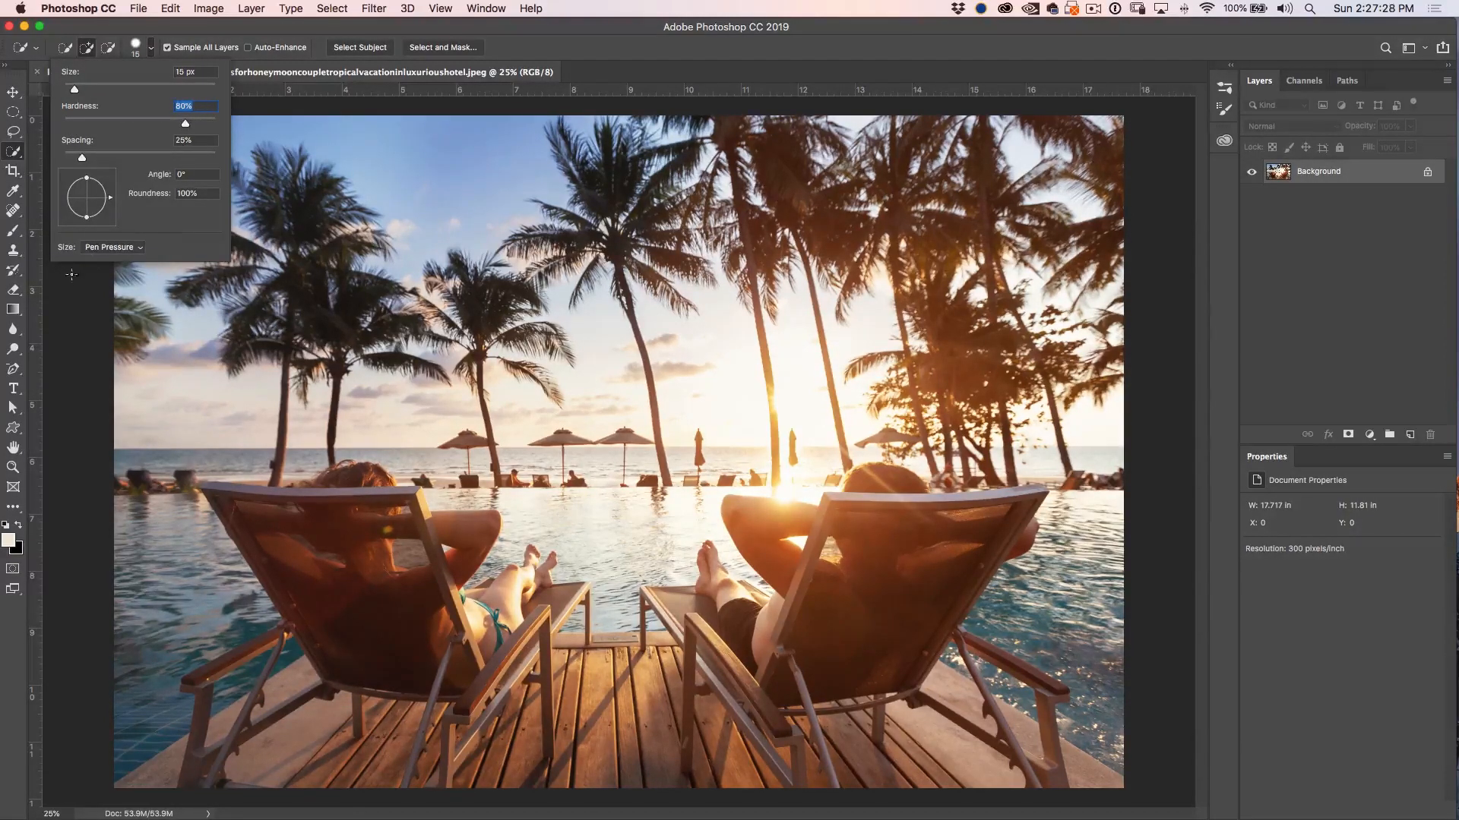
{"action": "left_click", "coordinate": [111, 246]}
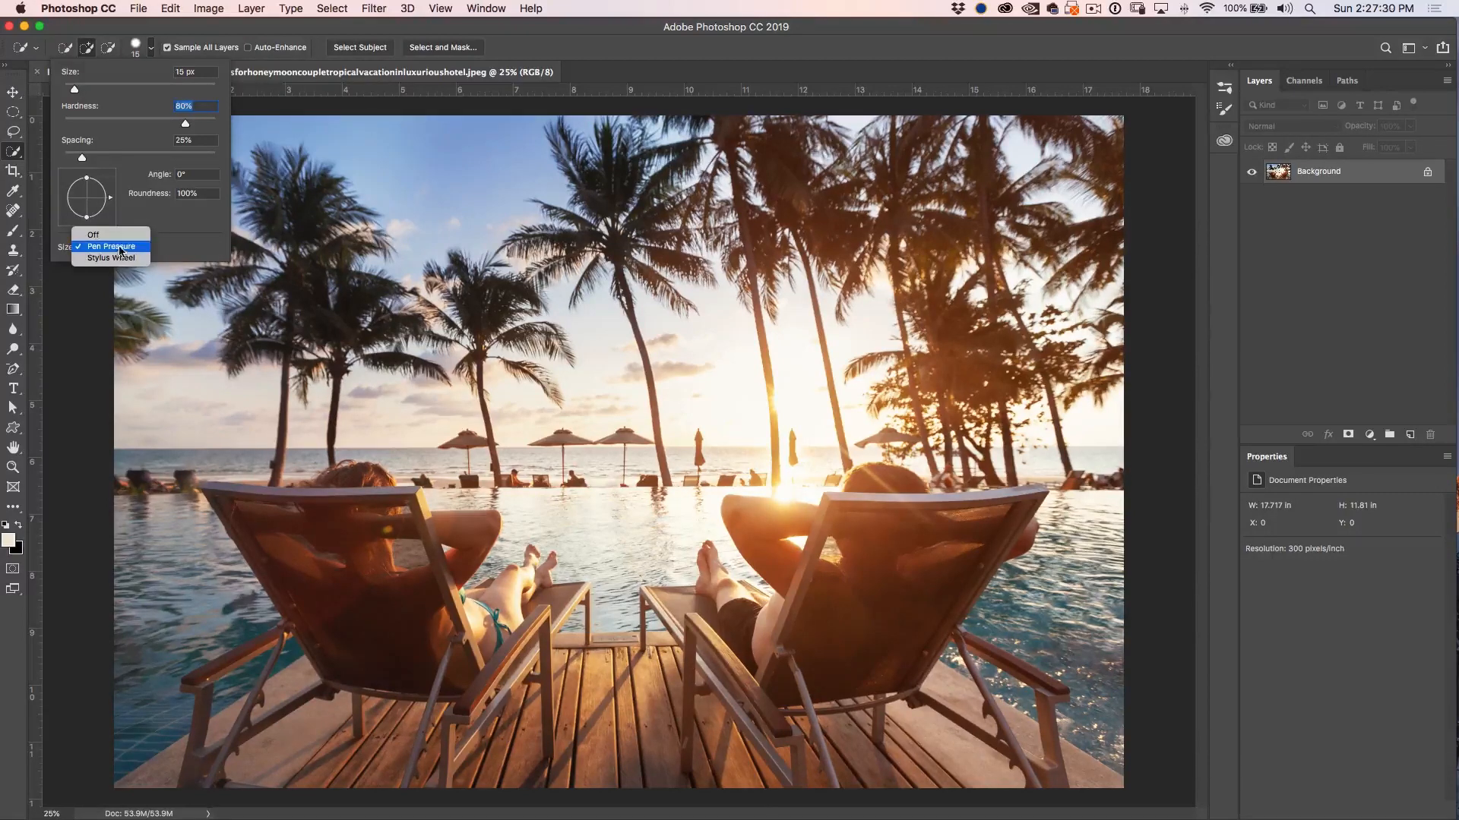
{"action": "left_click", "coordinate": [109, 246]}
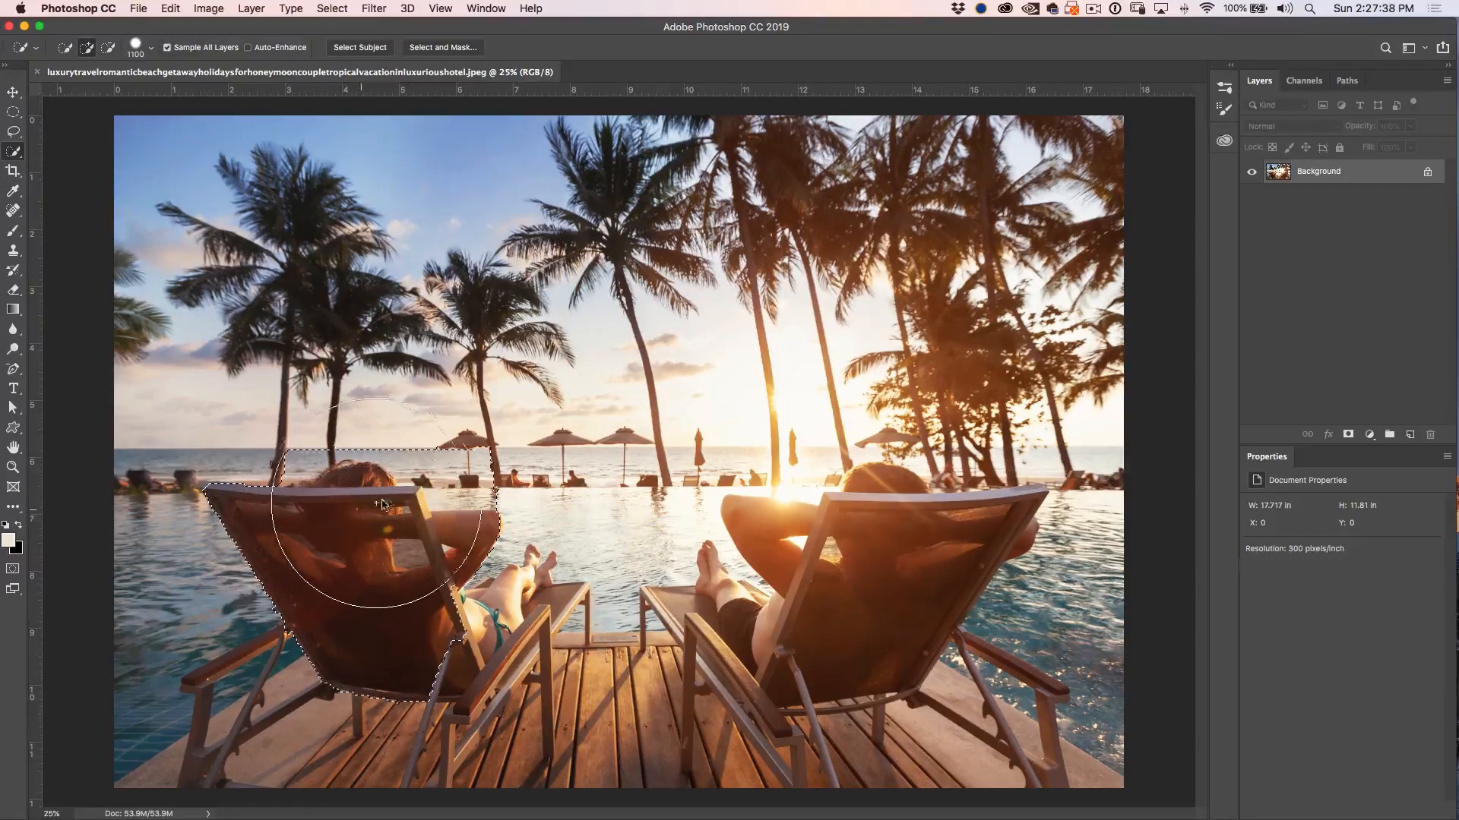
{"action": "left_click", "coordinate": [170, 8]}
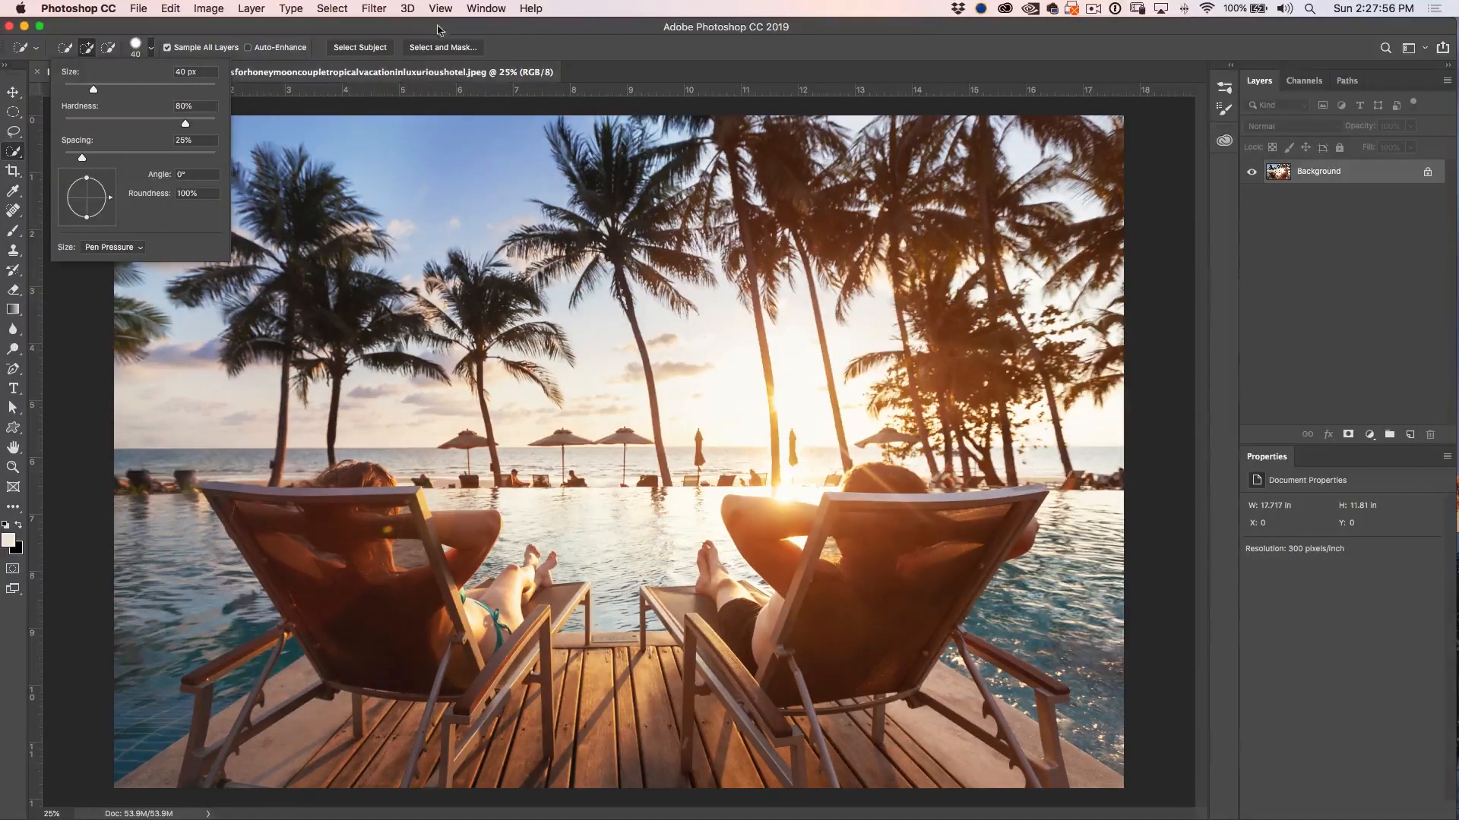
Step: Paint a selection over the left lounge chair and the woman sitting on it
{"action": "left_click", "coordinate": [341, 577]}
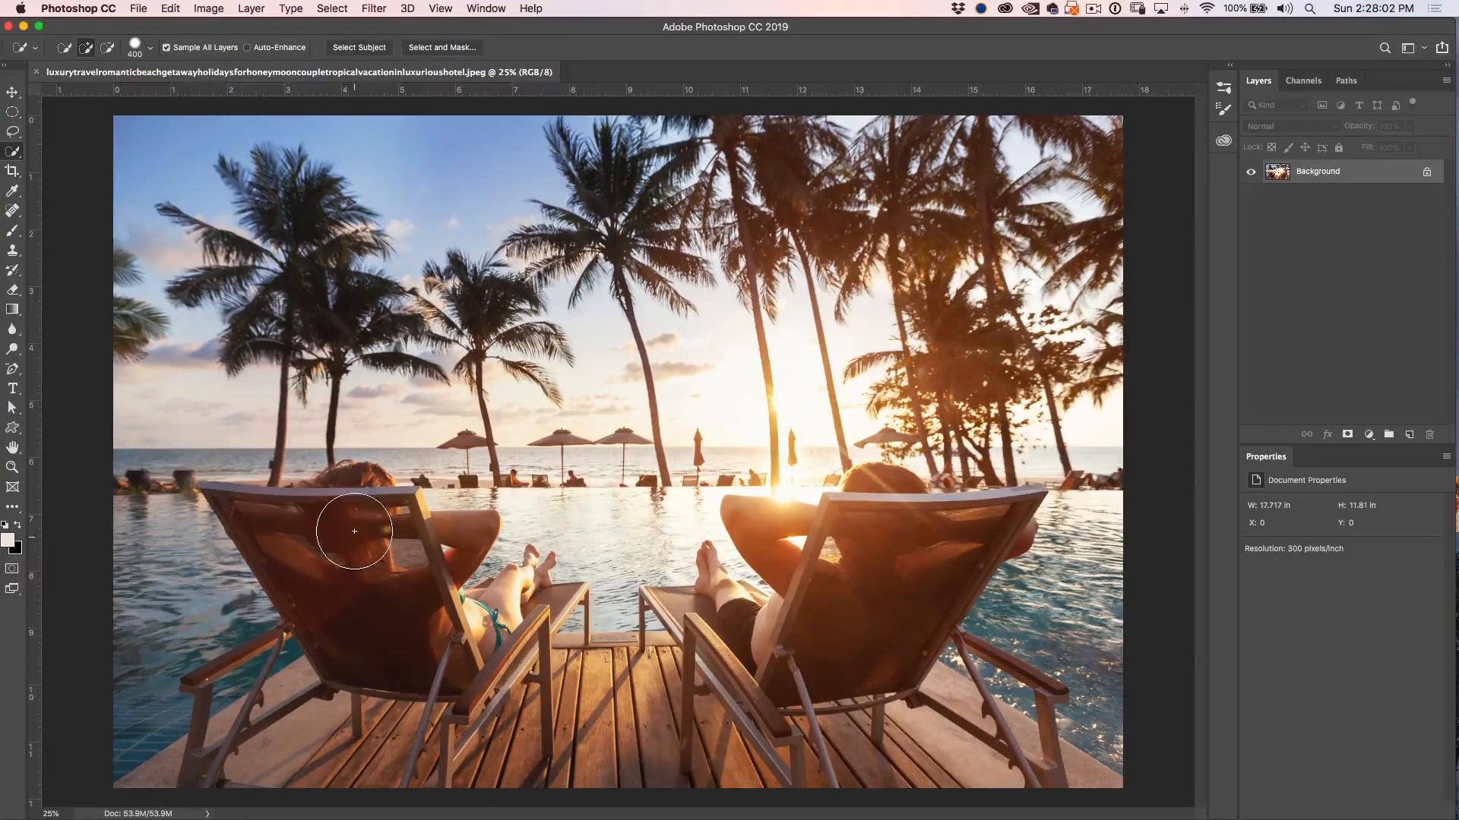
{"action": "left_click_drag", "start_coordinate": [353, 531], "coordinate": [311, 739]}
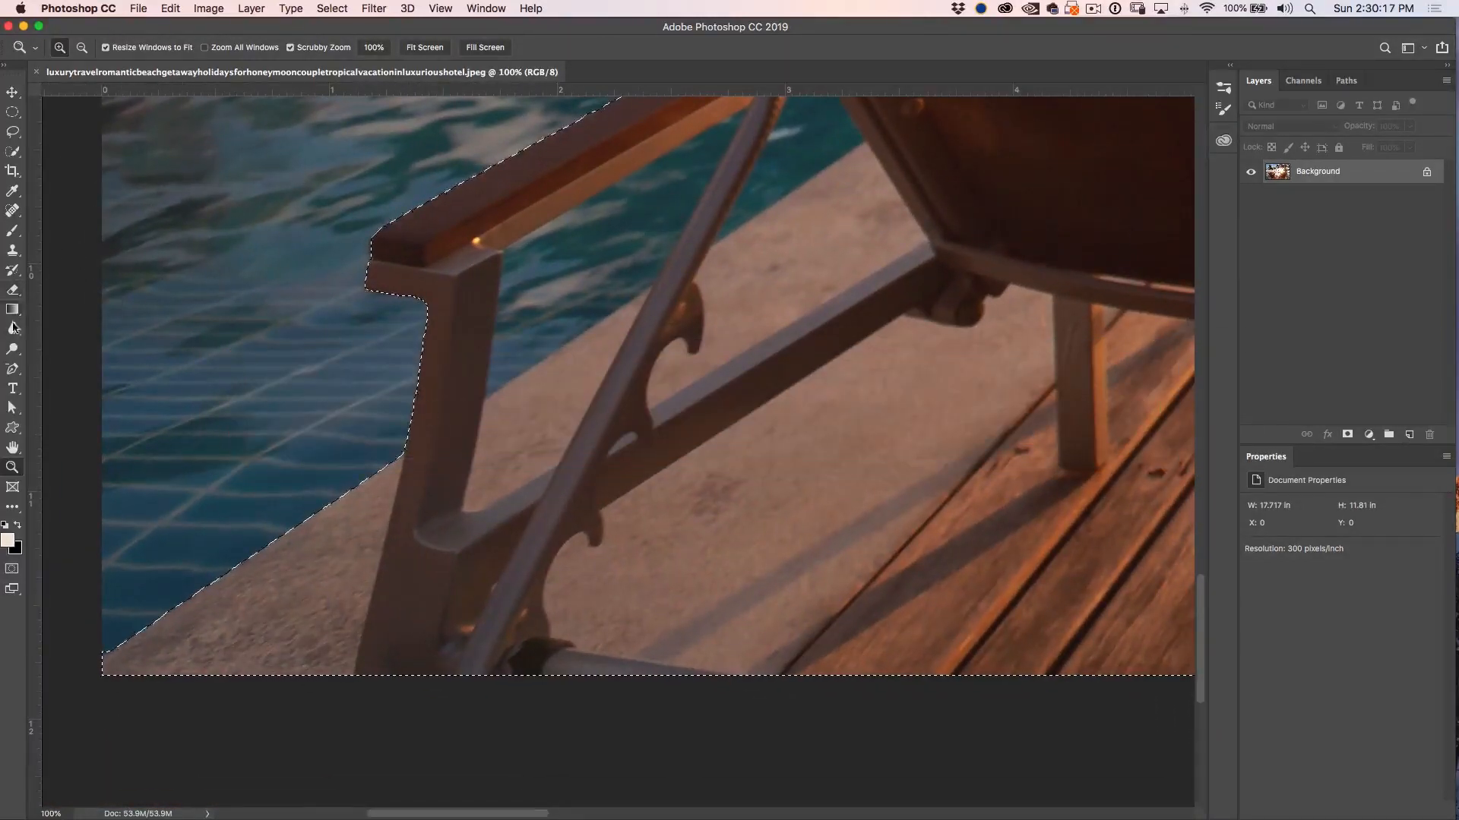
Step: Extend the selection along the armrests to cover both chairs and the couple
{"action": "left_click", "coordinate": [13, 153]}
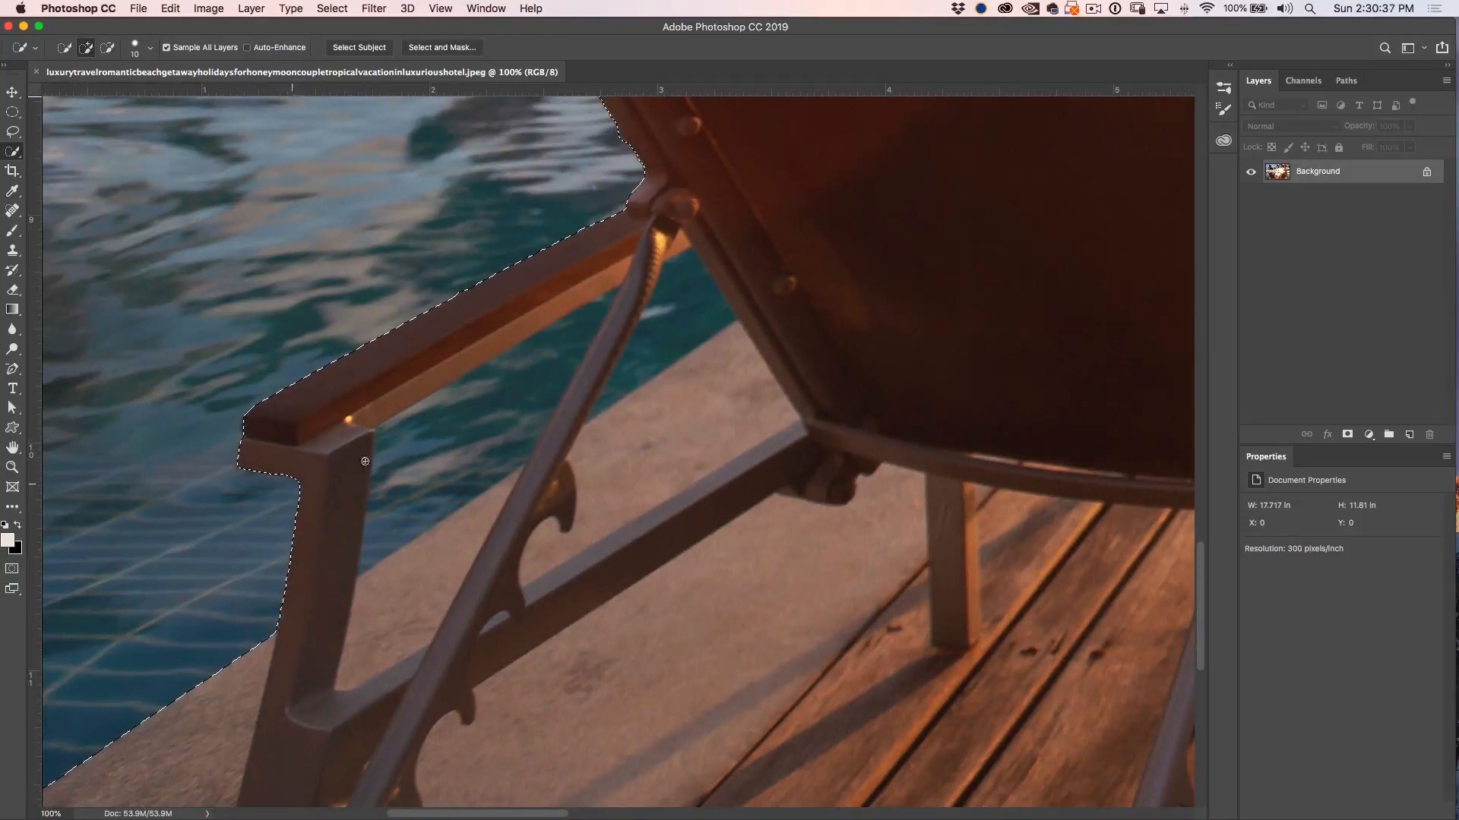
{"action": "mouse_move", "coordinate": [411, 458]}
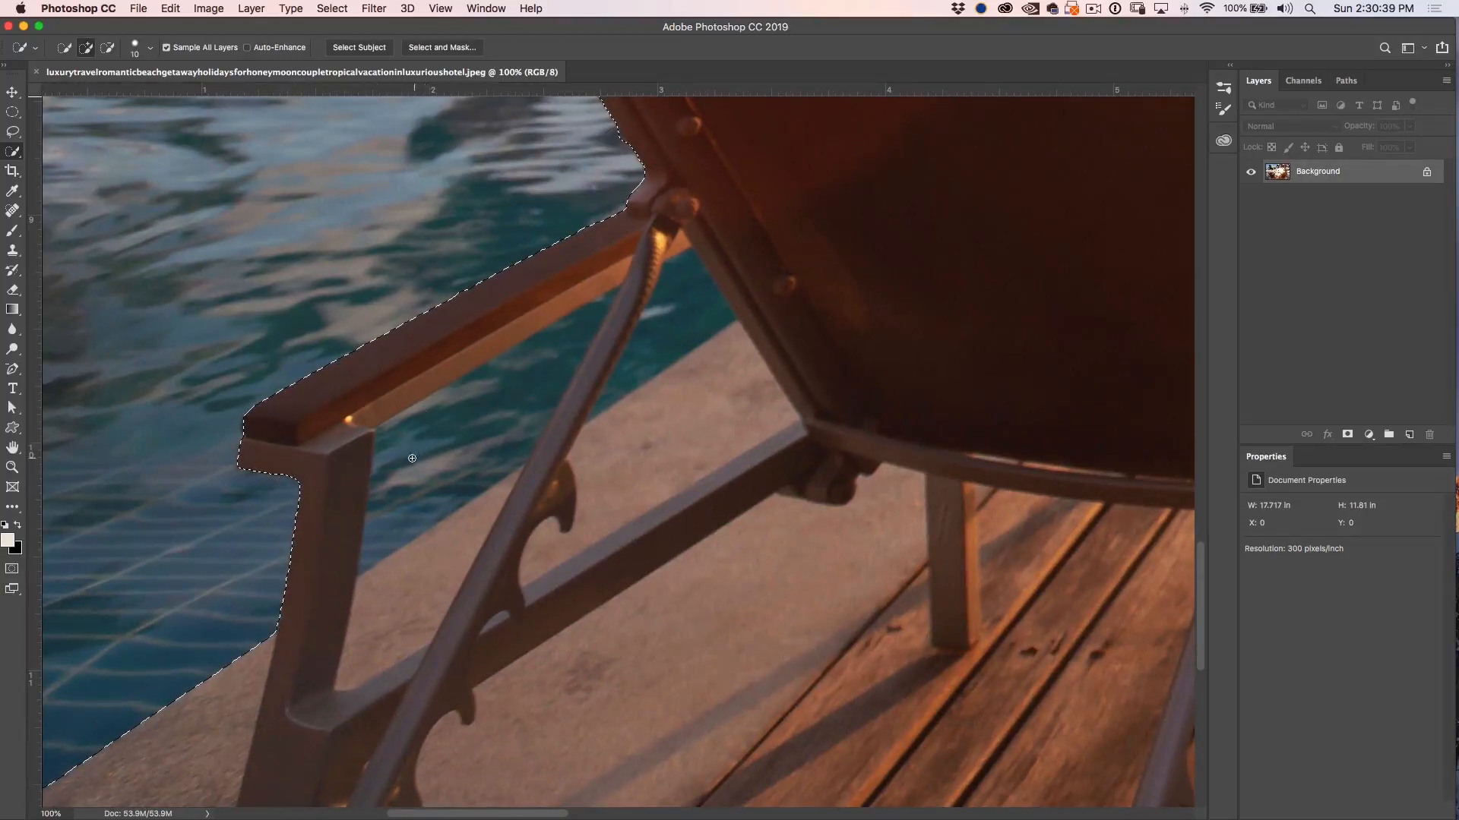
{"action": "left_click_drag", "start_coordinate": [410, 455], "coordinate": [385, 506]}
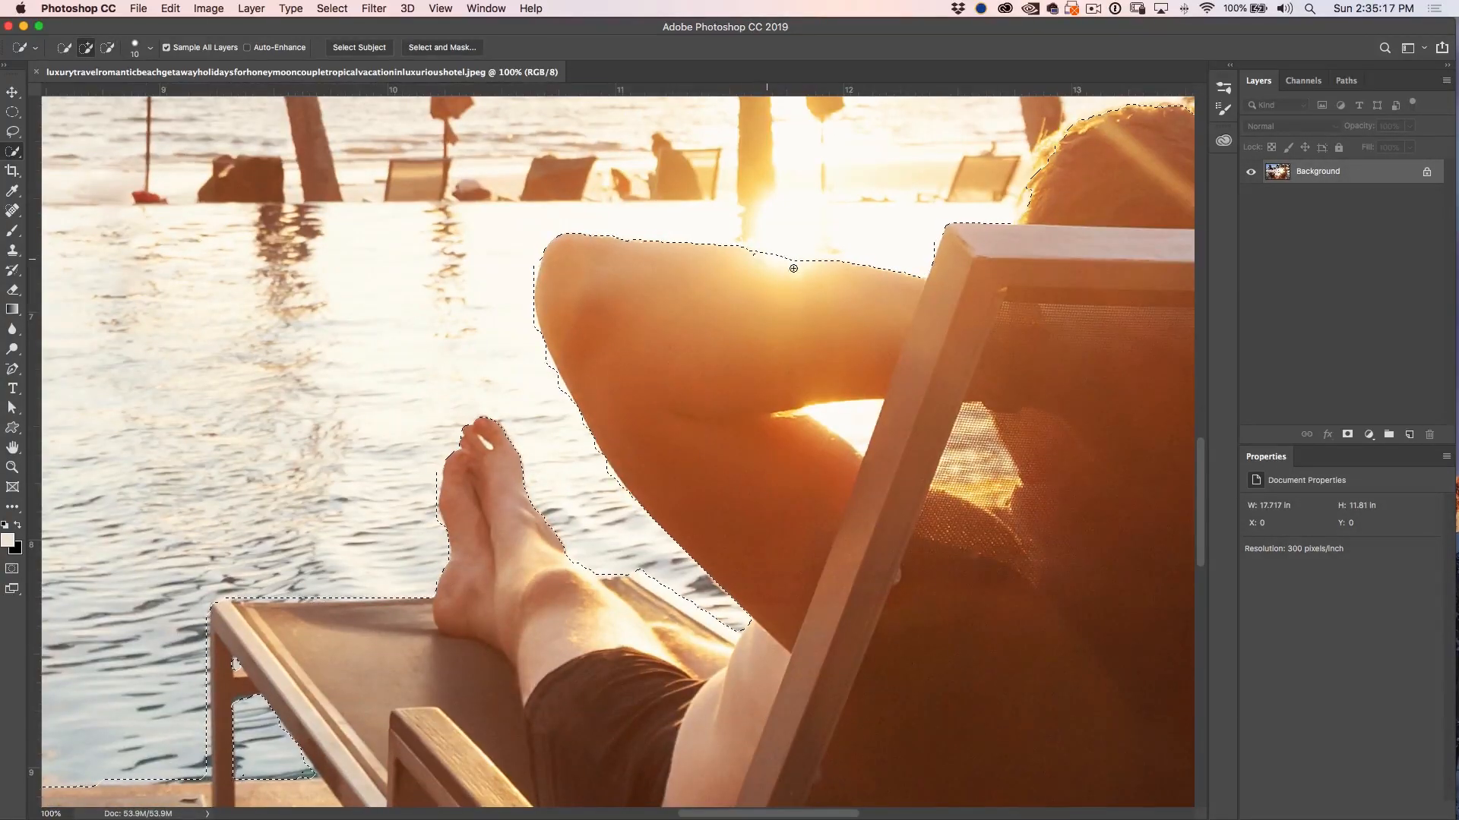
{"action": "scroll", "scroll_direction": "right", "scroll_amount": 3}
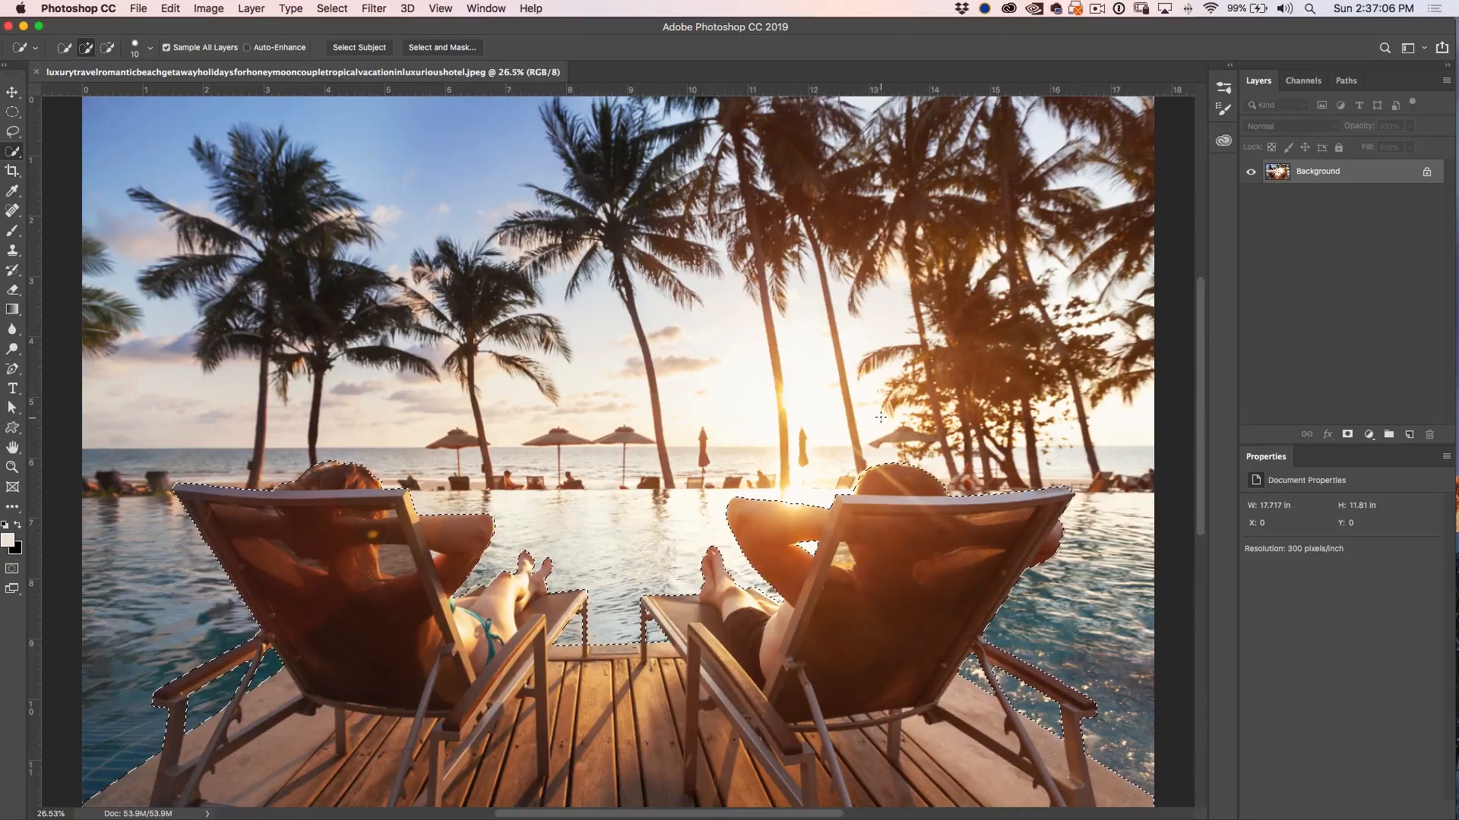
Step: Enter Select and Mask on white and brush over the woman's hair edge
{"action": "left_click", "coordinate": [441, 47]}
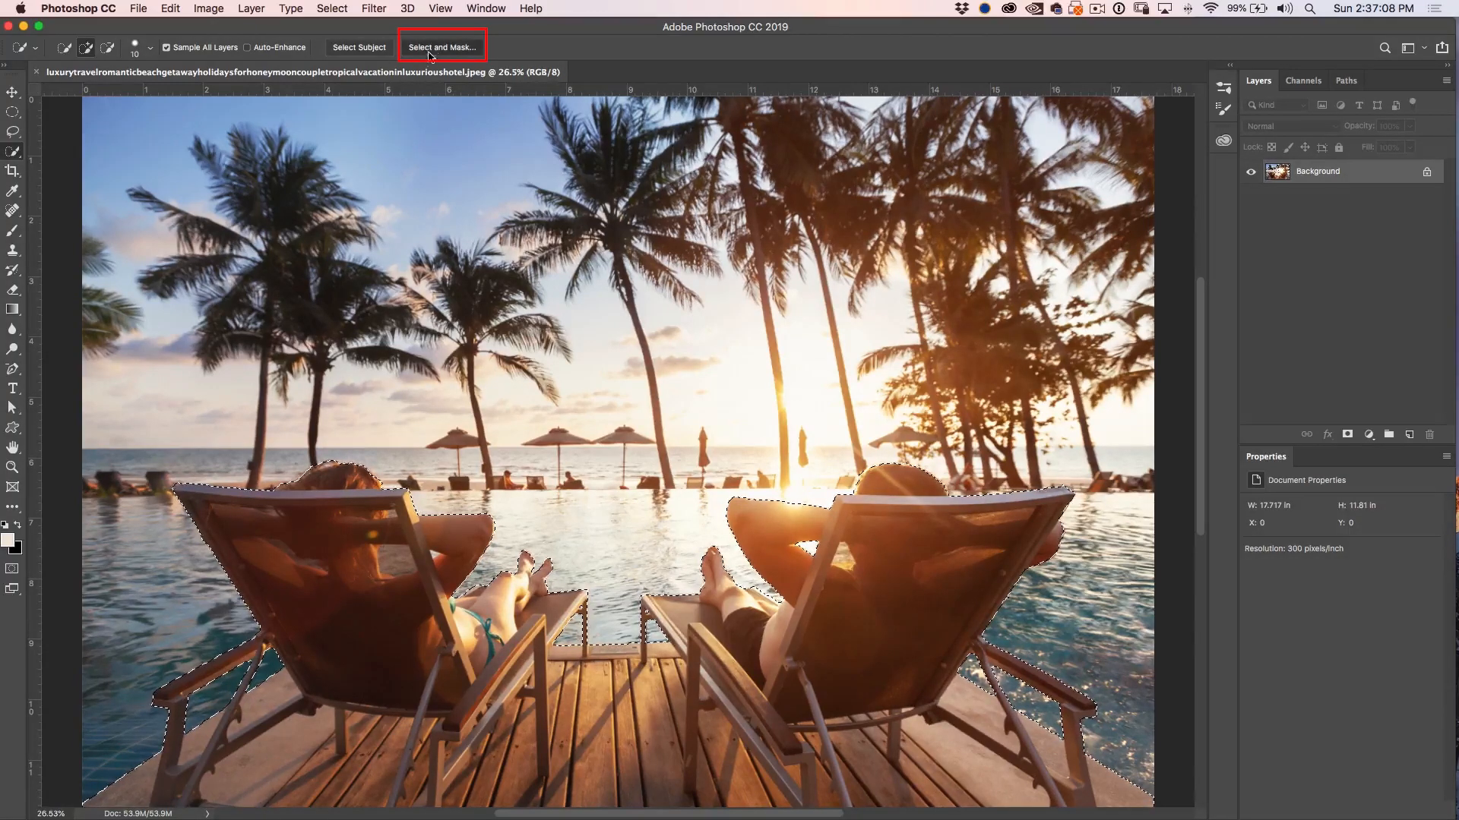
{"action": "left_click", "coordinate": [442, 46]}
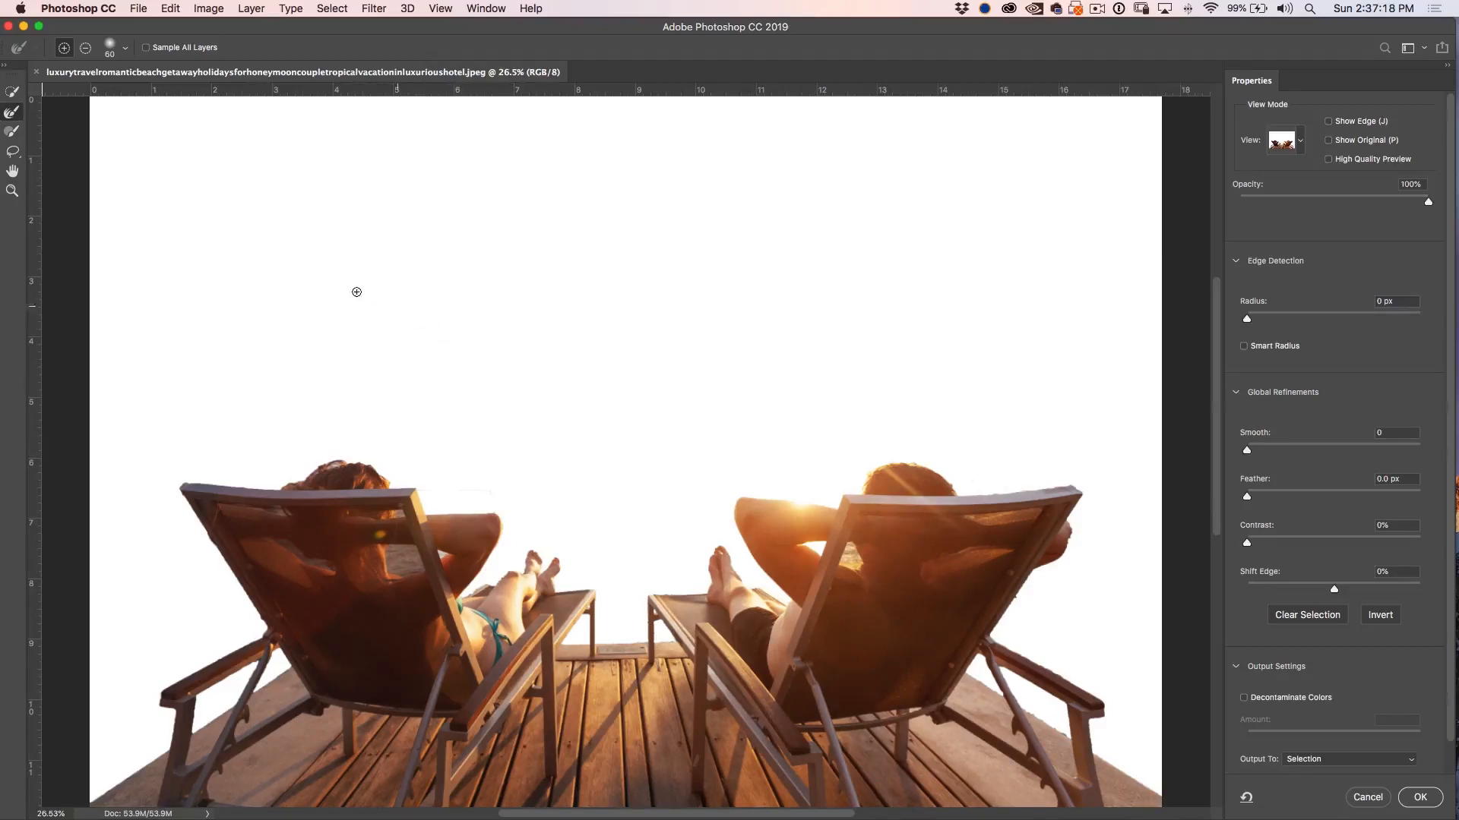
{"action": "mouse_move", "coordinate": [14, 115]}
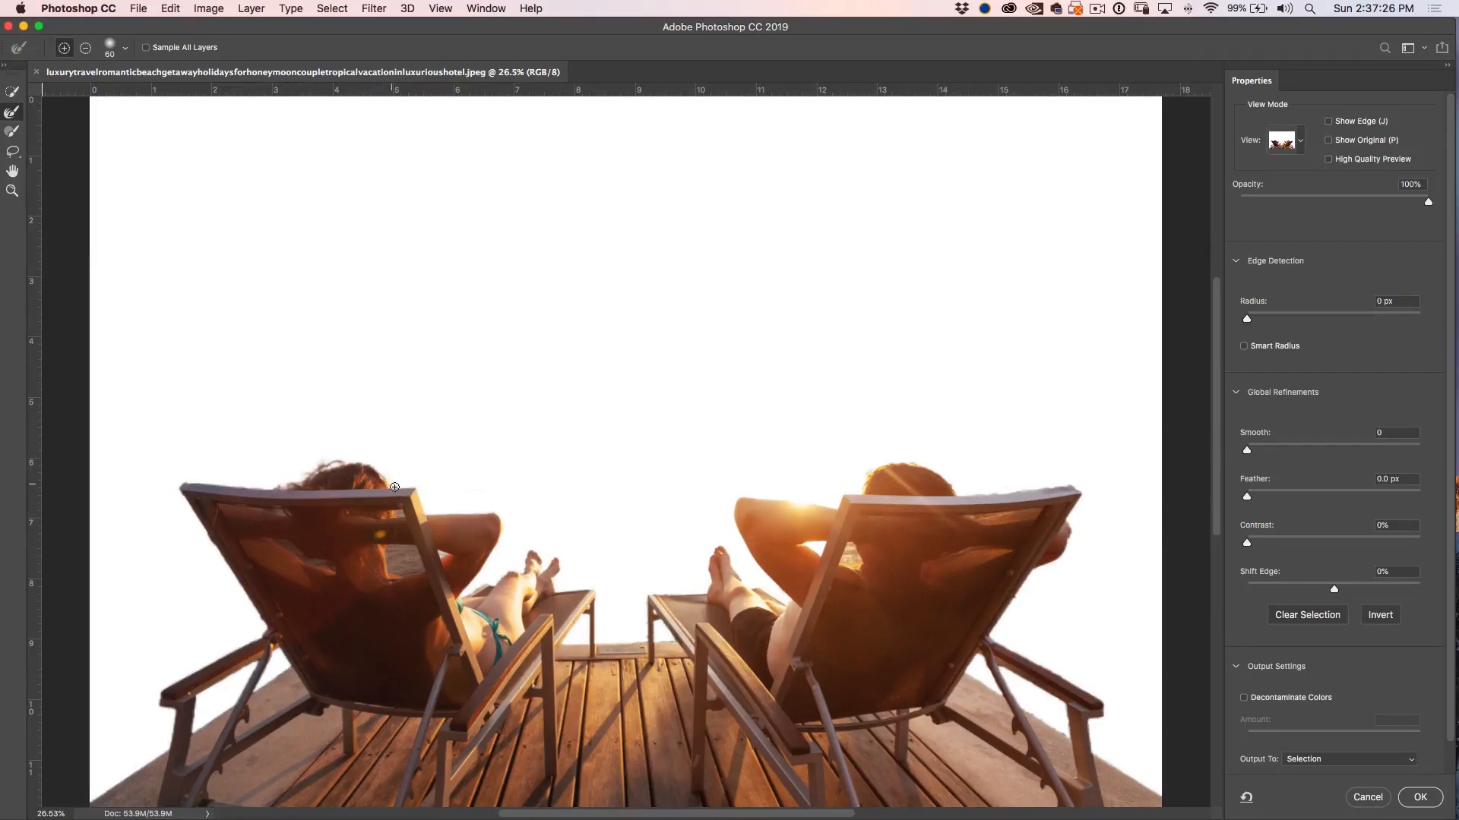
{"action": "left_click", "coordinate": [169, 8]}
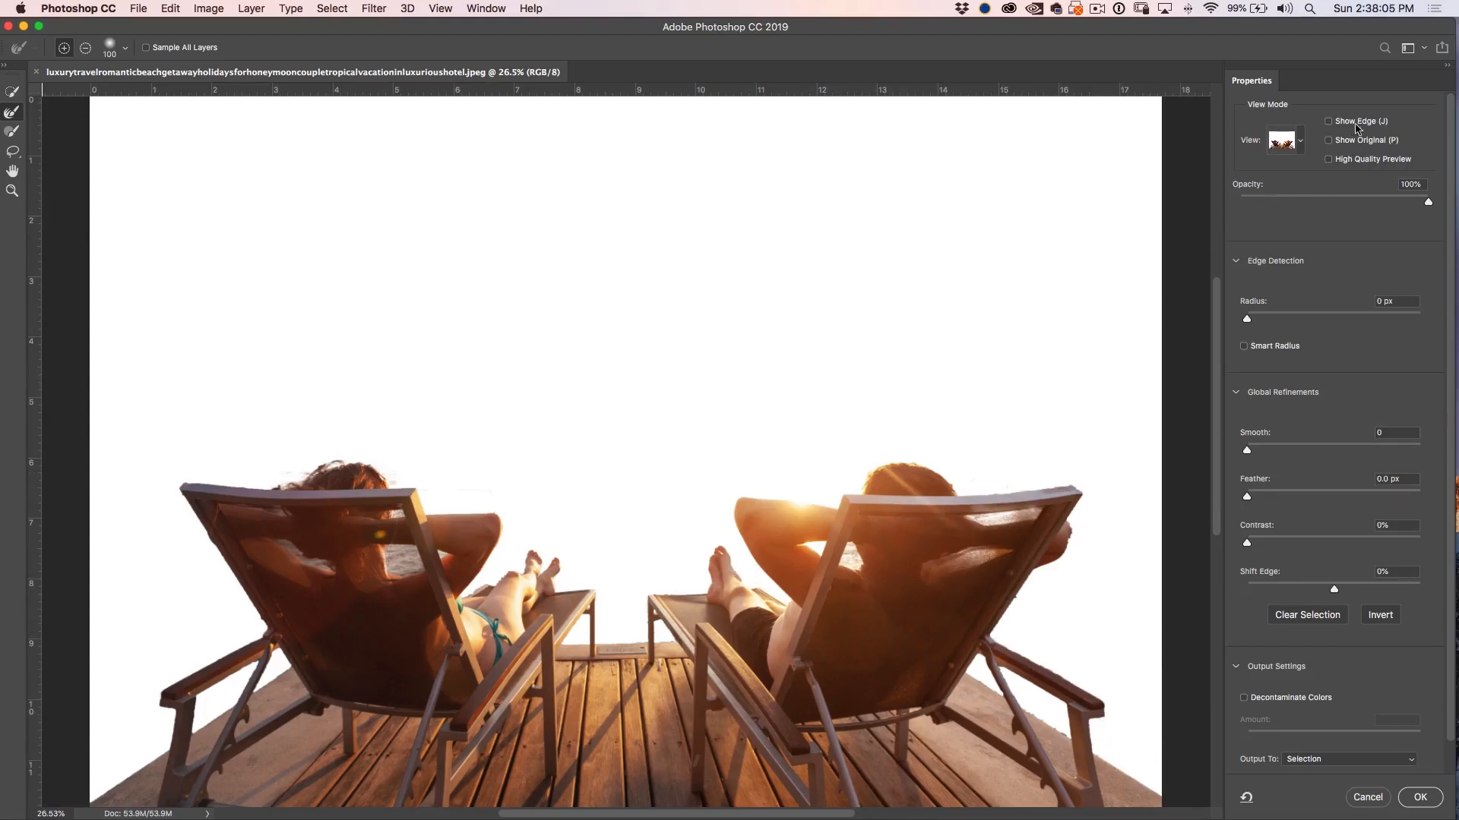
Step: Enable Show Edge to preview the detected edge areas around heads and chairs
{"action": "left_click", "coordinate": [1328, 120]}
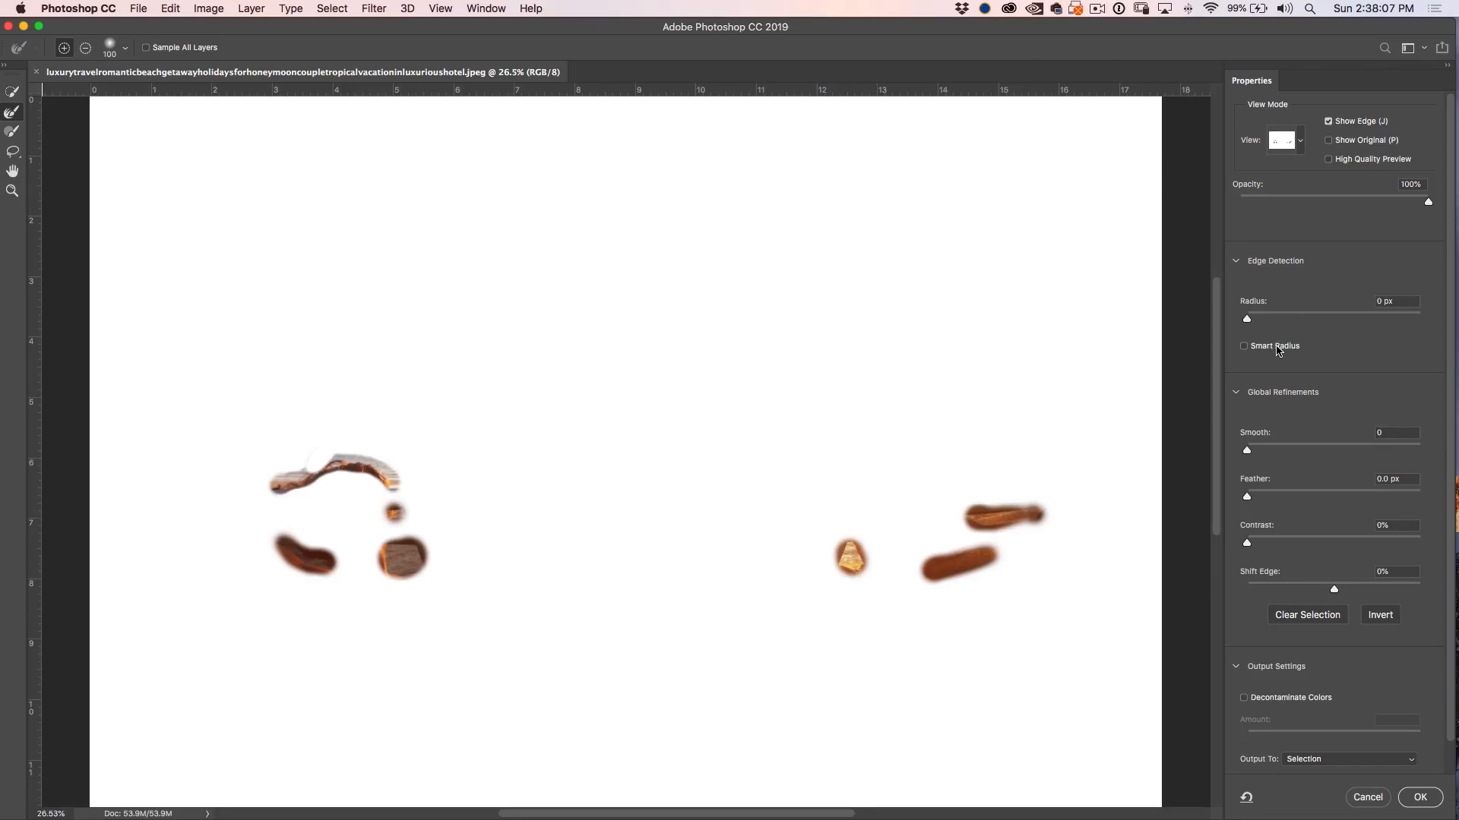
{"action": "mouse_move", "coordinate": [290, 523]}
{"action": "type", "text": "1"}
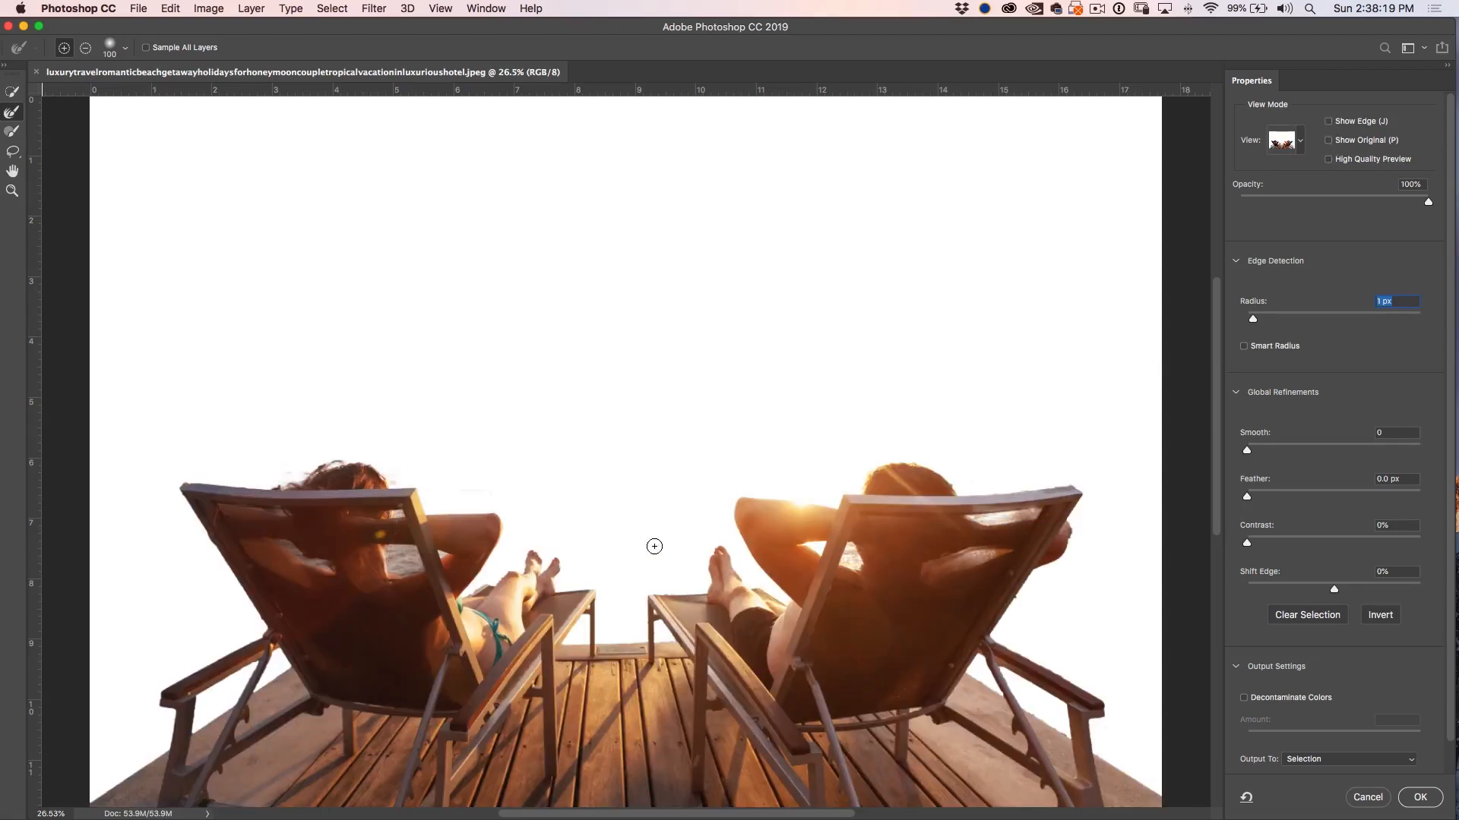
{"action": "mouse_move", "coordinate": [265, 629]}
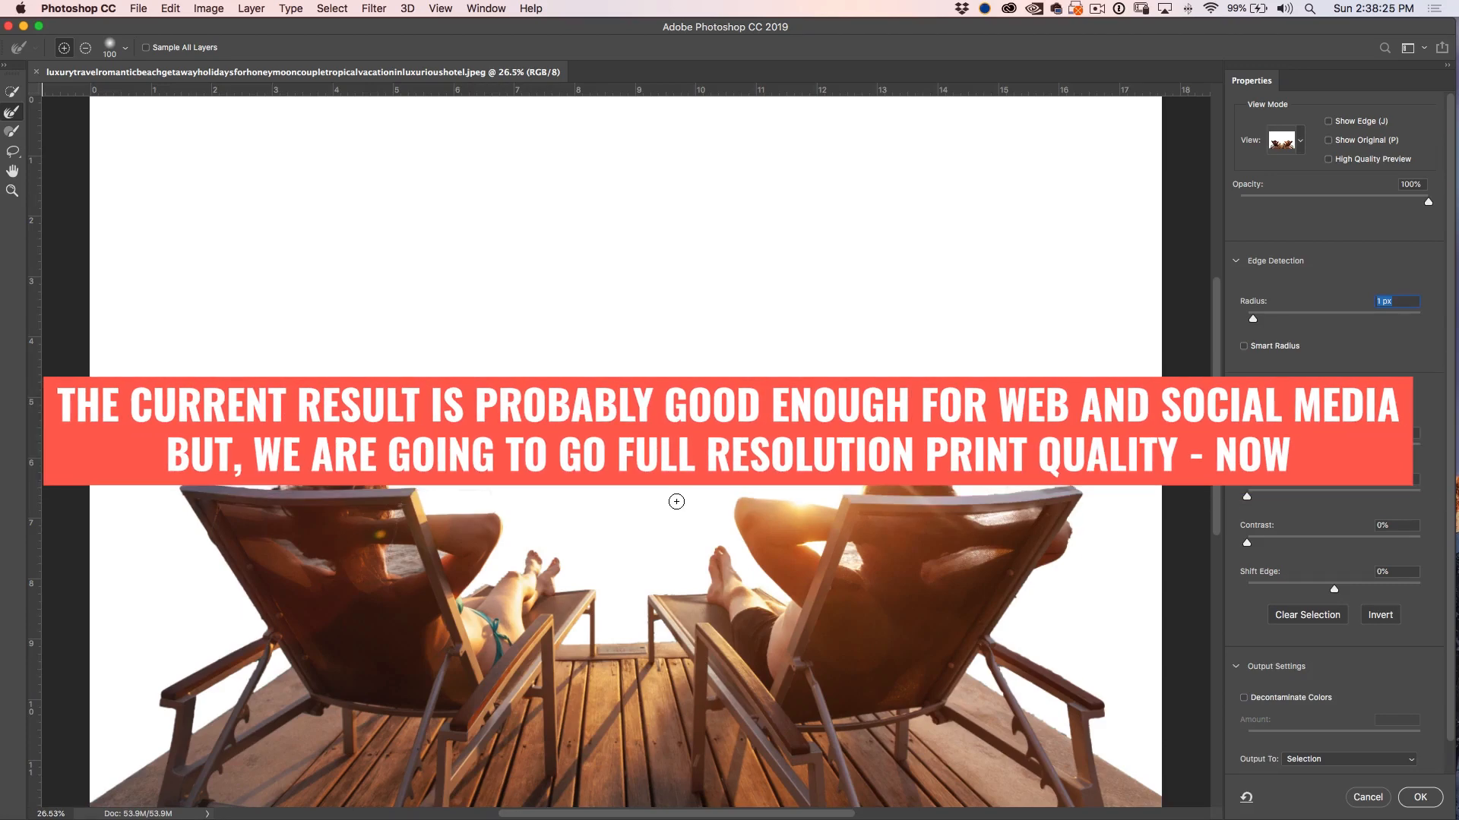
{"action": "mouse_move", "coordinate": [488, 356]}
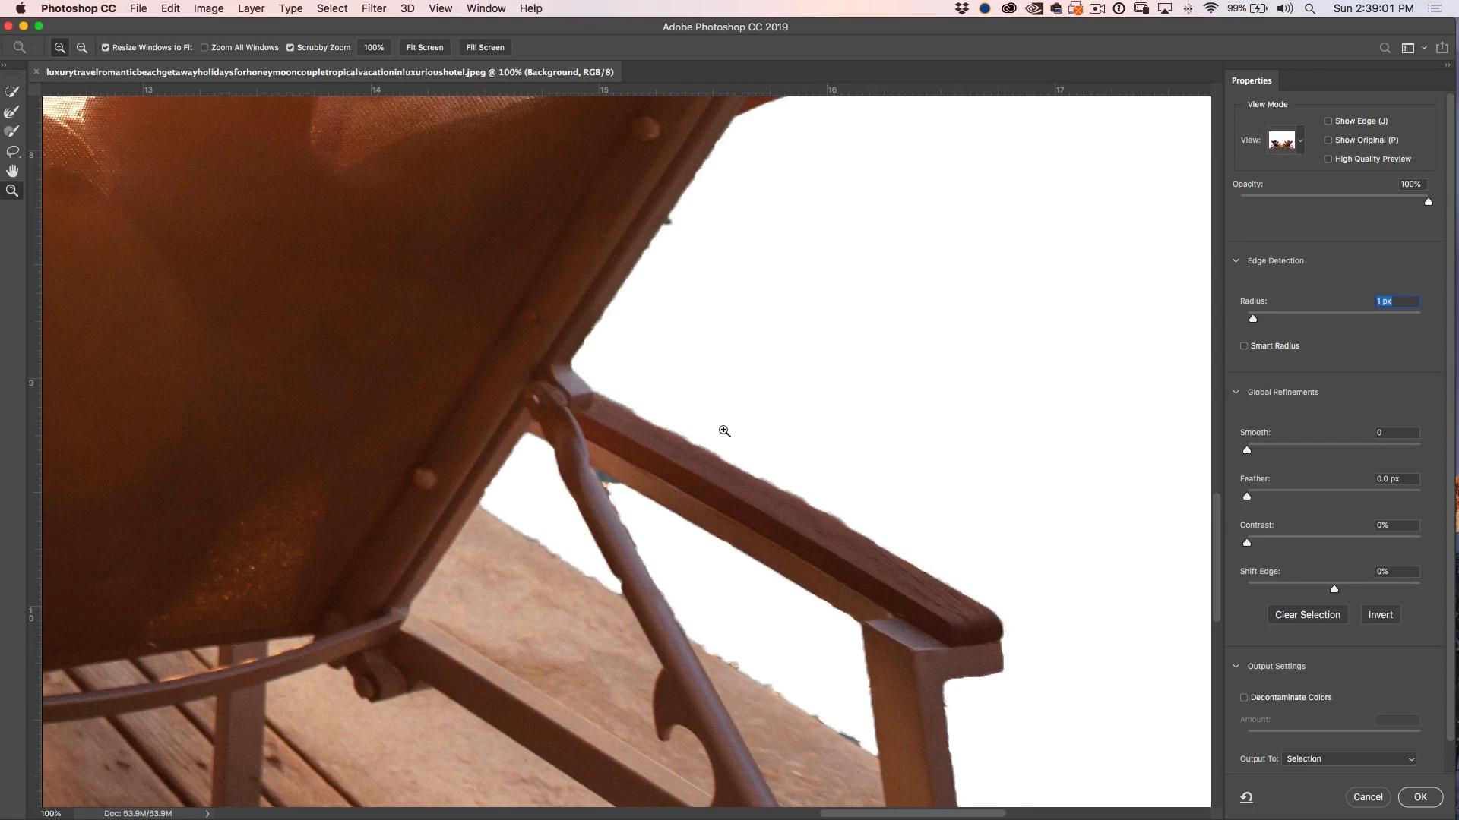
{"action": "mouse_move", "coordinate": [717, 435]}
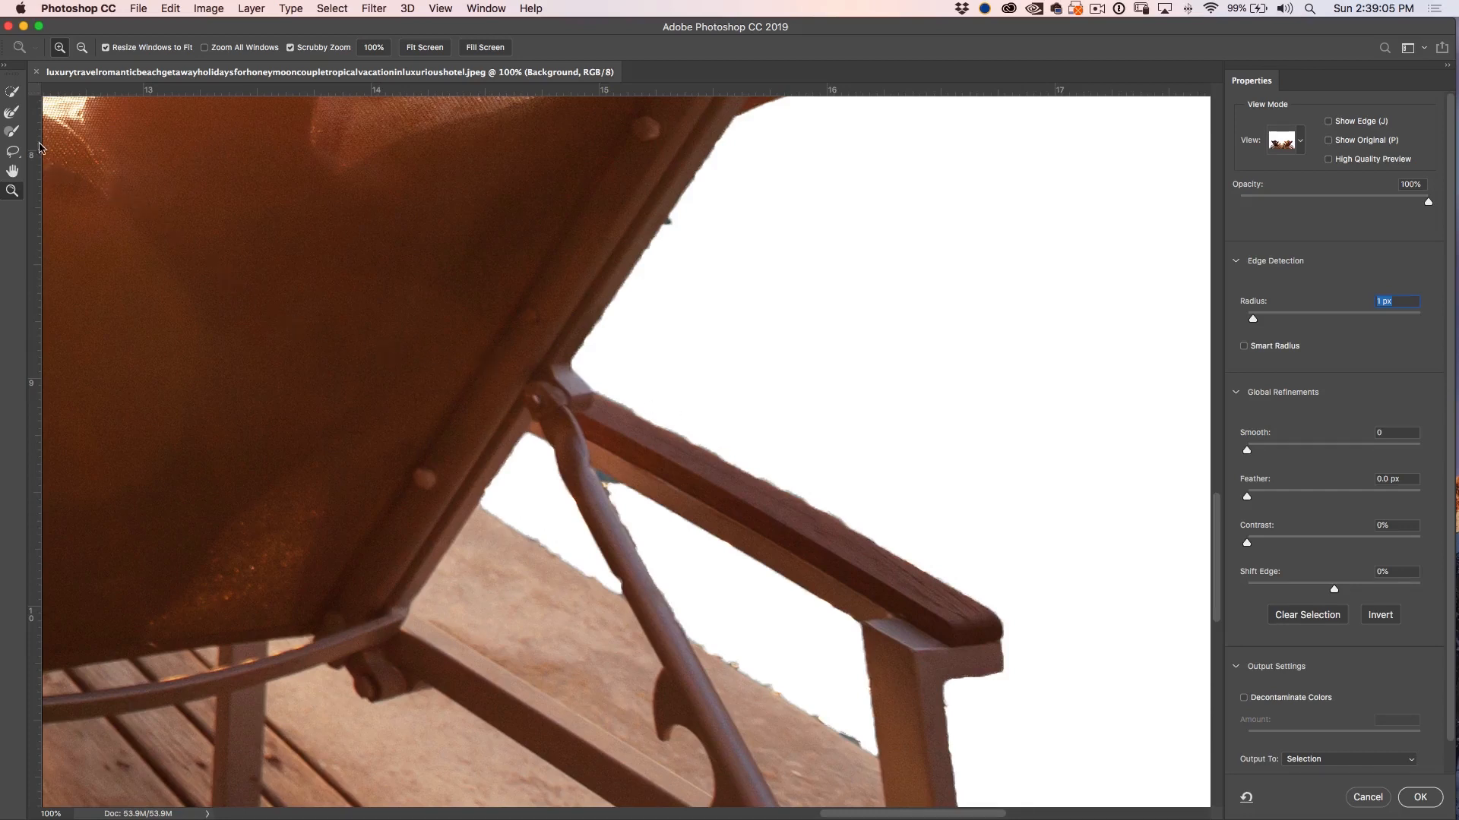
Step: Pick the Refine Edge Brush and bring up its size and hardness settings
{"action": "left_click", "coordinate": [13, 113]}
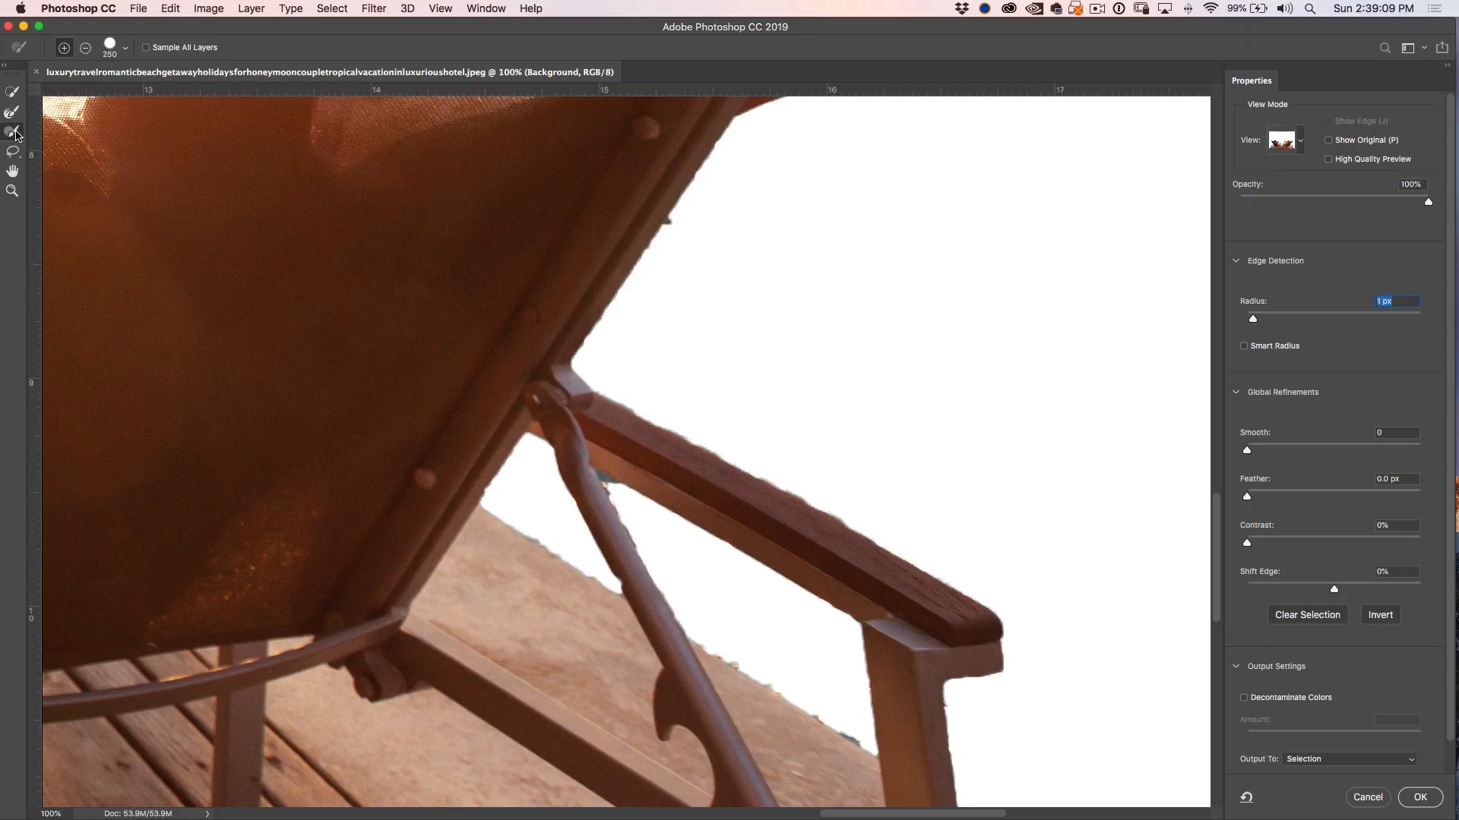
{"action": "mouse_move", "coordinate": [182, 202]}
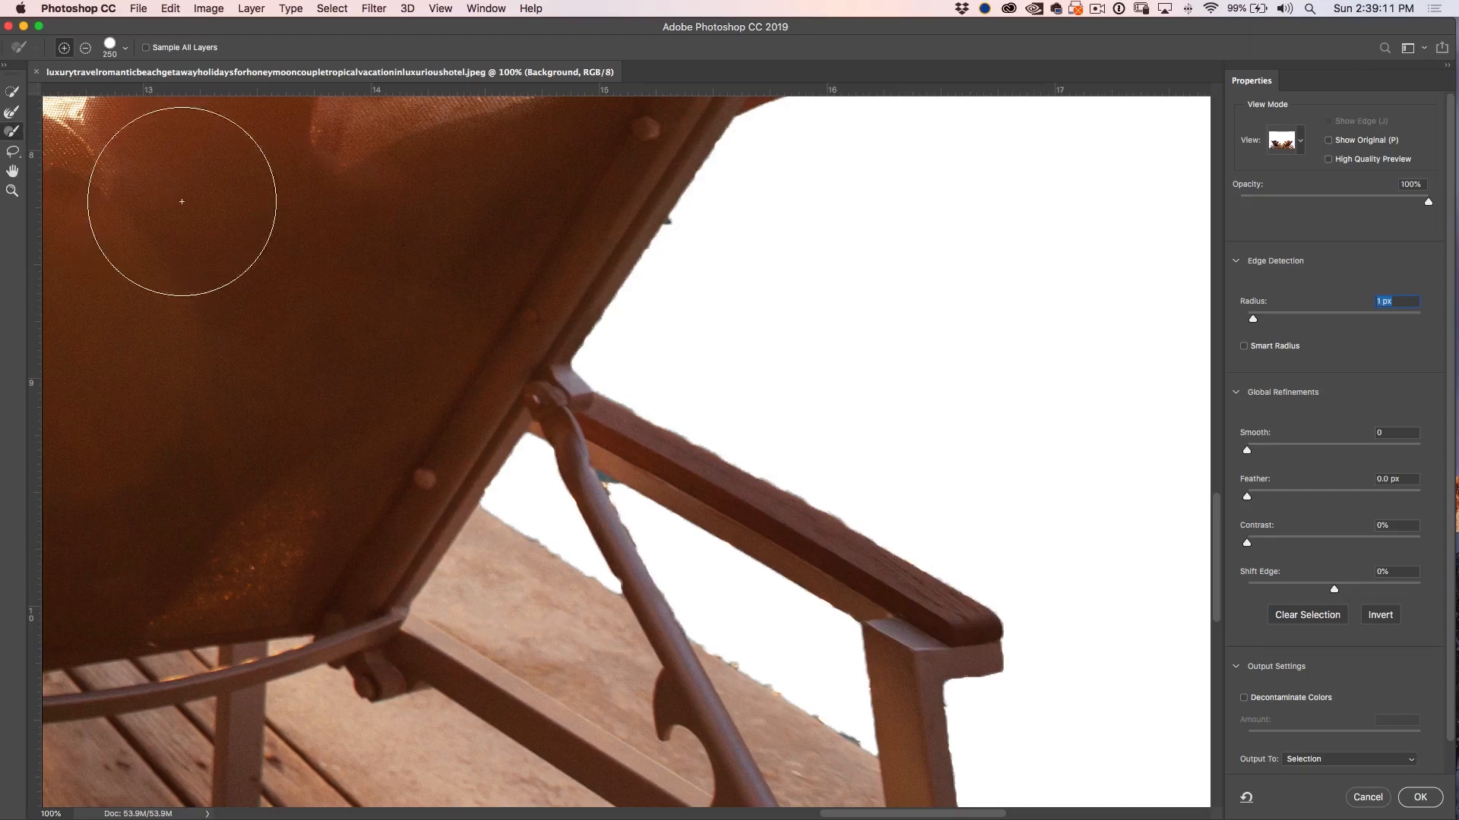
{"action": "mouse_move", "coordinate": [654, 439]}
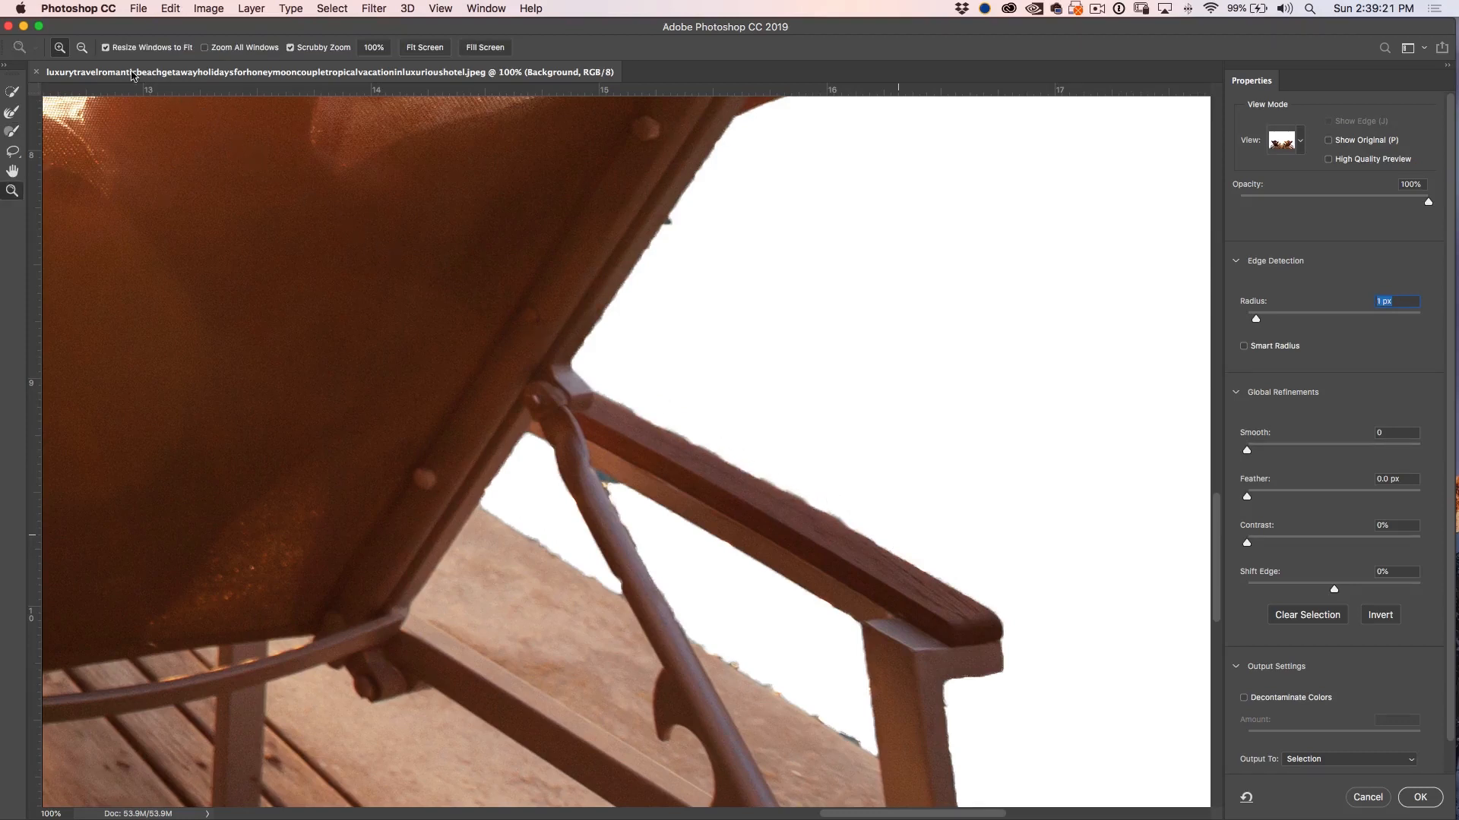
{"action": "left_click", "coordinate": [12, 132]}
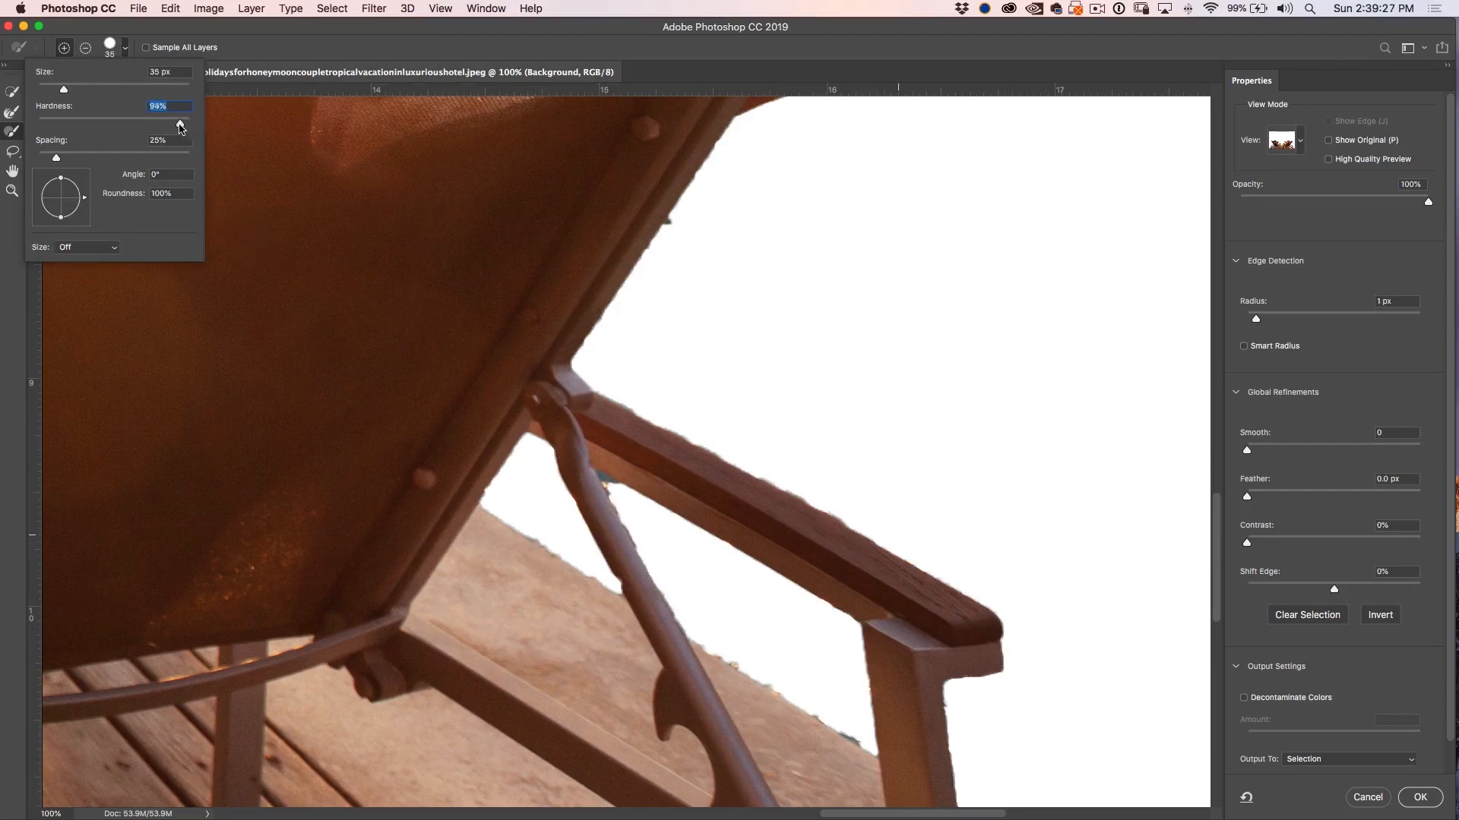
Step: Raise the refine brush hardness and fade the overlay opacity to compare with the photo
{"action": "left_click_drag", "start_coordinate": [182, 120], "coordinate": [141, 120]}
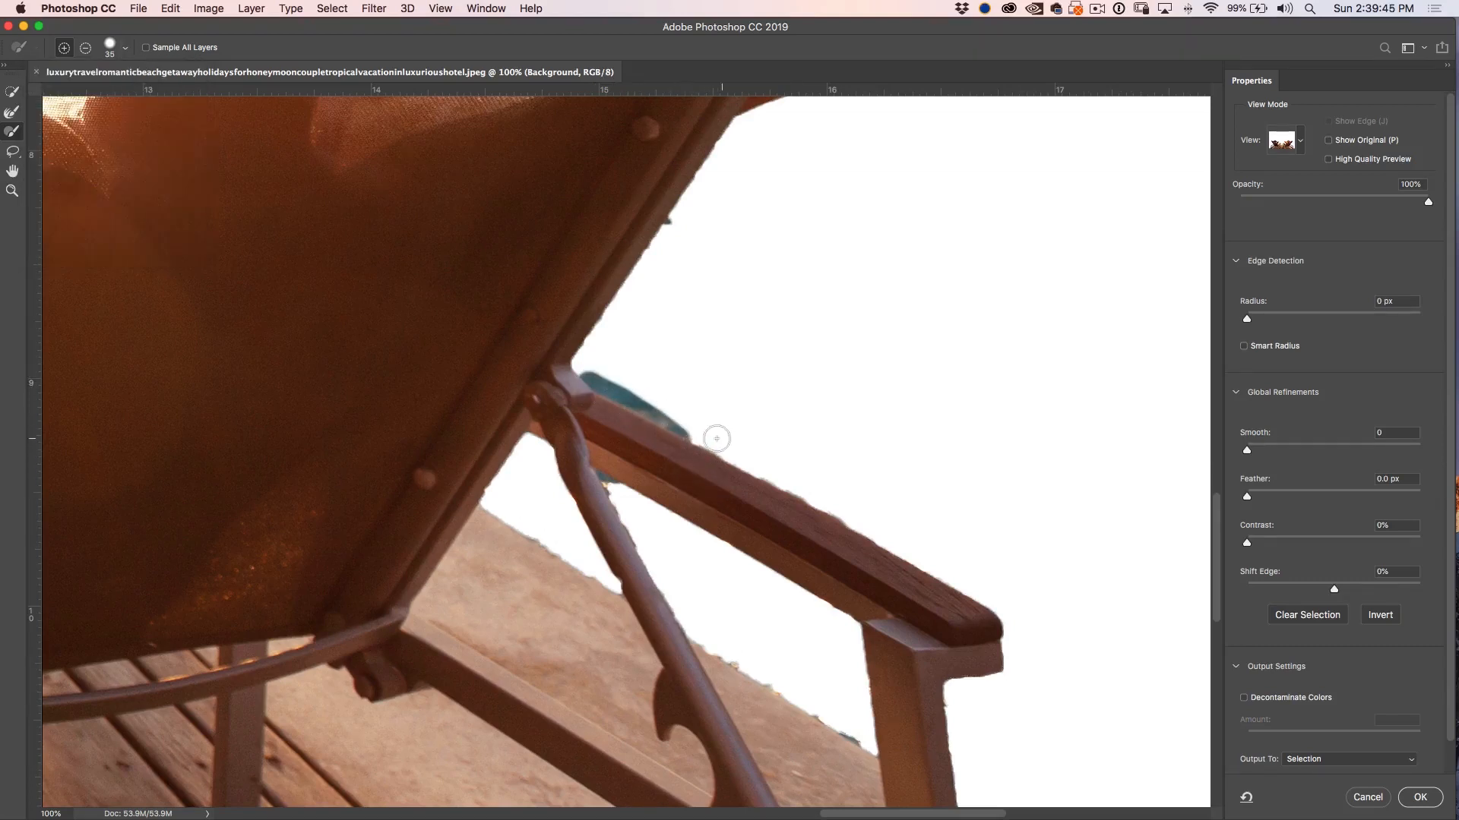
{"action": "mouse_move", "coordinate": [718, 451]}
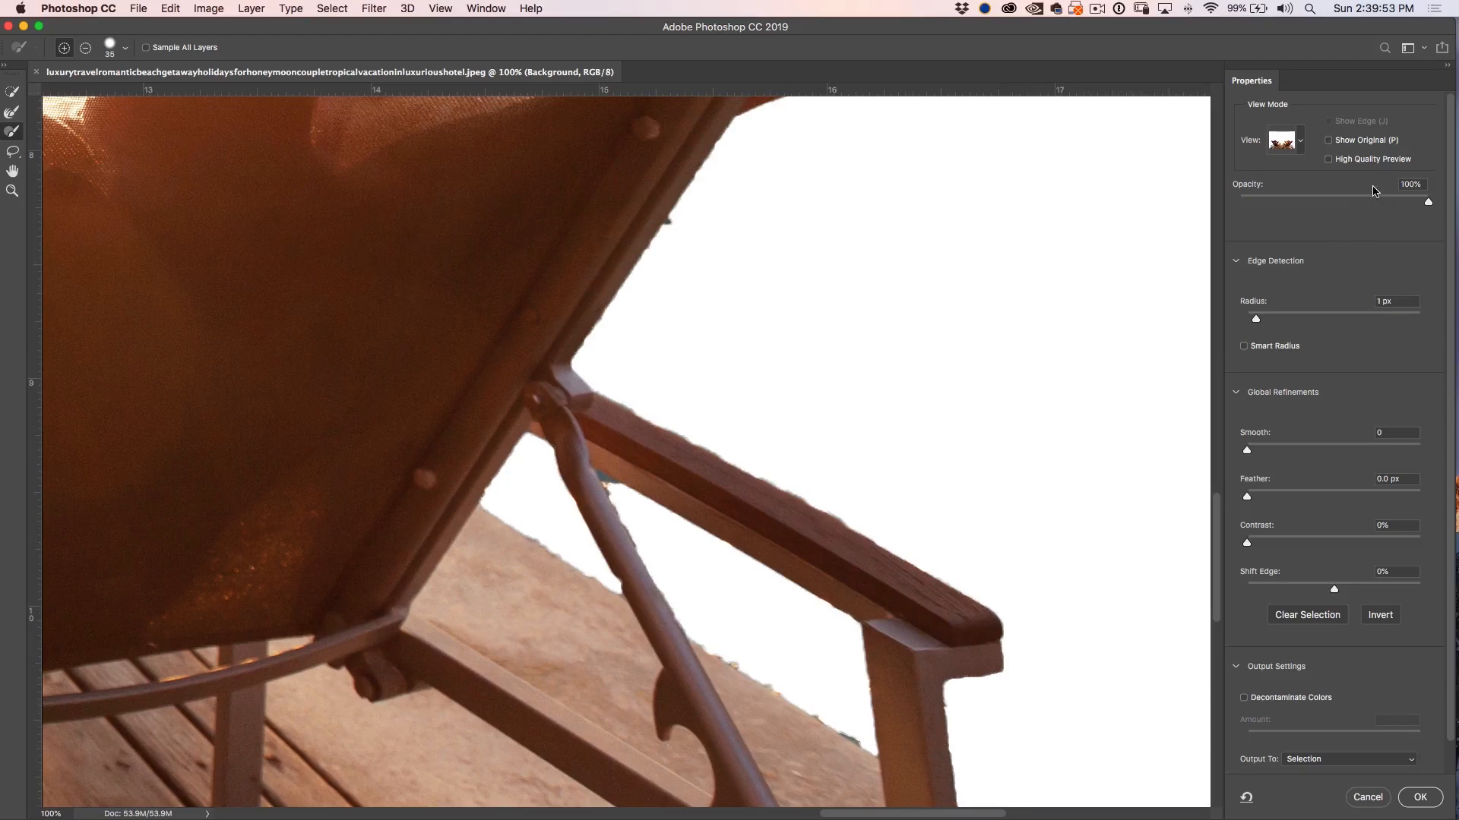
{"action": "left_click_drag", "start_coordinate": [1429, 203], "coordinate": [1354, 203]}
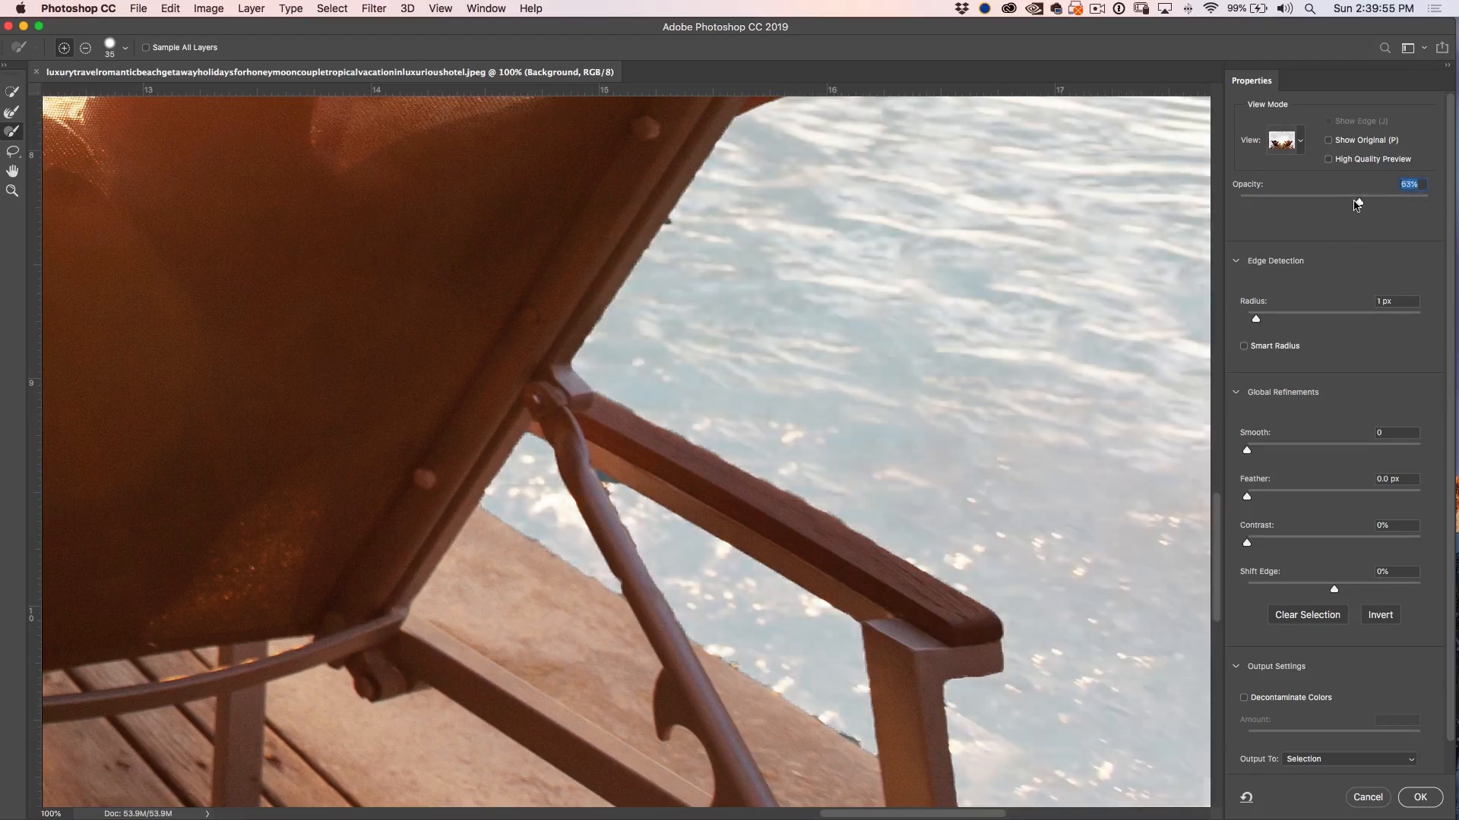
{"action": "left_click_drag", "start_coordinate": [1356, 202], "coordinate": [1272, 203]}
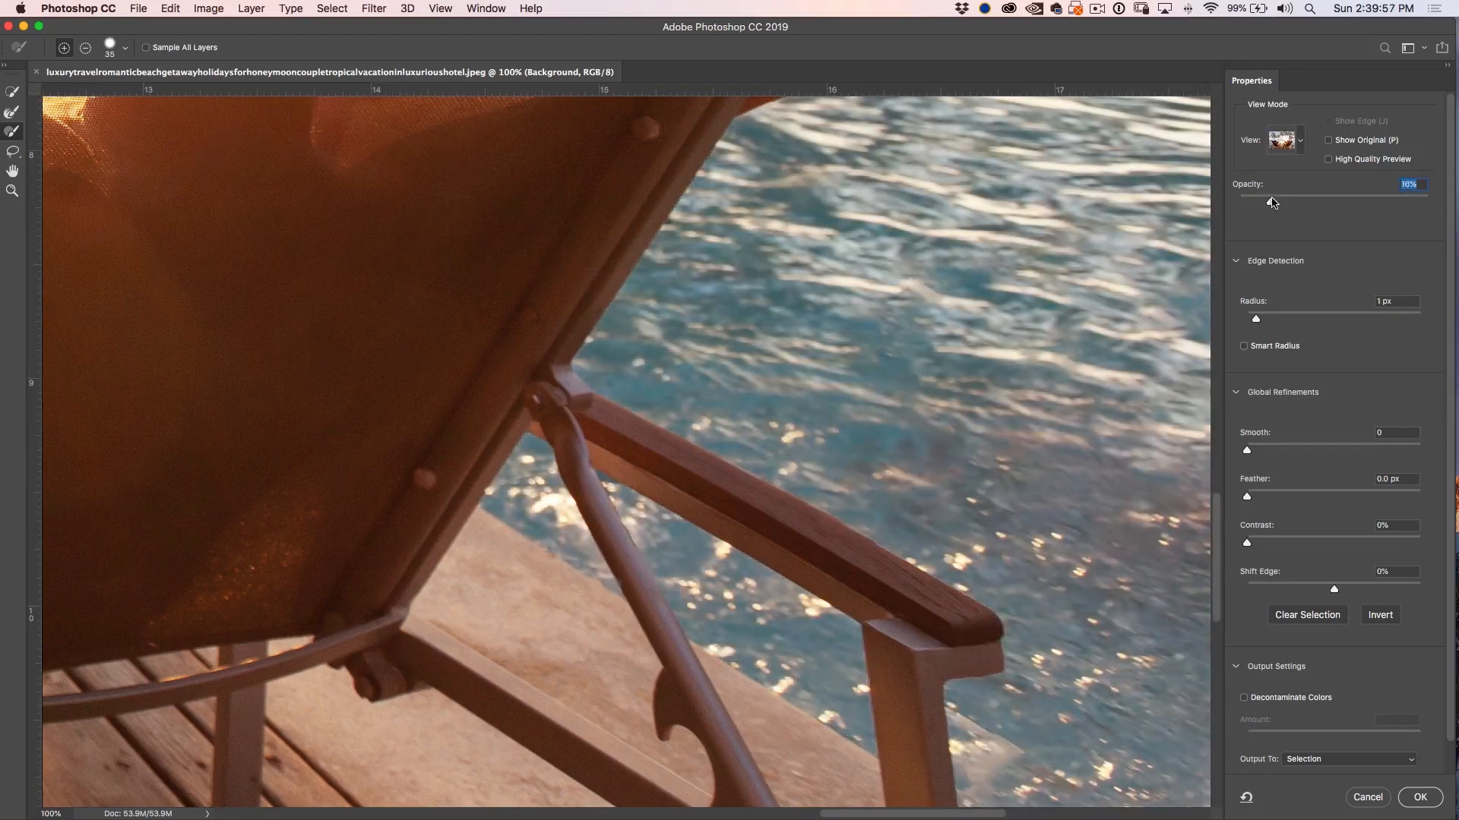
{"action": "left_click_drag", "start_coordinate": [1273, 201], "coordinate": [1427, 200]}
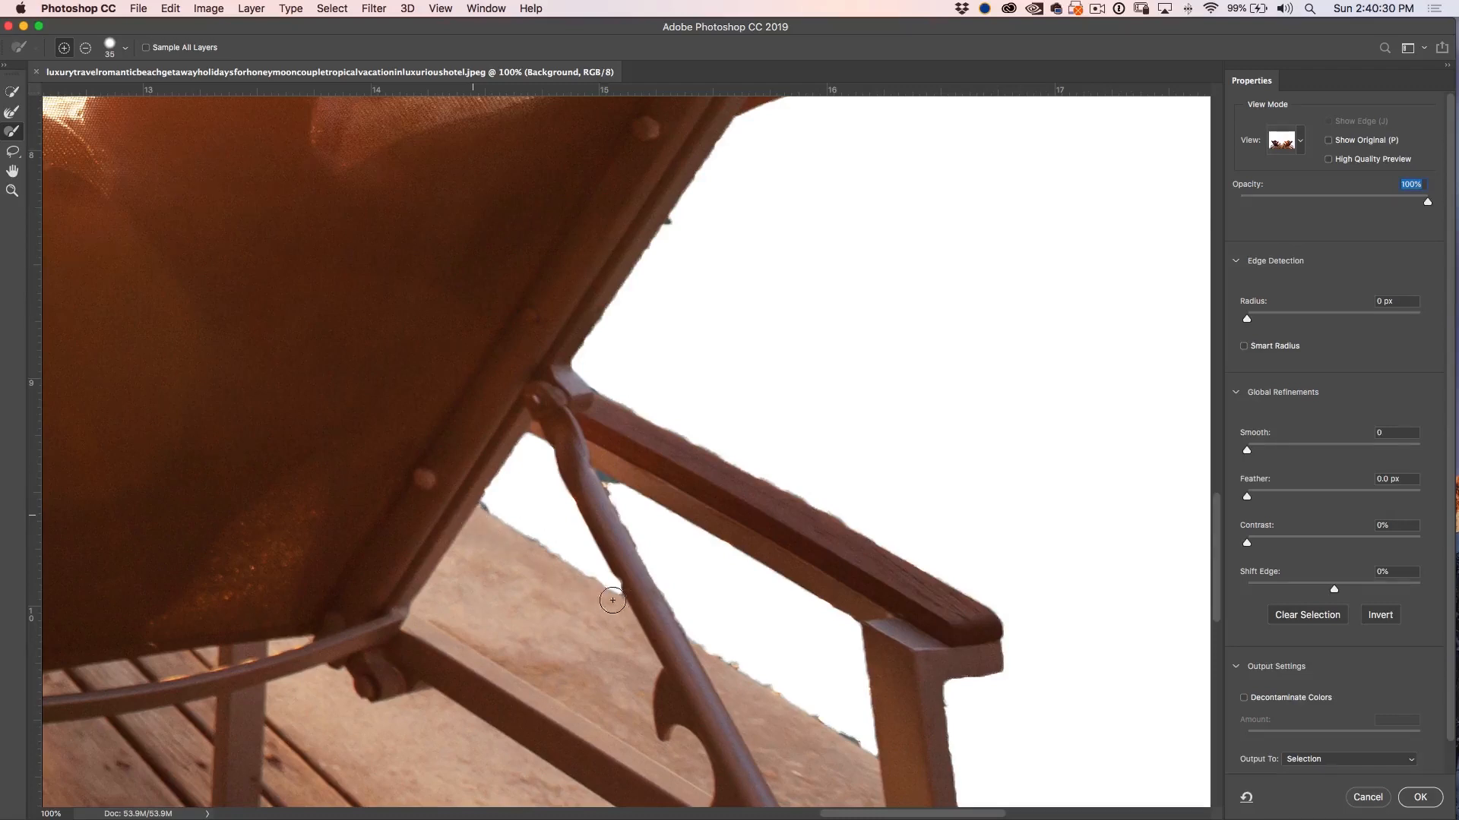
Step: Refine the cutout edge along the diagonal strut and where the armrest meets the backrest
{"action": "left_click_drag", "start_coordinate": [612, 601], "coordinate": [676, 660]}
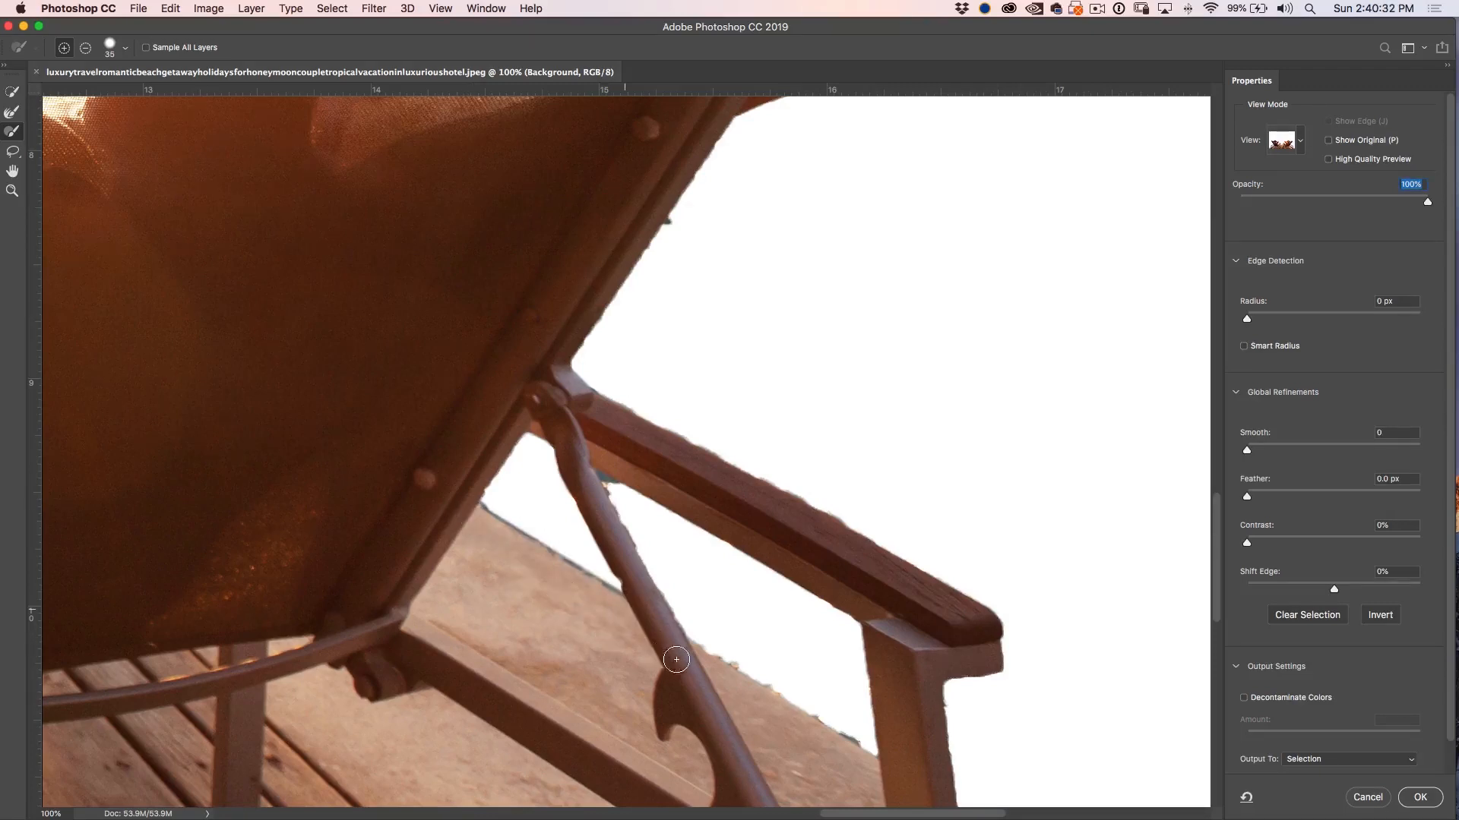
{"action": "mouse_move", "coordinate": [535, 542]}
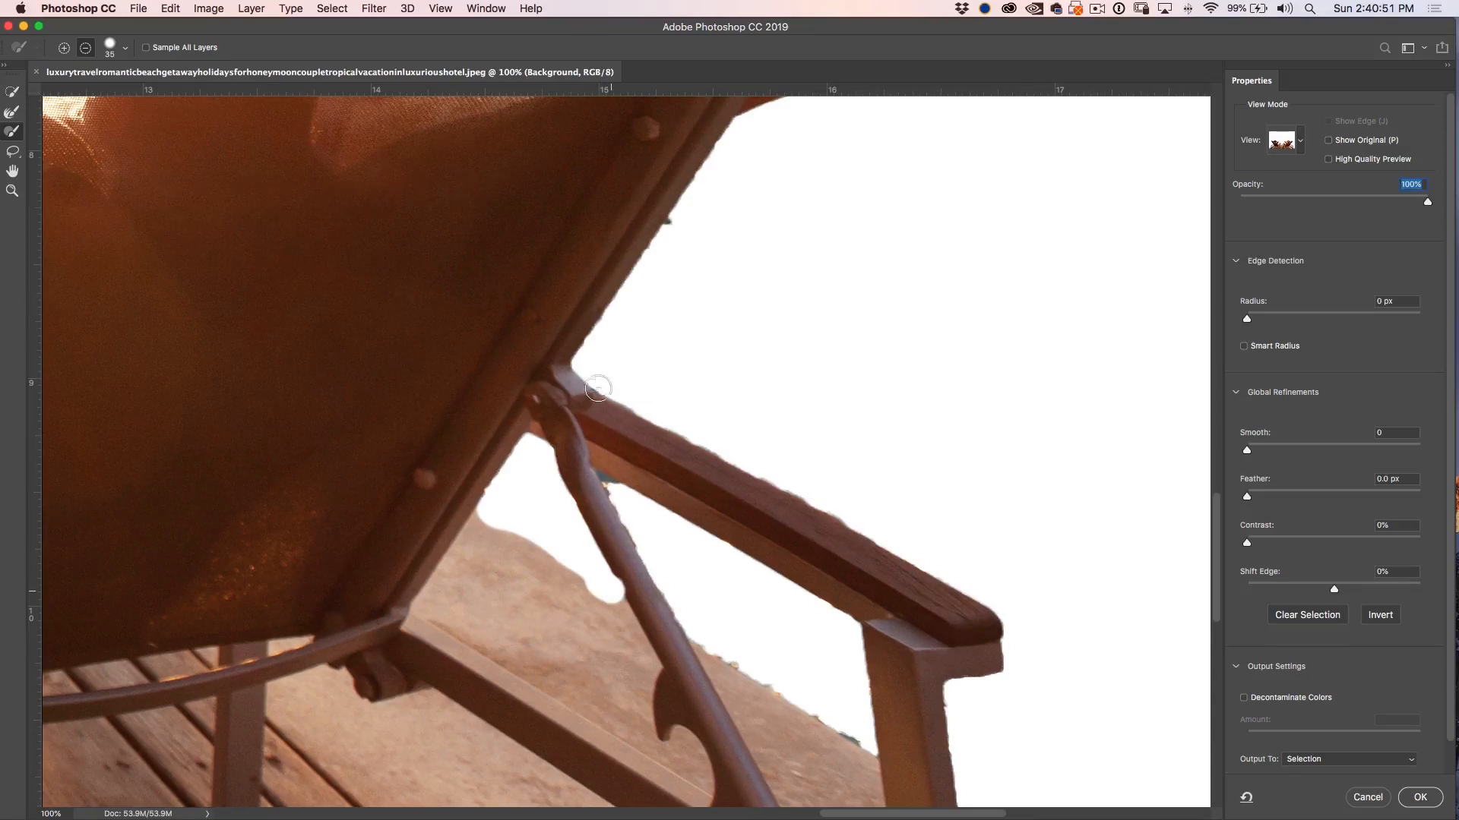
{"action": "left_click_drag", "start_coordinate": [597, 387], "coordinate": [725, 452]}
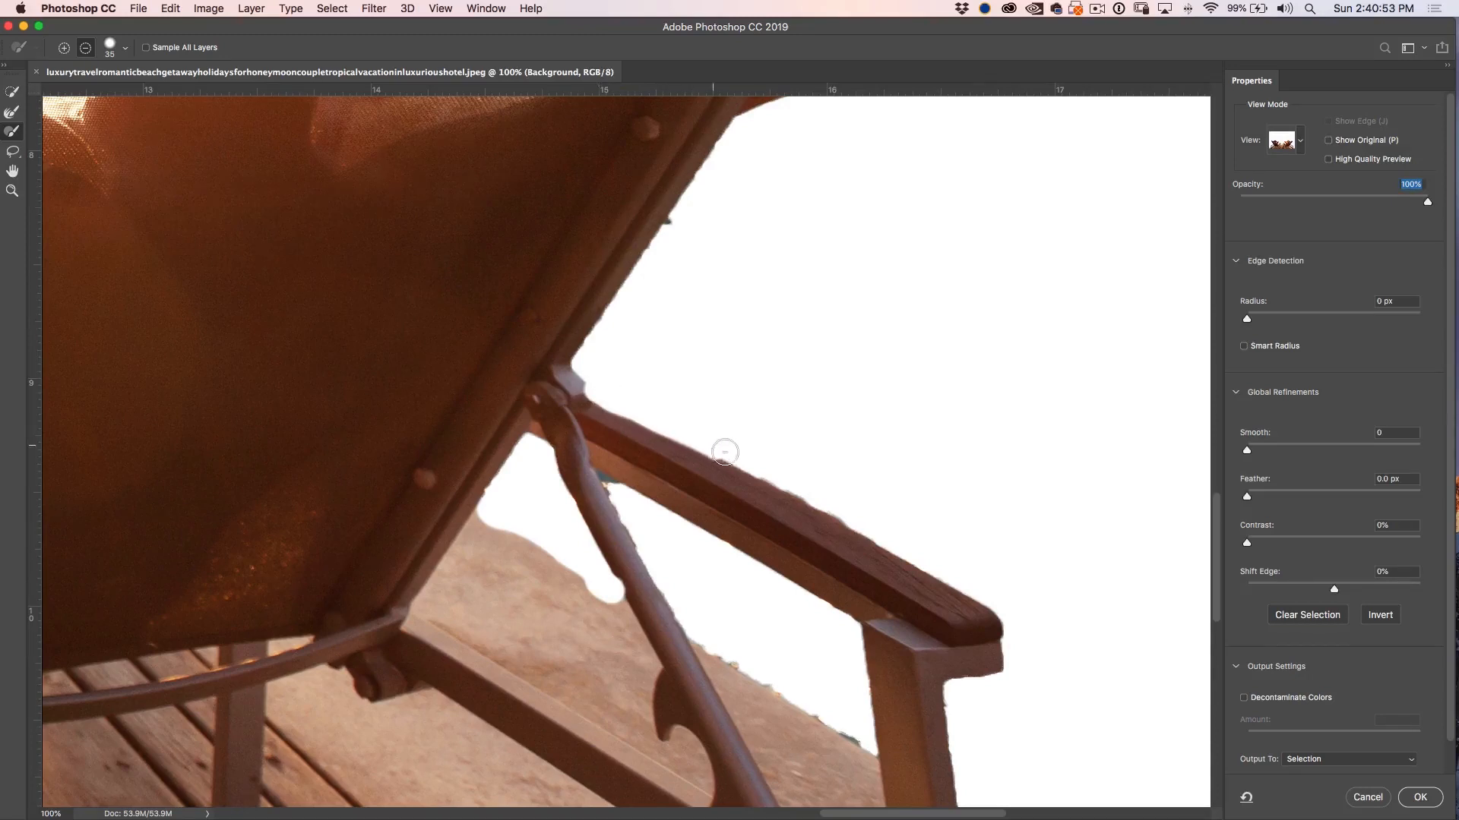
{"action": "left_click_drag", "start_coordinate": [724, 453], "coordinate": [886, 537]}
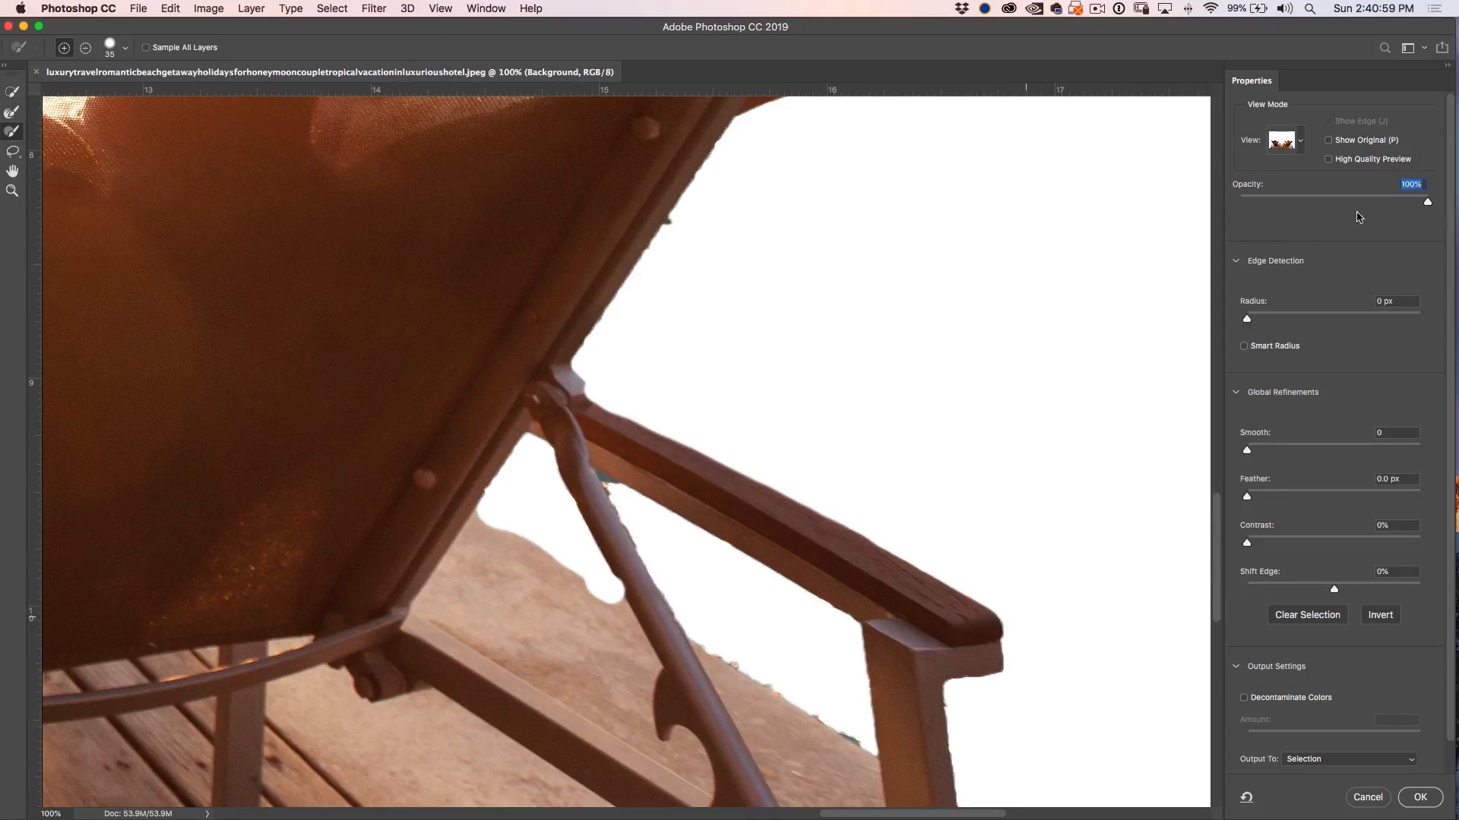
{"action": "left_click_drag", "start_coordinate": [1427, 202], "coordinate": [1330, 202]}
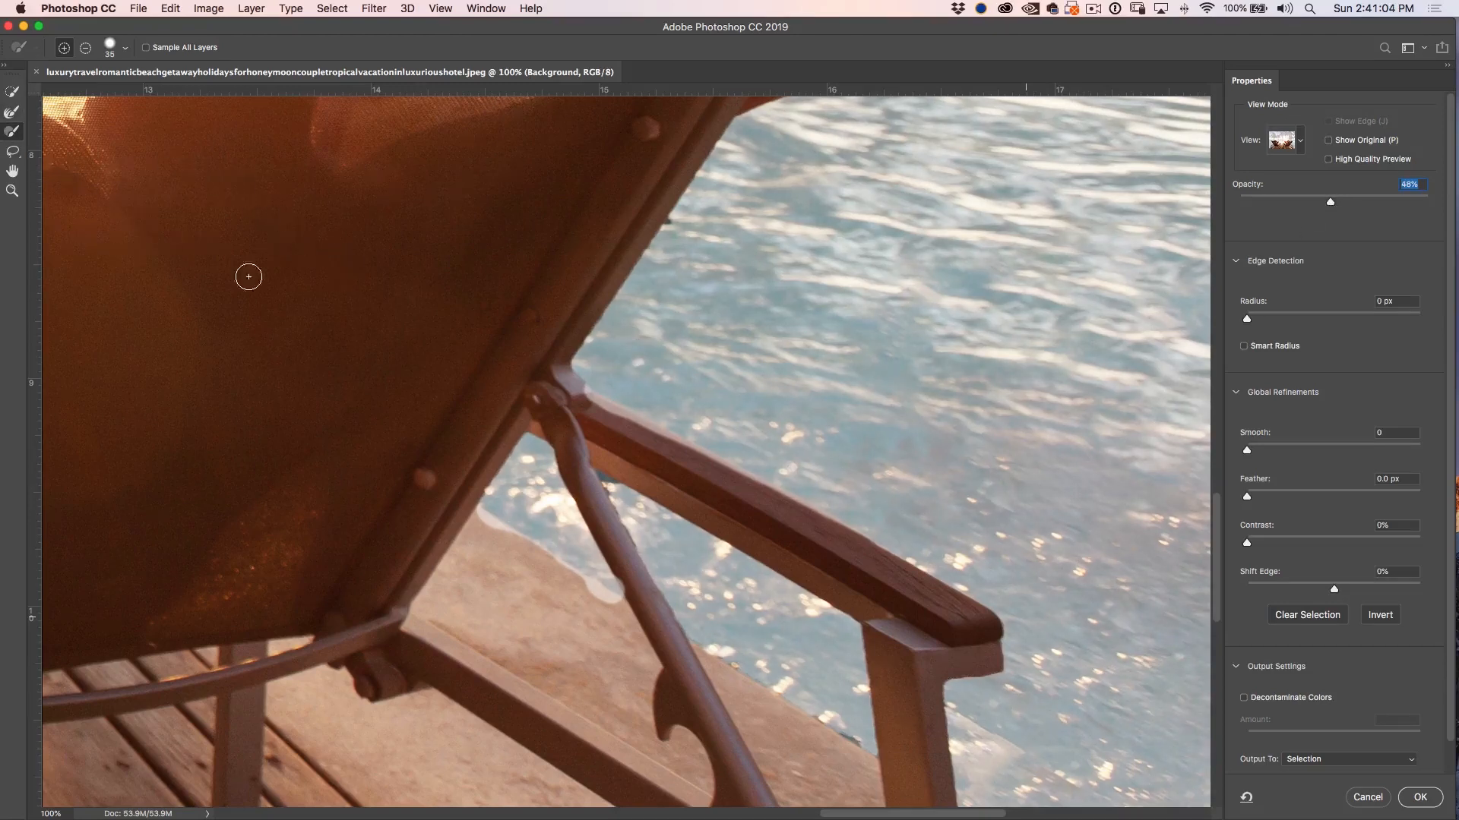
{"action": "mouse_move", "coordinate": [576, 395]}
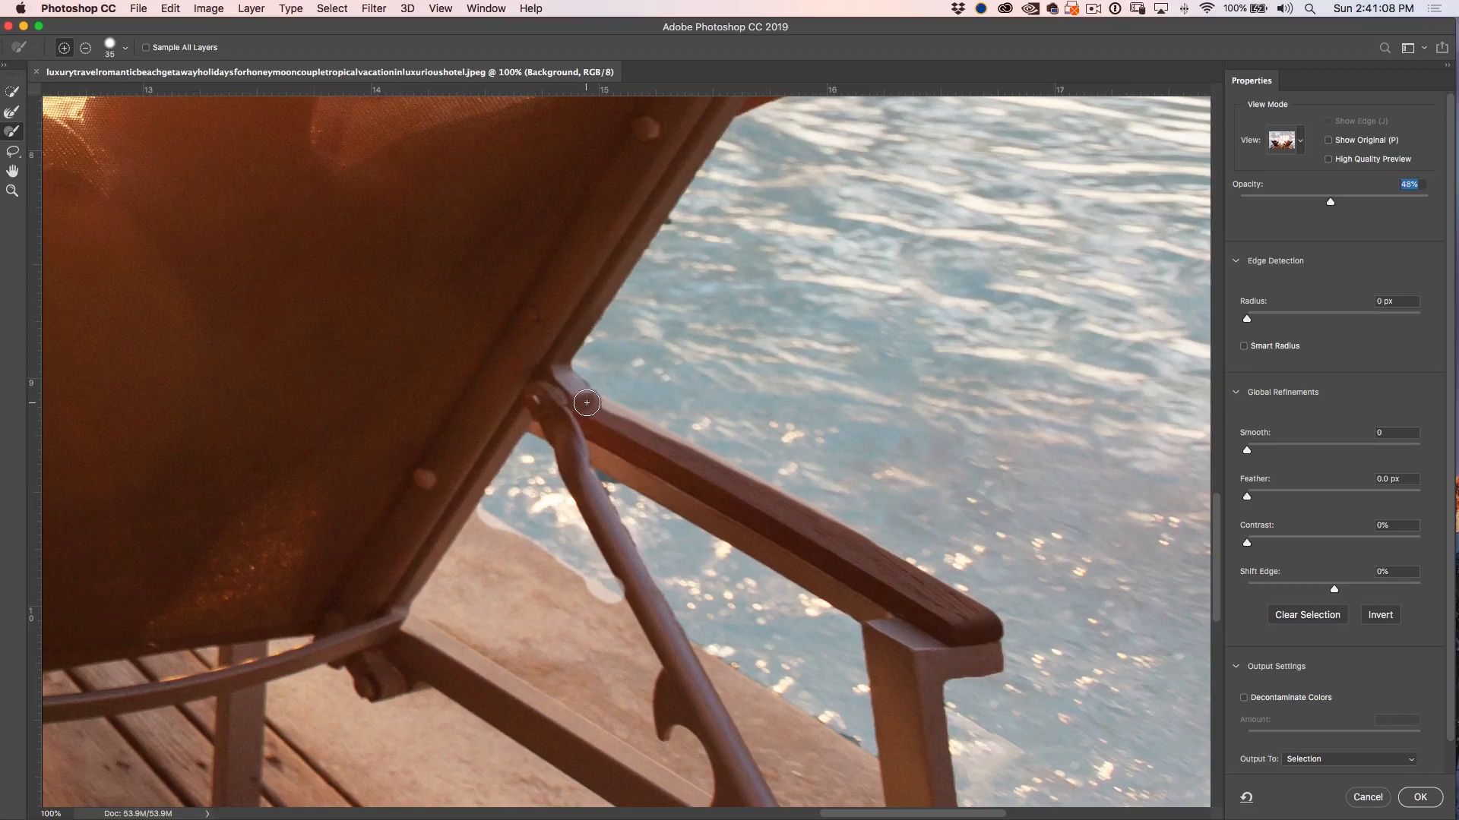
{"action": "mouse_move", "coordinate": [580, 408]}
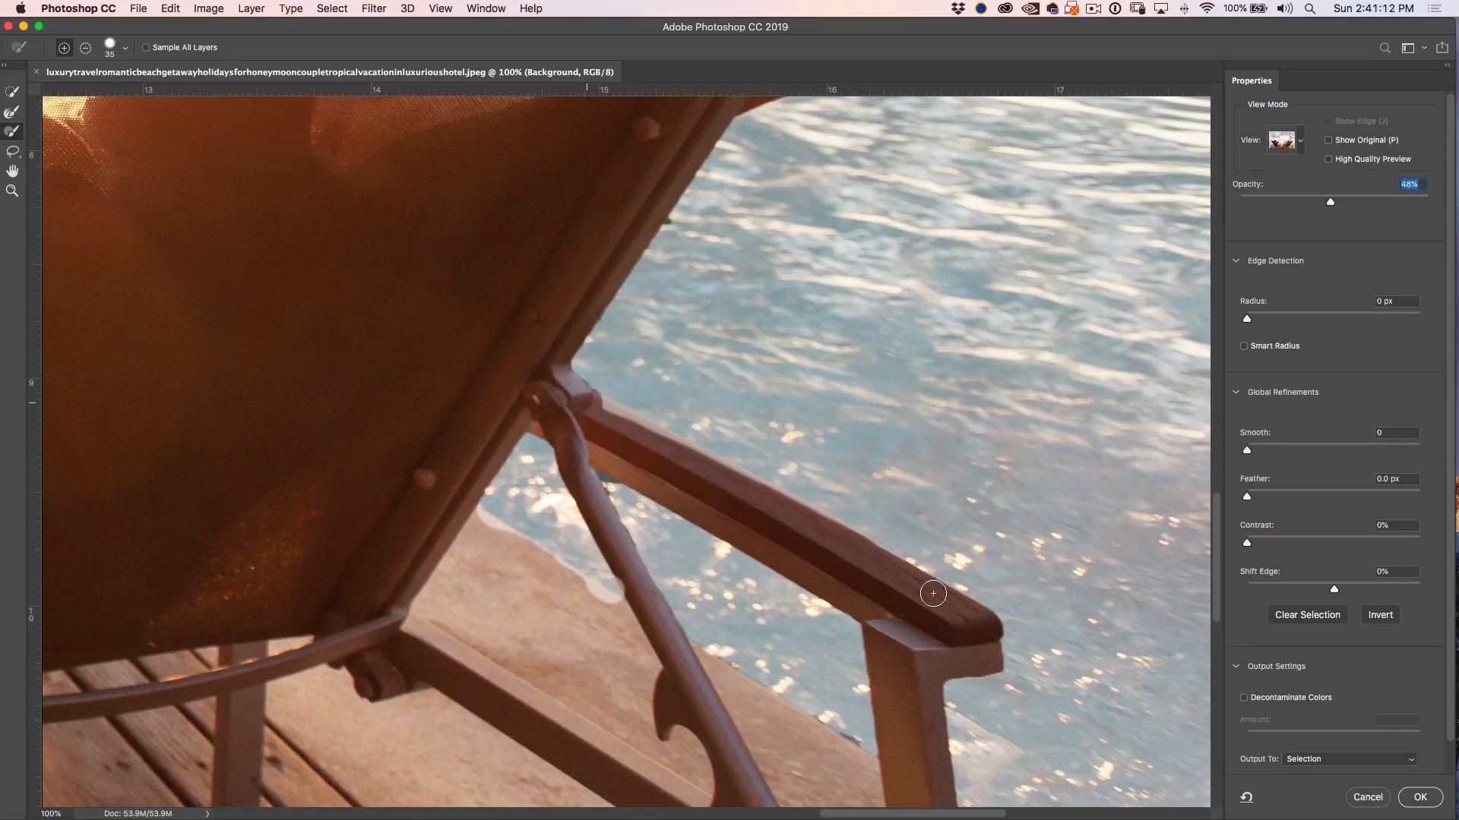
Step: Refine the selection edge along the armrest and raise the overlay to judge it
{"action": "left_click_drag", "start_coordinate": [932, 593], "coordinate": [853, 556]}
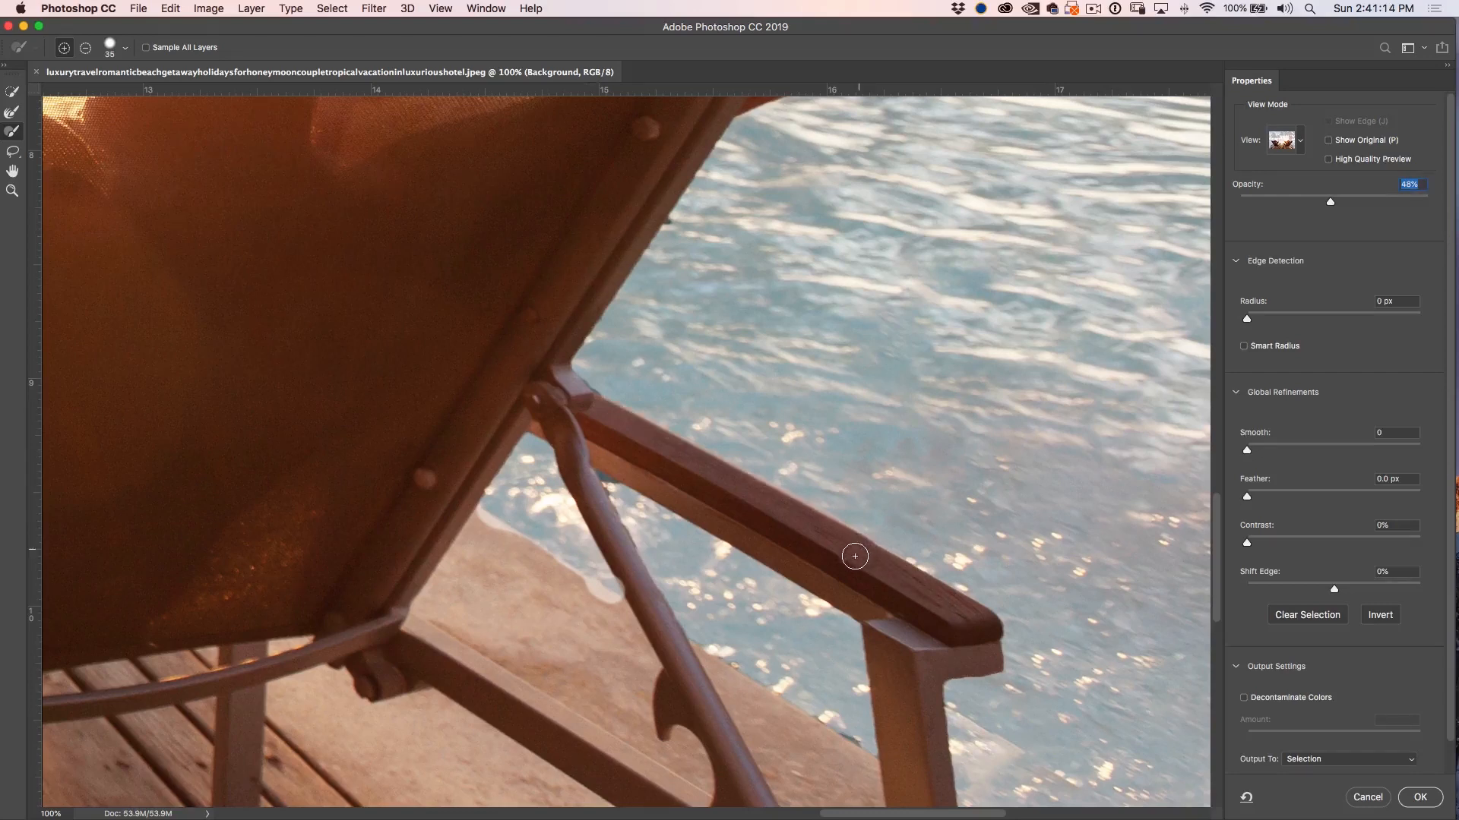
{"action": "left_click_drag", "start_coordinate": [853, 556], "coordinate": [463, 512]}
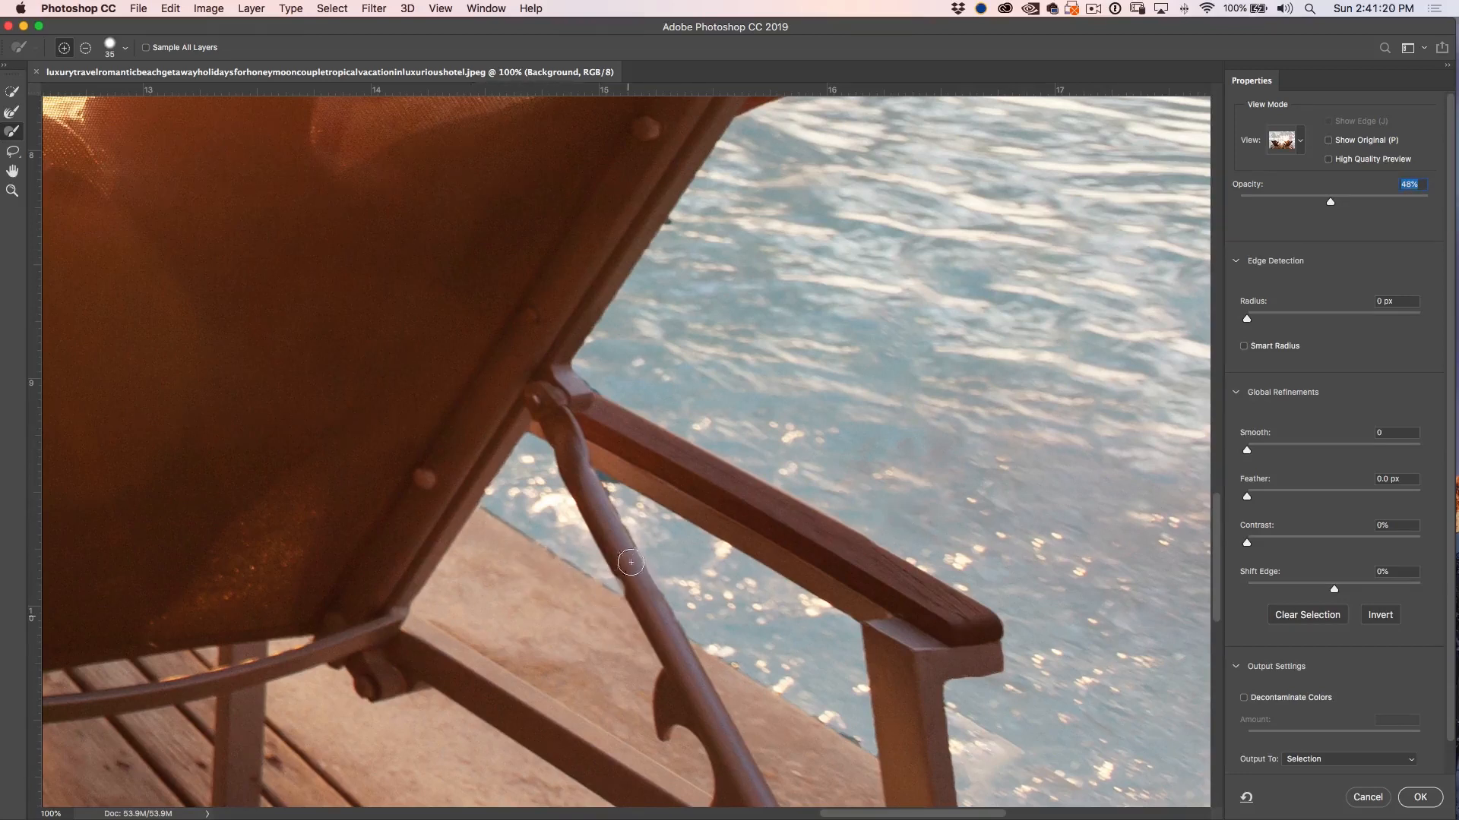
{"action": "mouse_move", "coordinate": [647, 605]}
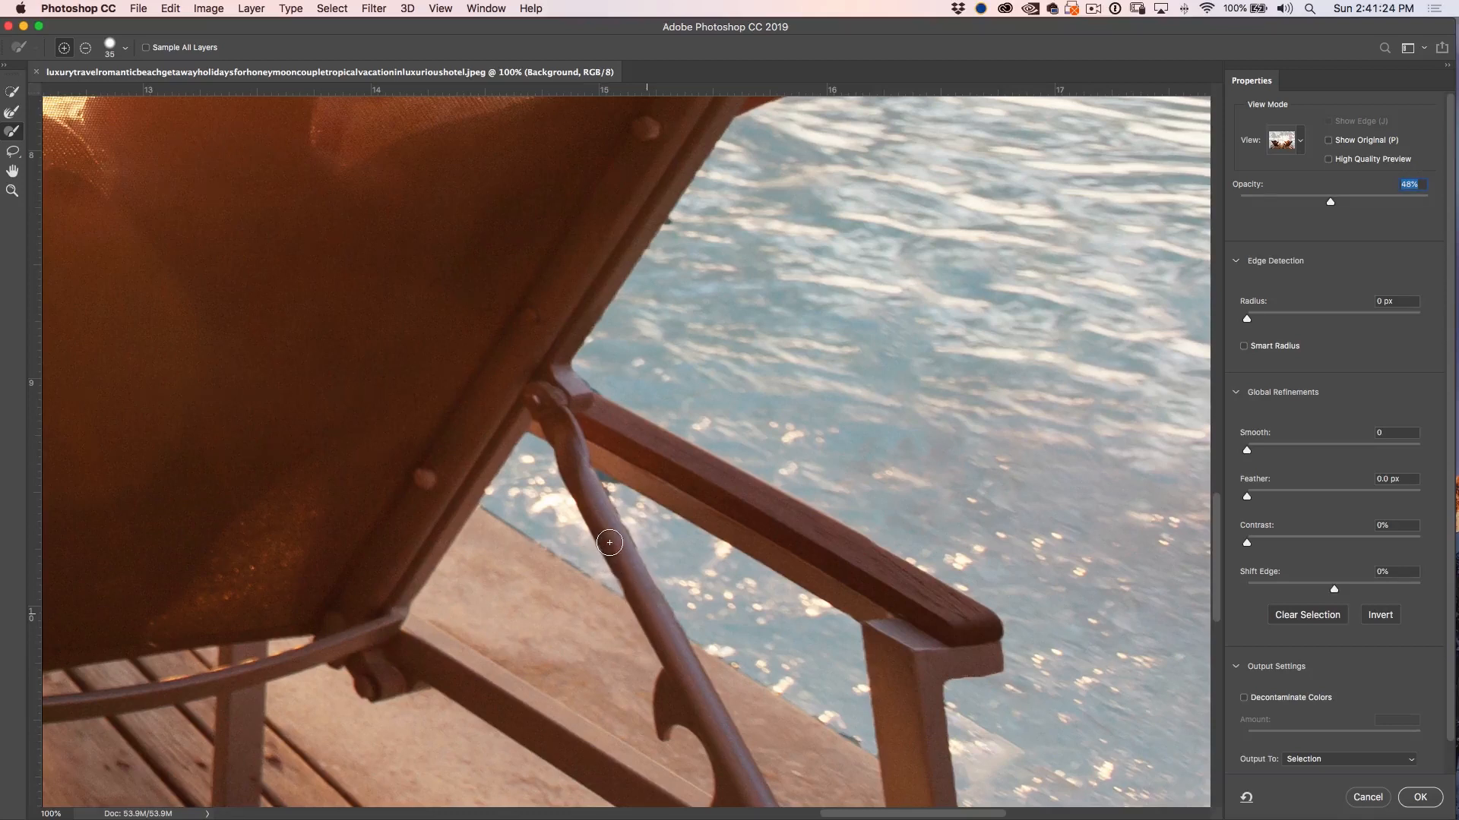
{"action": "mouse_move", "coordinate": [639, 616]}
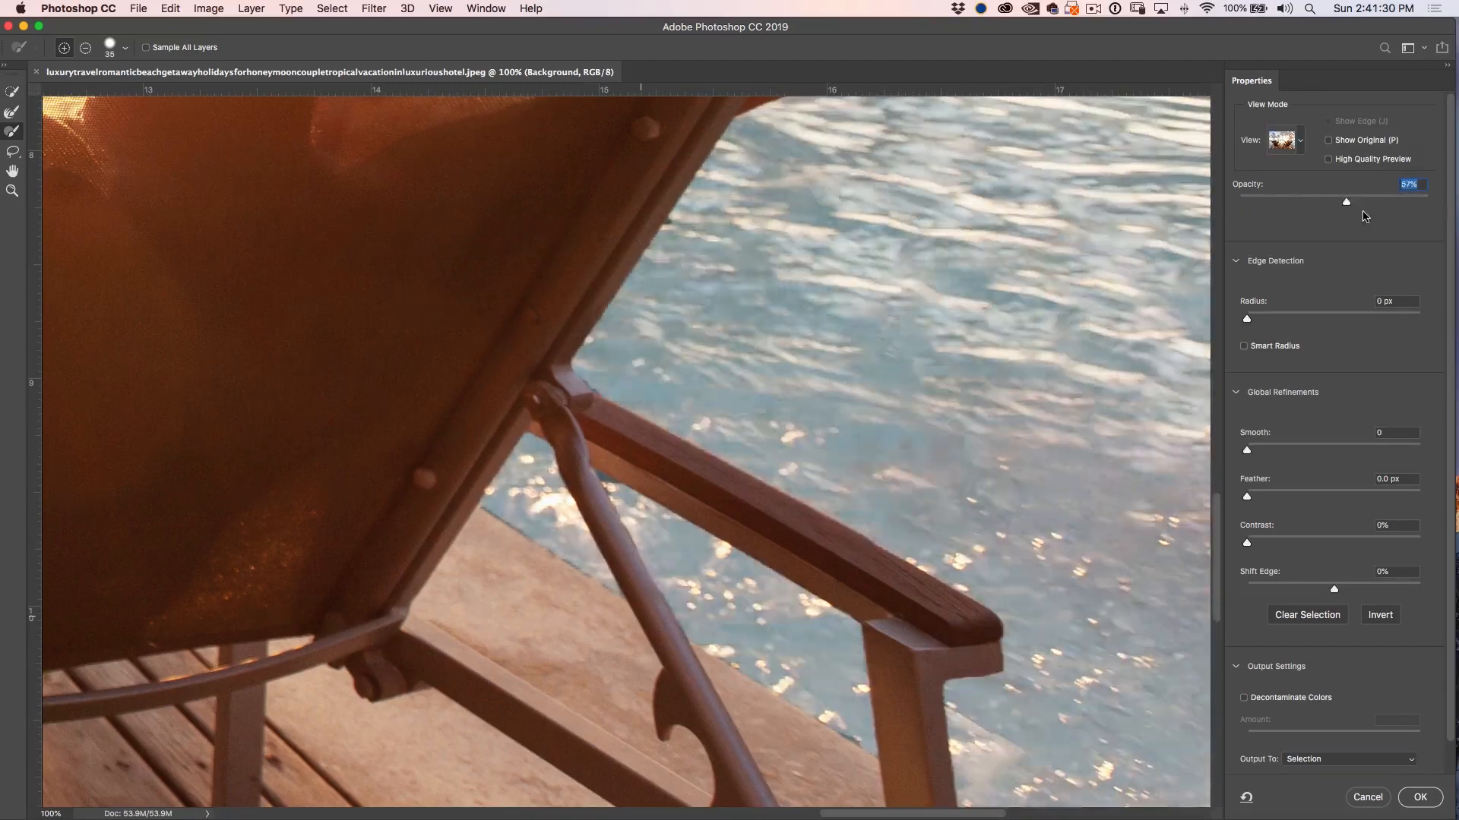
{"action": "left_click_drag", "start_coordinate": [1345, 200], "coordinate": [1417, 201]}
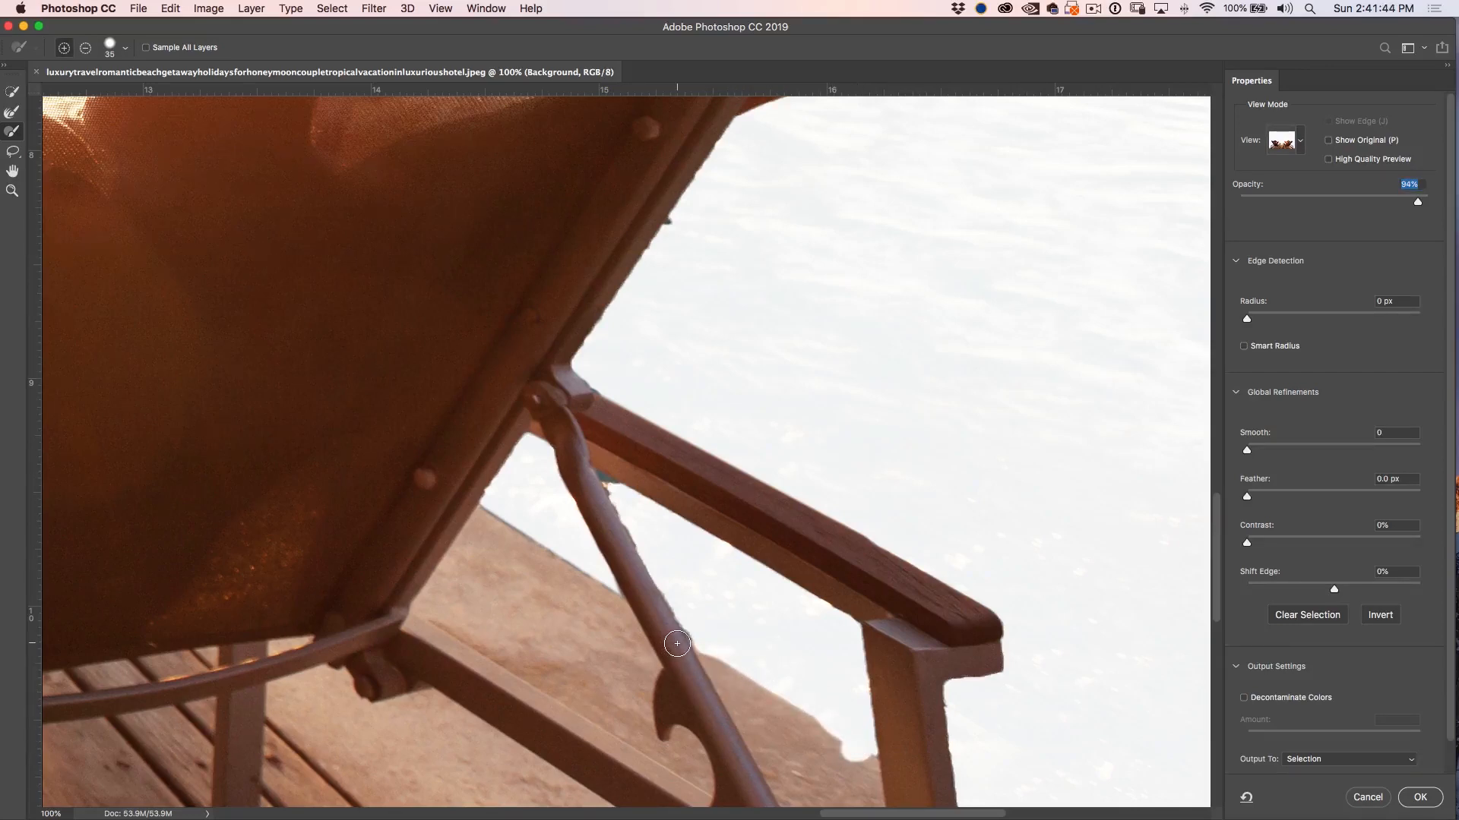
Step: Refine the edge along the diagonal strut and return the overlay to full opacity
{"action": "left_click_drag", "start_coordinate": [677, 643], "coordinate": [881, 771]}
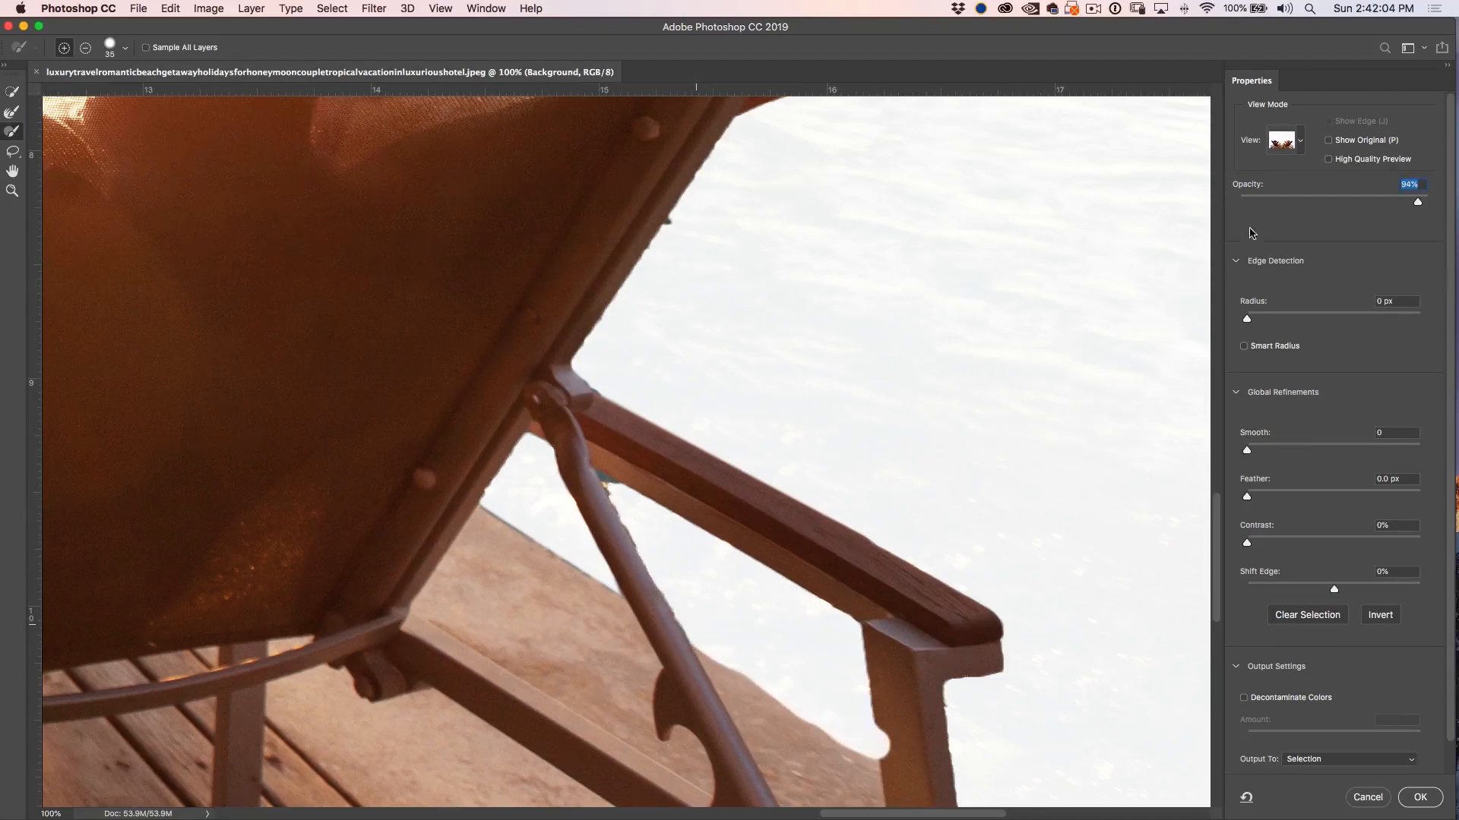
{"action": "left_click_drag", "start_coordinate": [1418, 202], "coordinate": [1292, 202]}
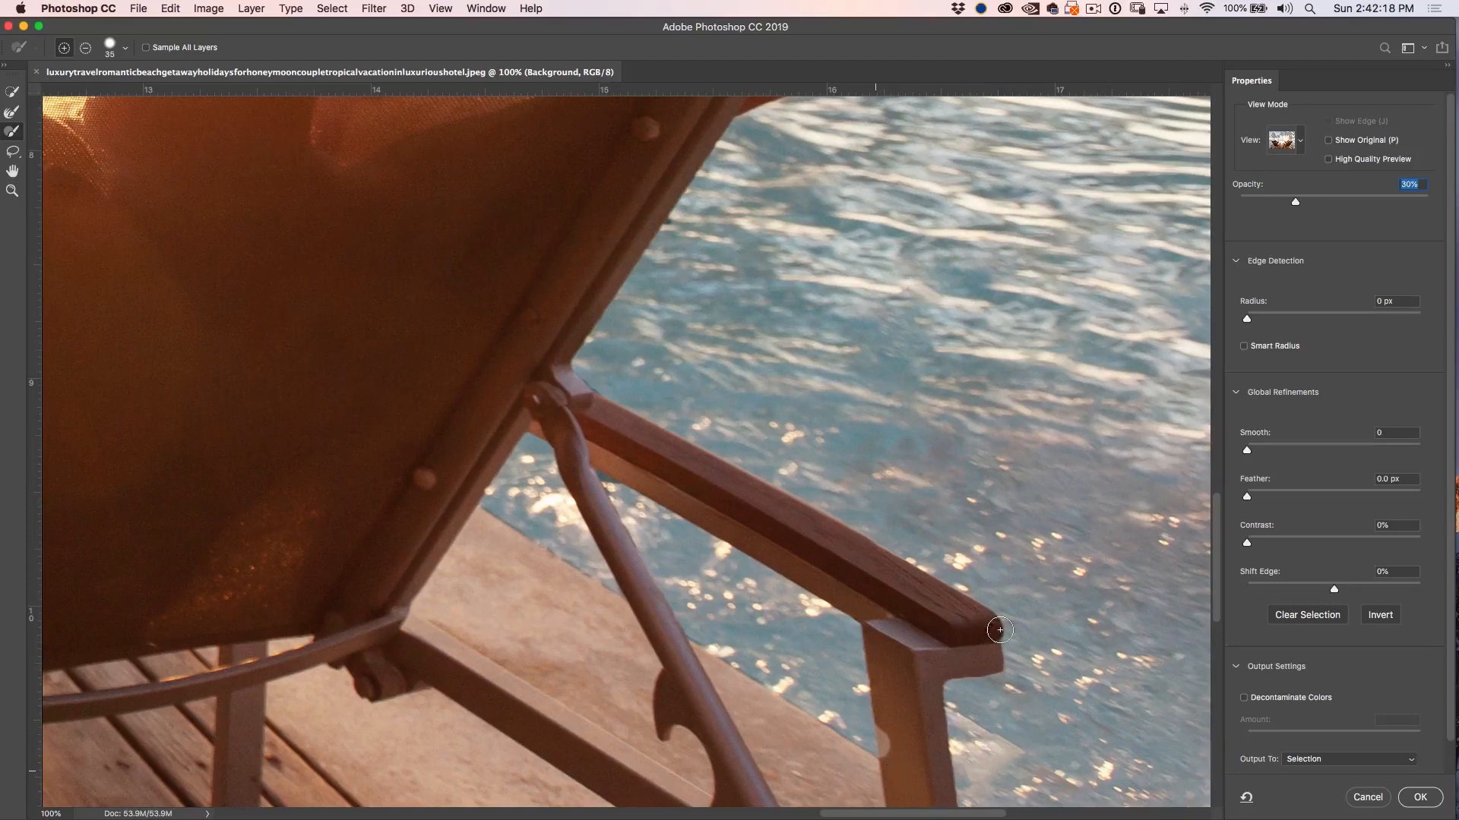
{"action": "left_click_drag", "start_coordinate": [1293, 202], "coordinate": [1375, 202]}
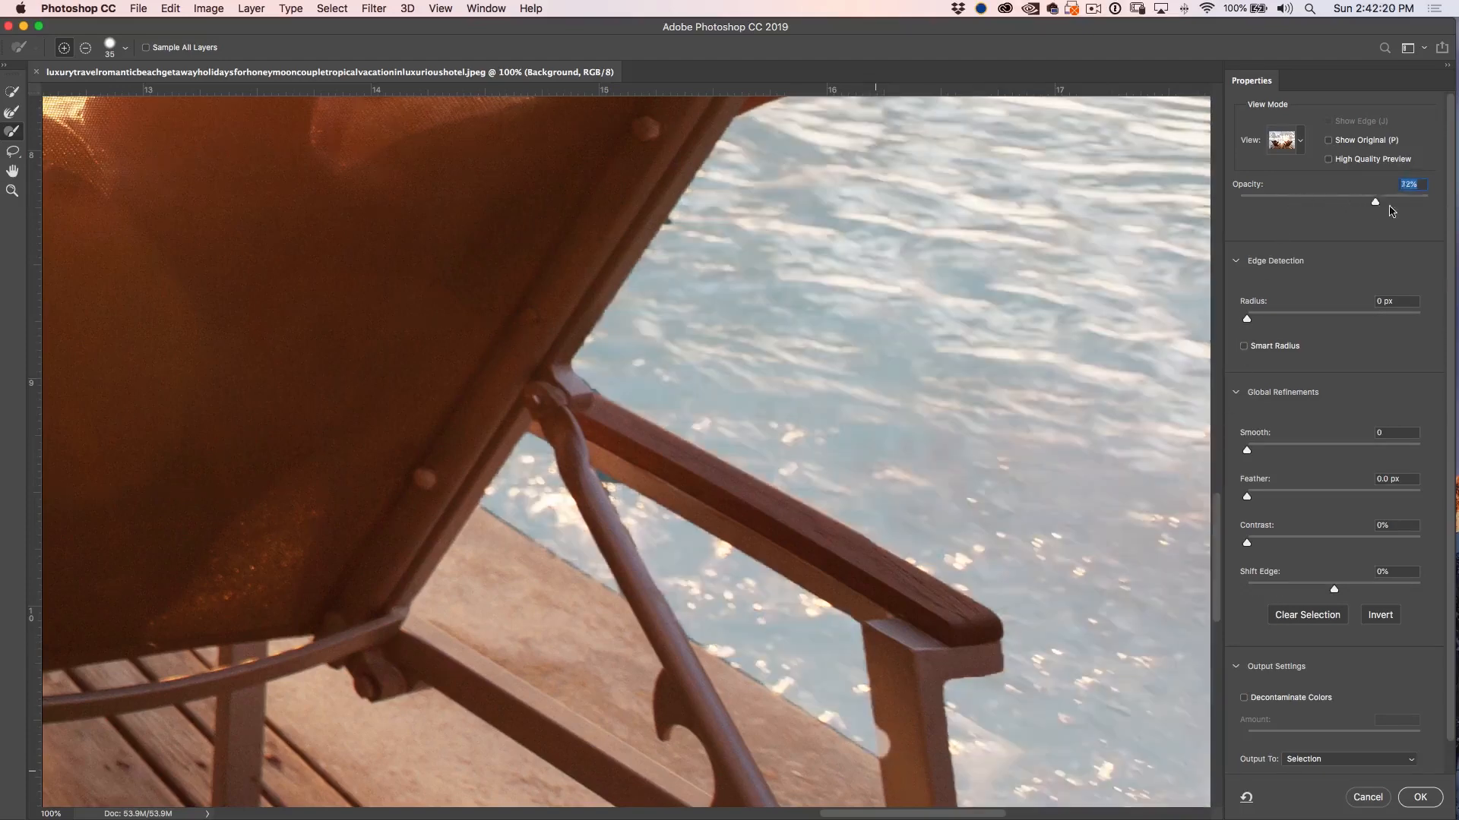
{"action": "left_click_drag", "start_coordinate": [1375, 202], "coordinate": [1428, 202]}
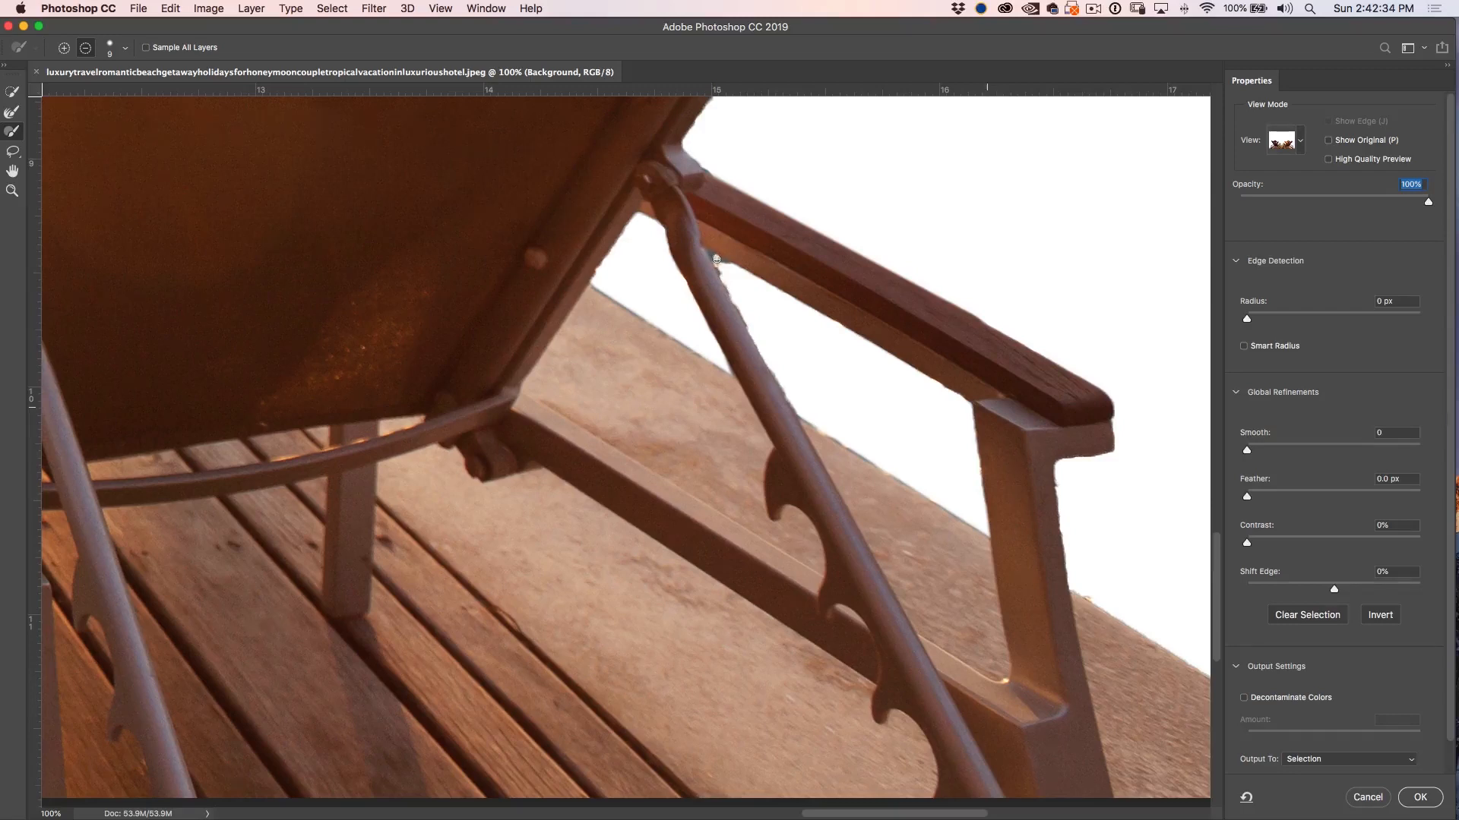
{"action": "mouse_move", "coordinate": [724, 279]}
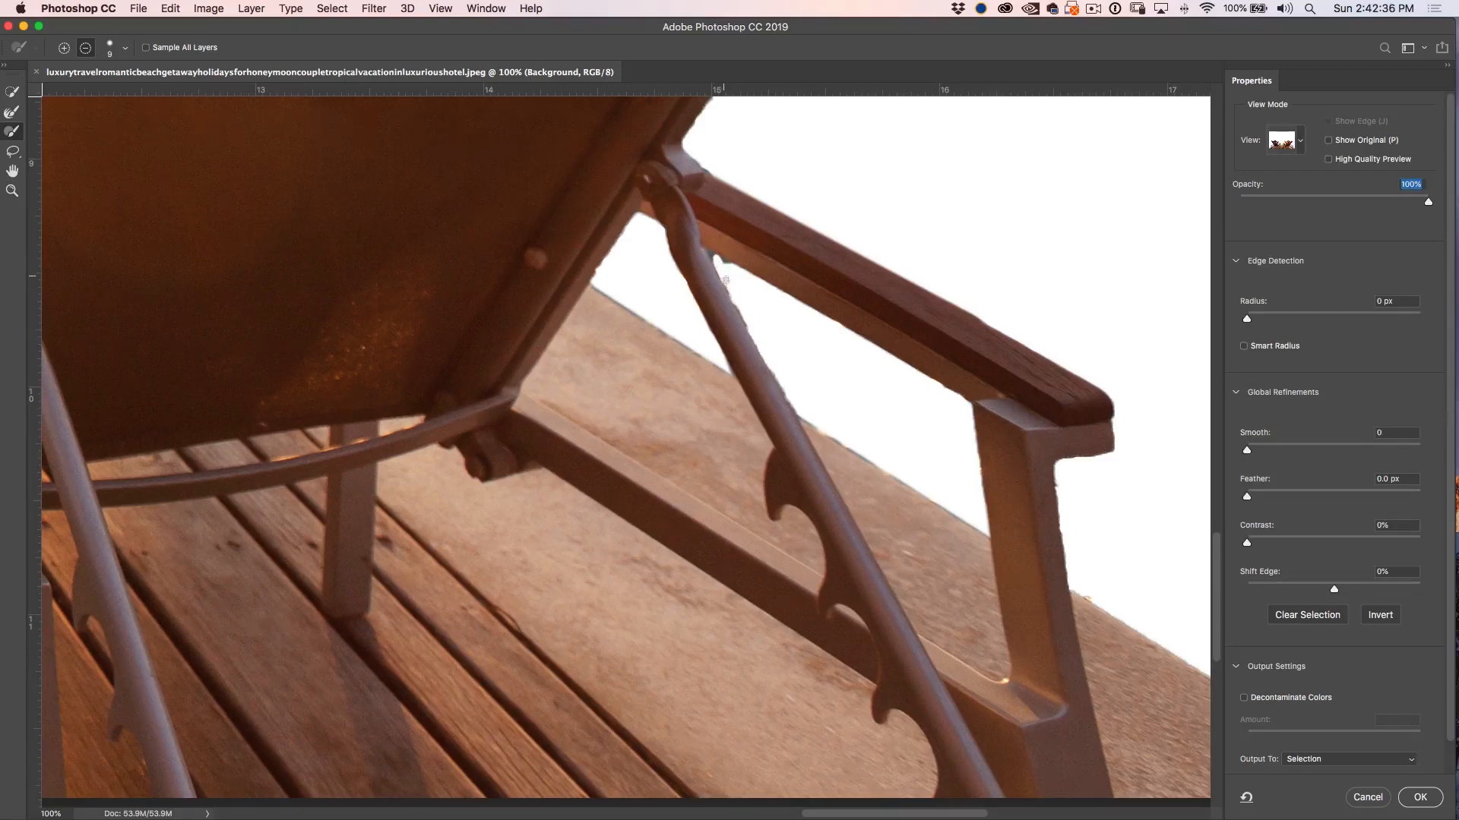
{"action": "mouse_move", "coordinate": [782, 438]}
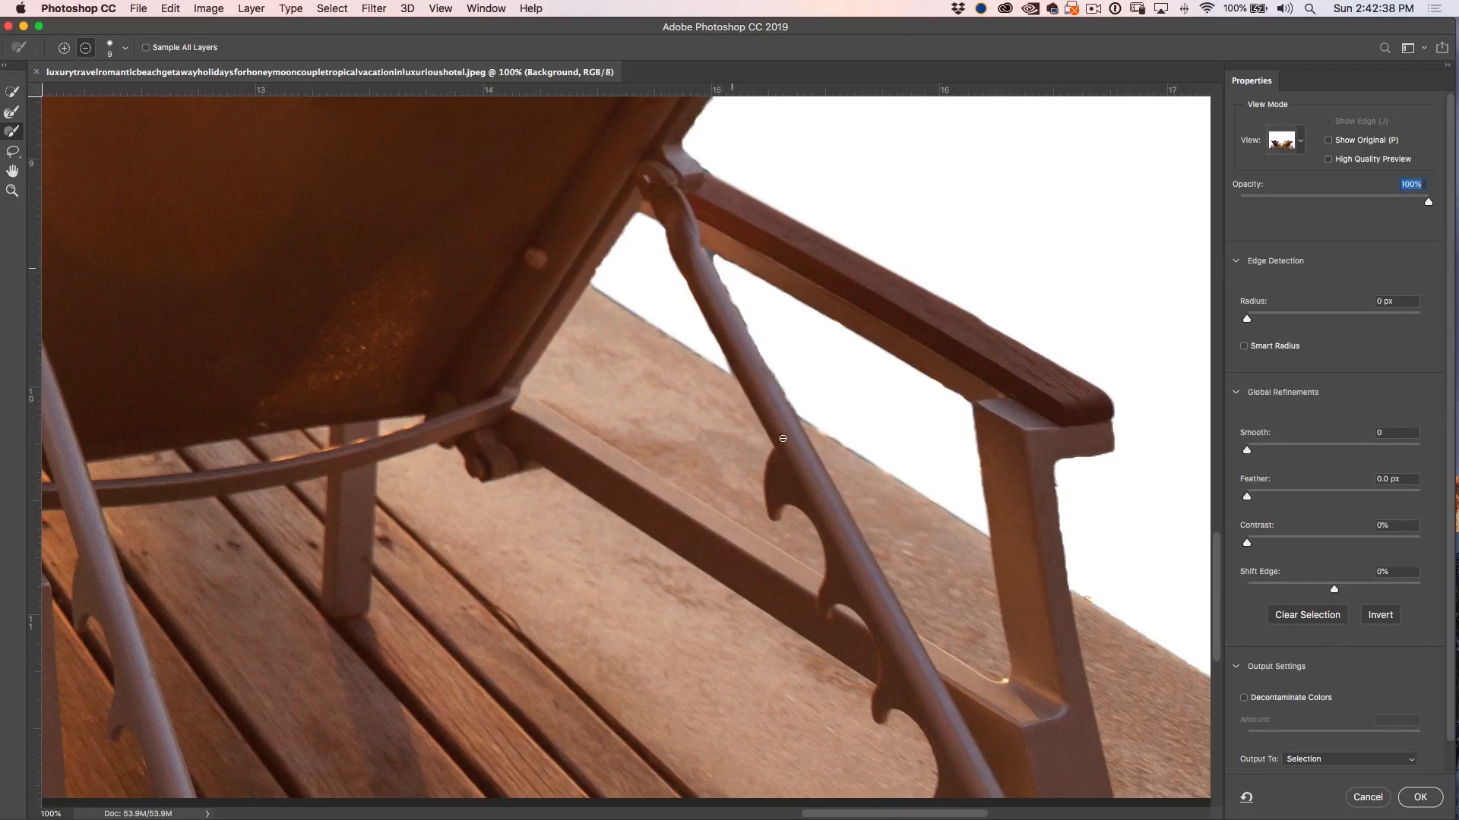
Step: Try edge contrast values from 0% to about 27%, settling around 24%
{"action": "left_click_drag", "start_coordinate": [782, 439], "coordinate": [326, 493]}
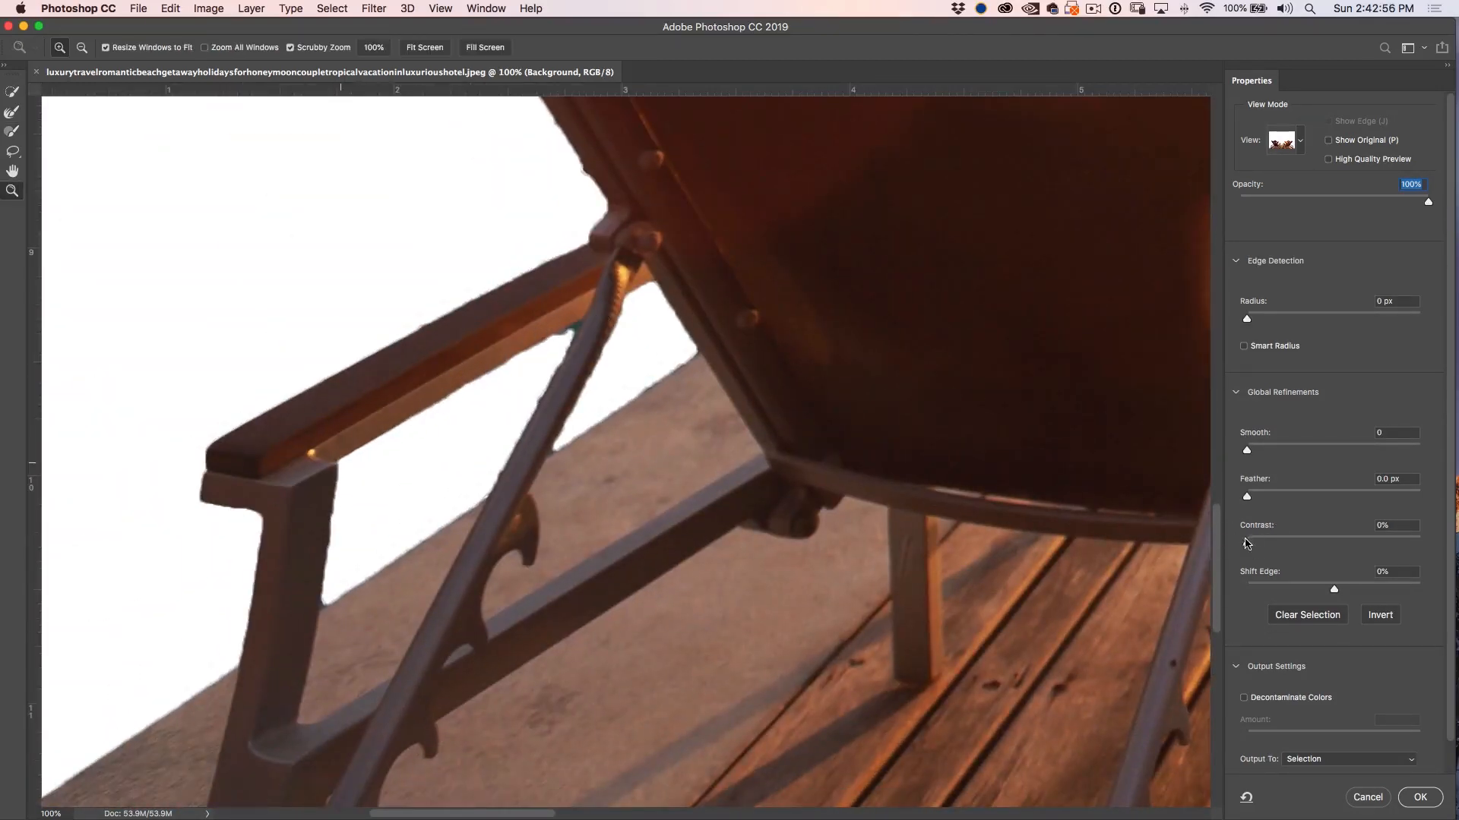
{"action": "left_click_drag", "start_coordinate": [1246, 543], "coordinate": [1268, 542]}
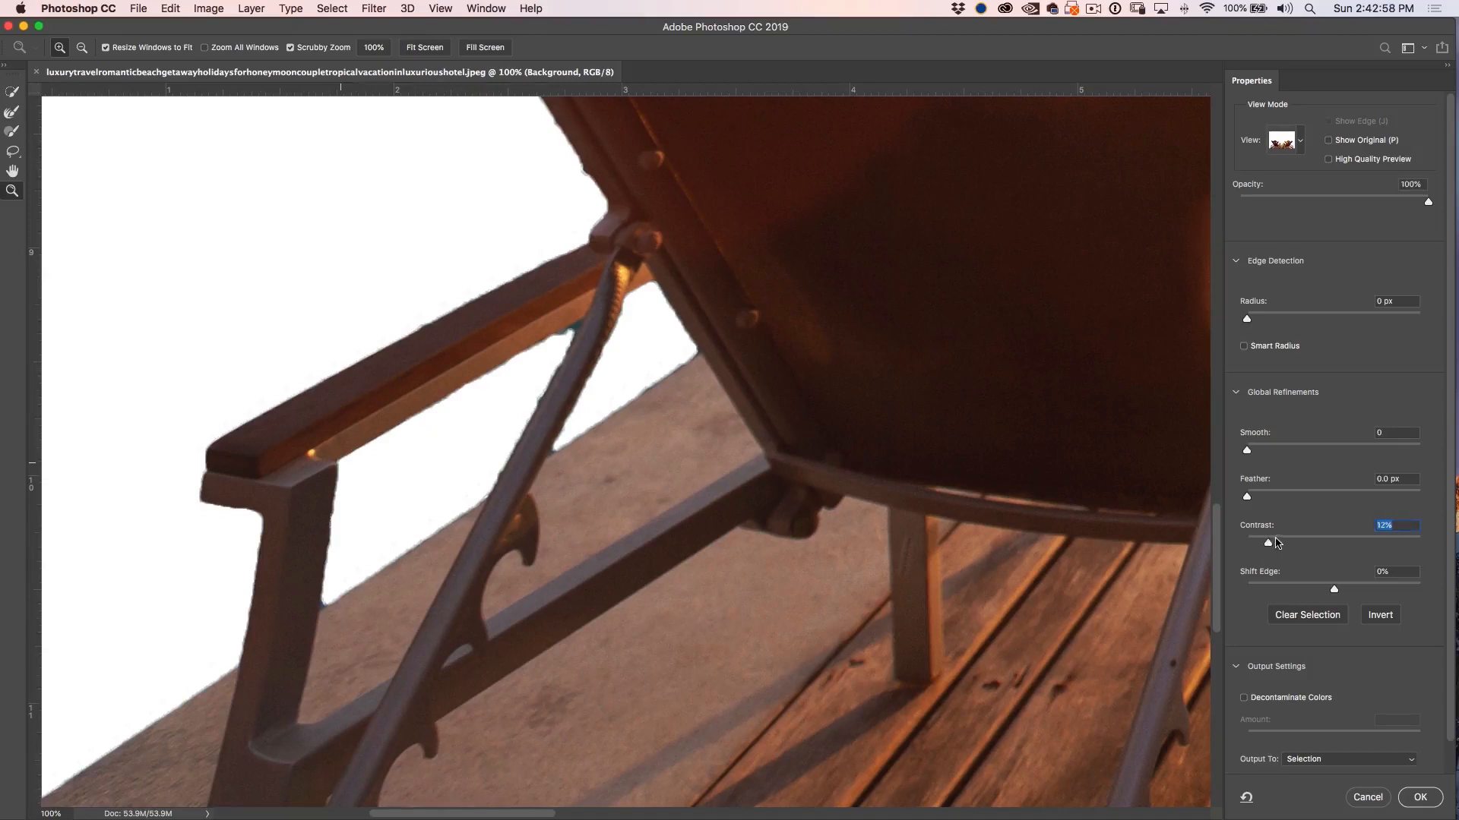
{"action": "left_click_drag", "start_coordinate": [1267, 542], "coordinate": [1293, 542]}
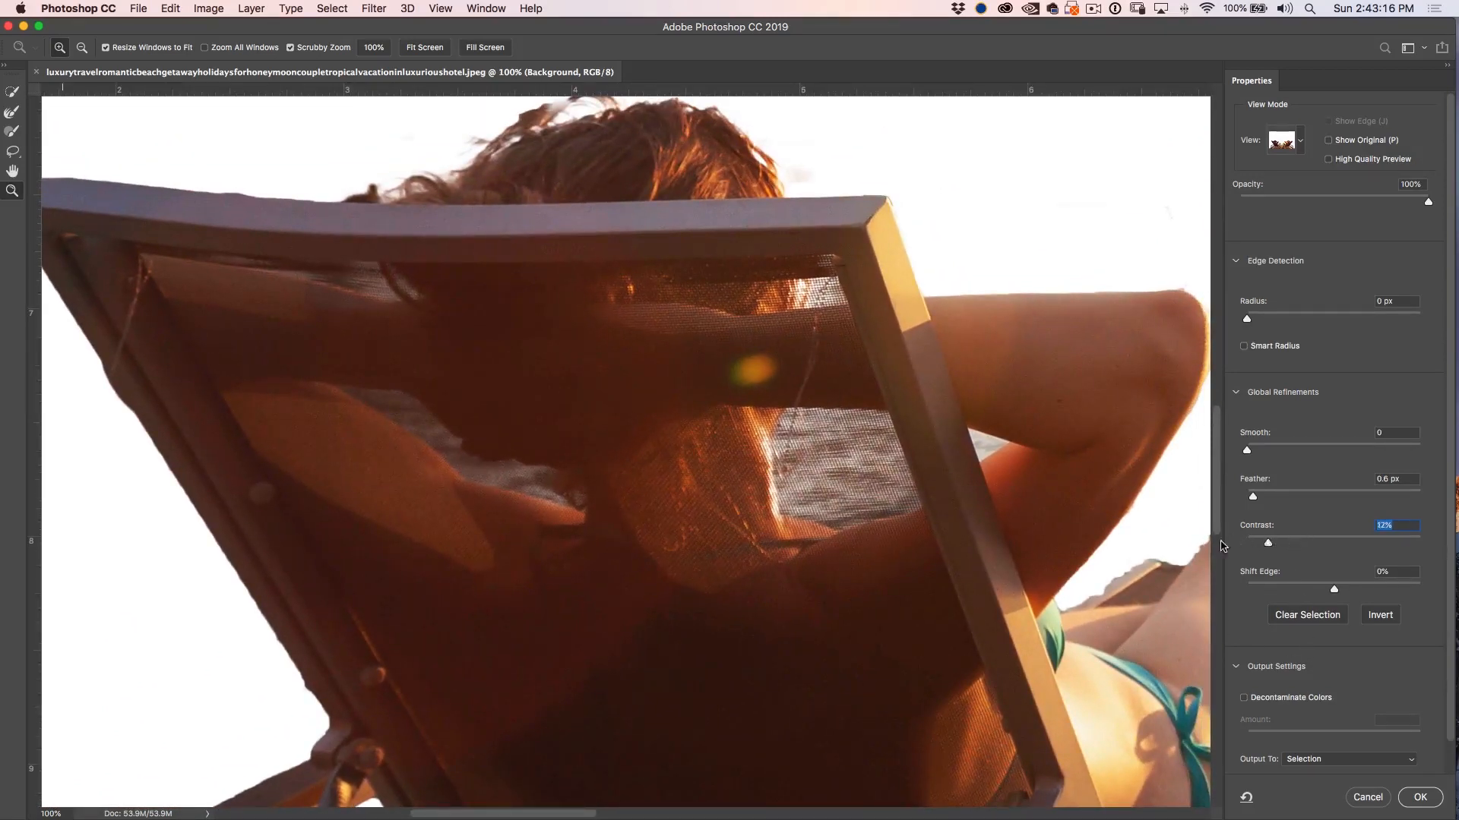
{"action": "left_click_drag", "start_coordinate": [1267, 543], "coordinate": [1245, 544]}
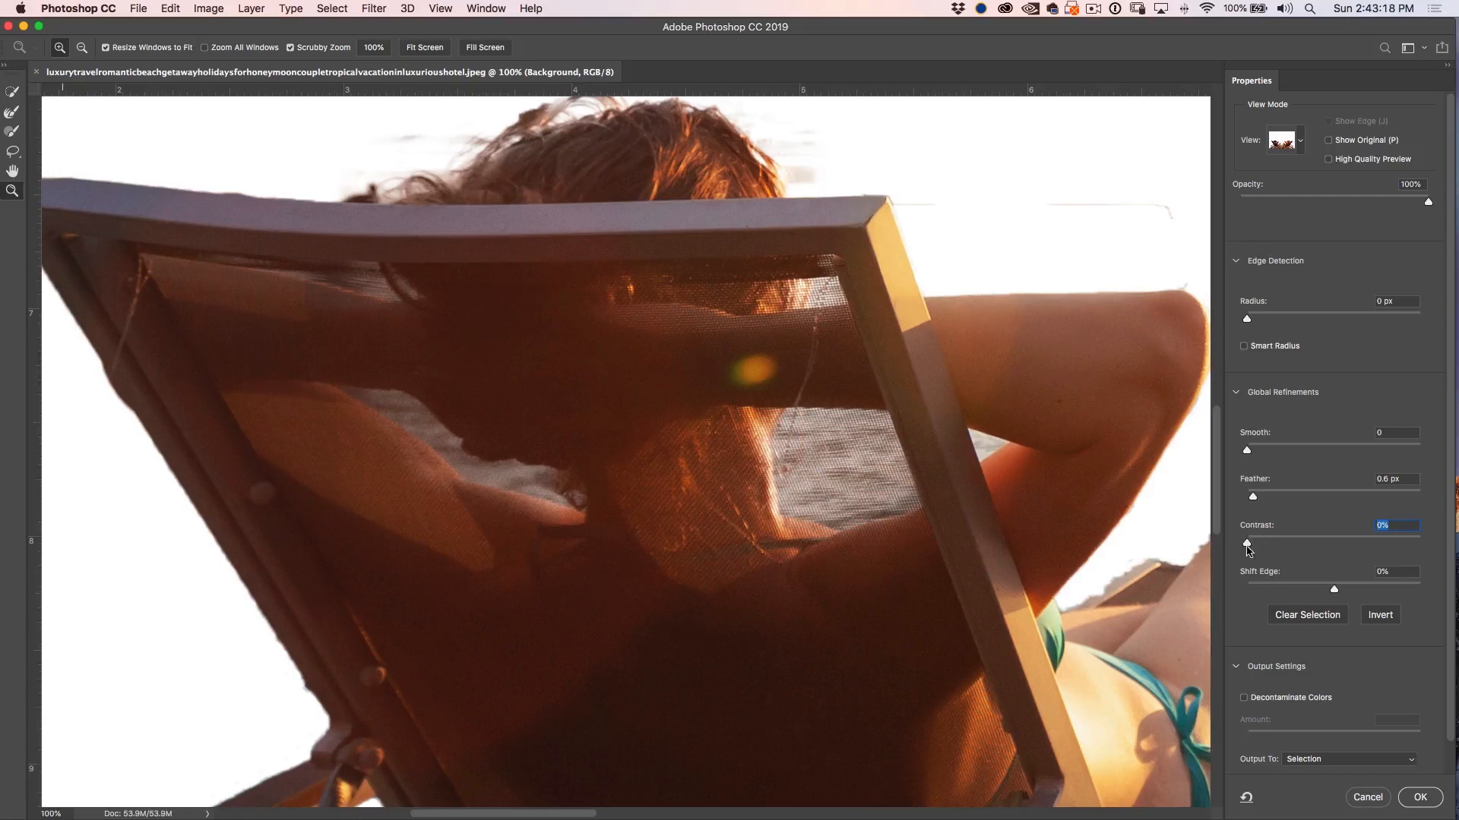
{"action": "left_click_drag", "start_coordinate": [1247, 543], "coordinate": [1264, 543]}
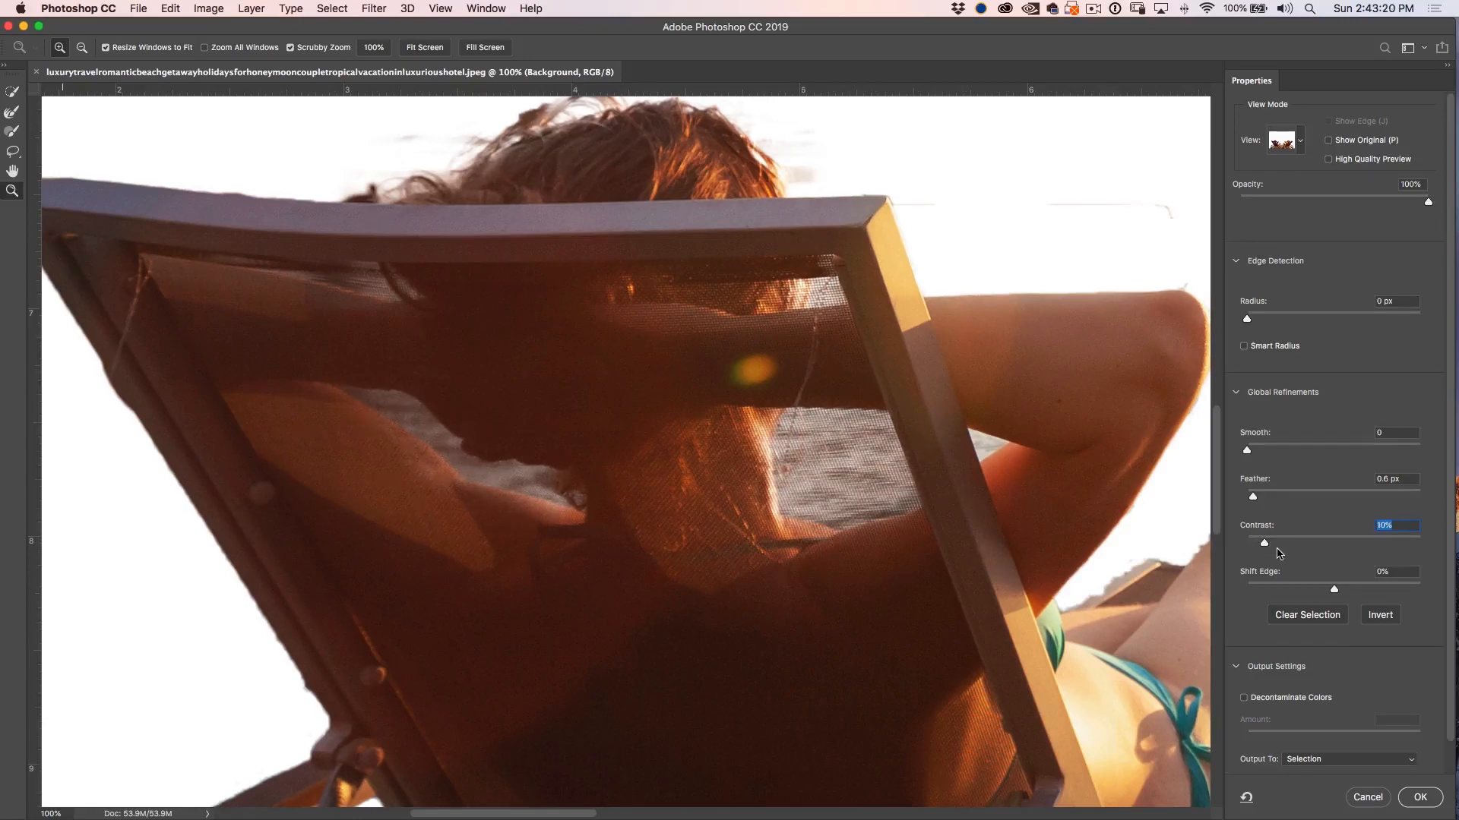
{"action": "left_click_drag", "start_coordinate": [1264, 542], "coordinate": [1292, 543]}
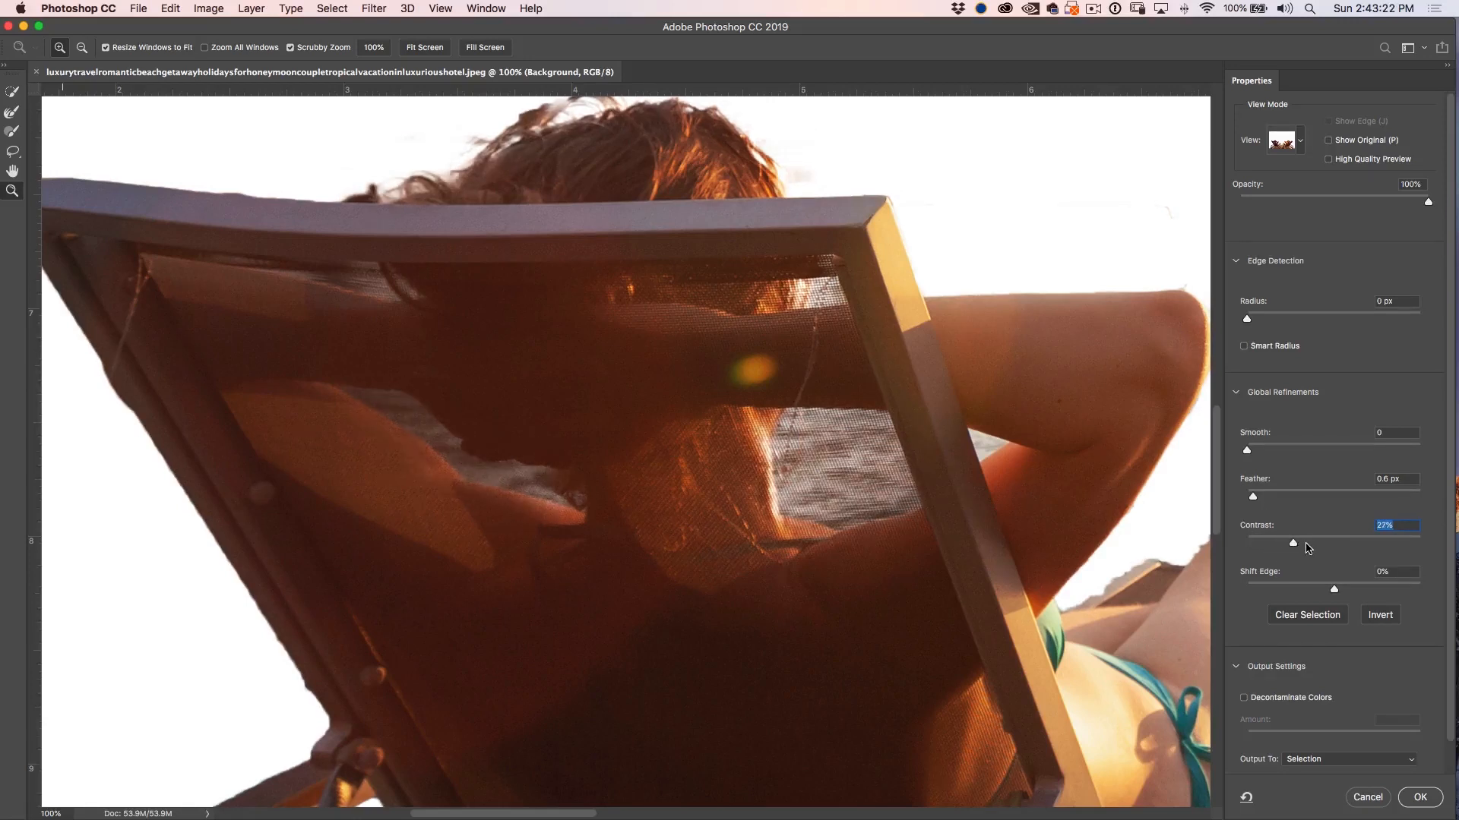
{"action": "left_click_drag", "start_coordinate": [1318, 543], "coordinate": [1303, 543]}
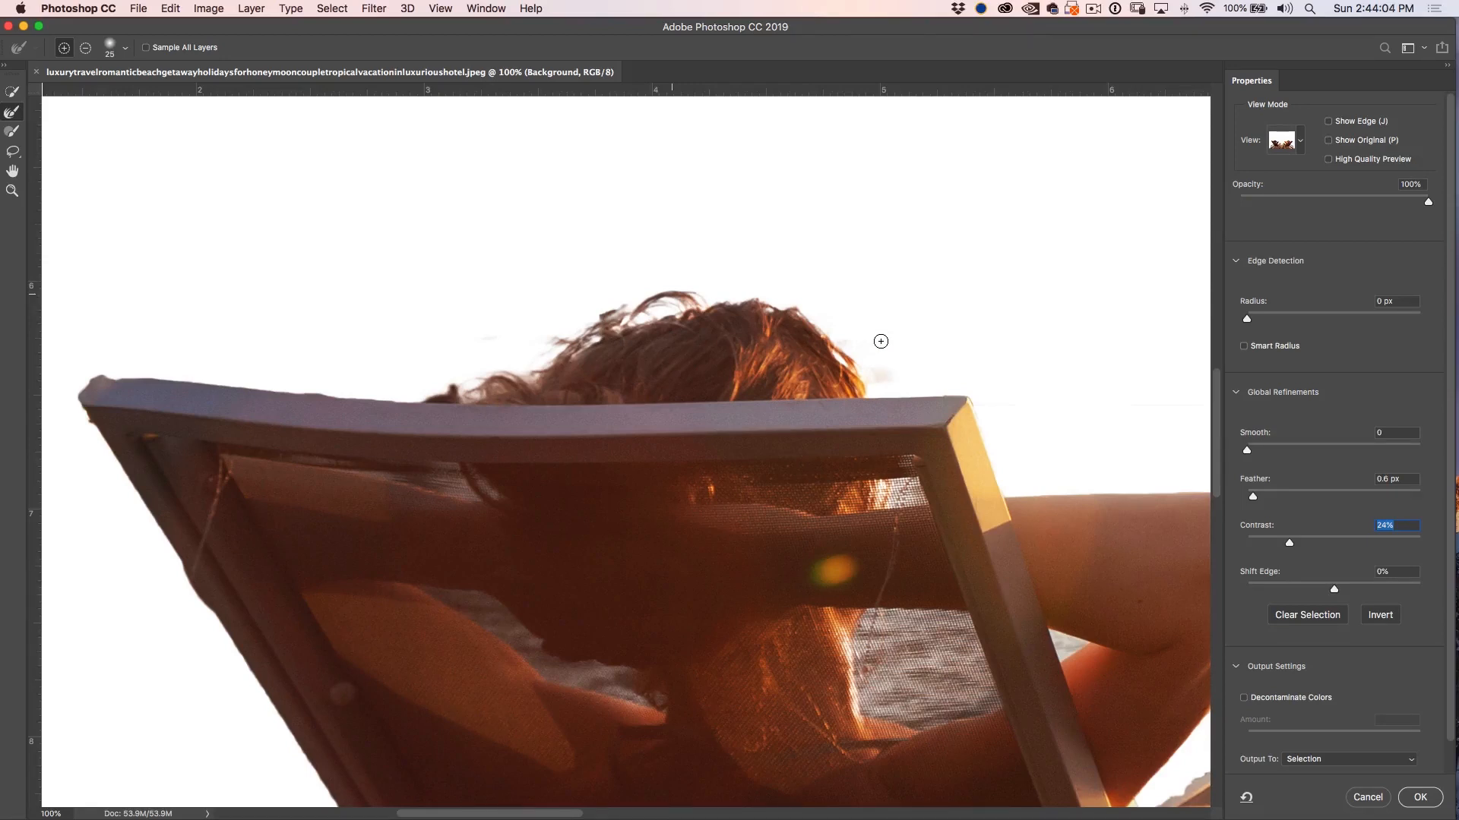
{"action": "mouse_move", "coordinate": [754, 328]}
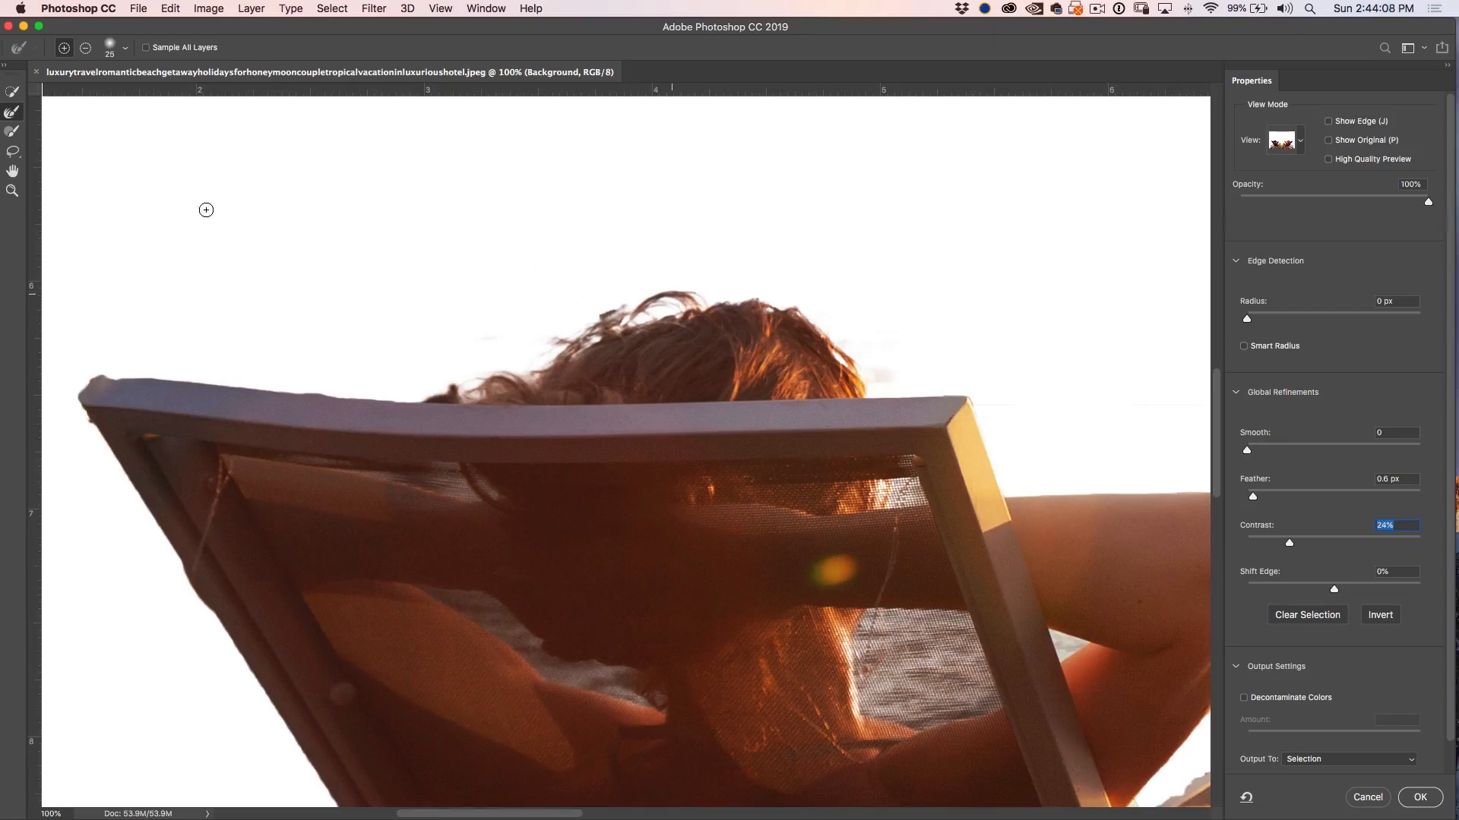
Step: Fit the photo in view and output the cutout as a New Layer with Layer Mask
{"action": "left_click", "coordinate": [13, 171]}
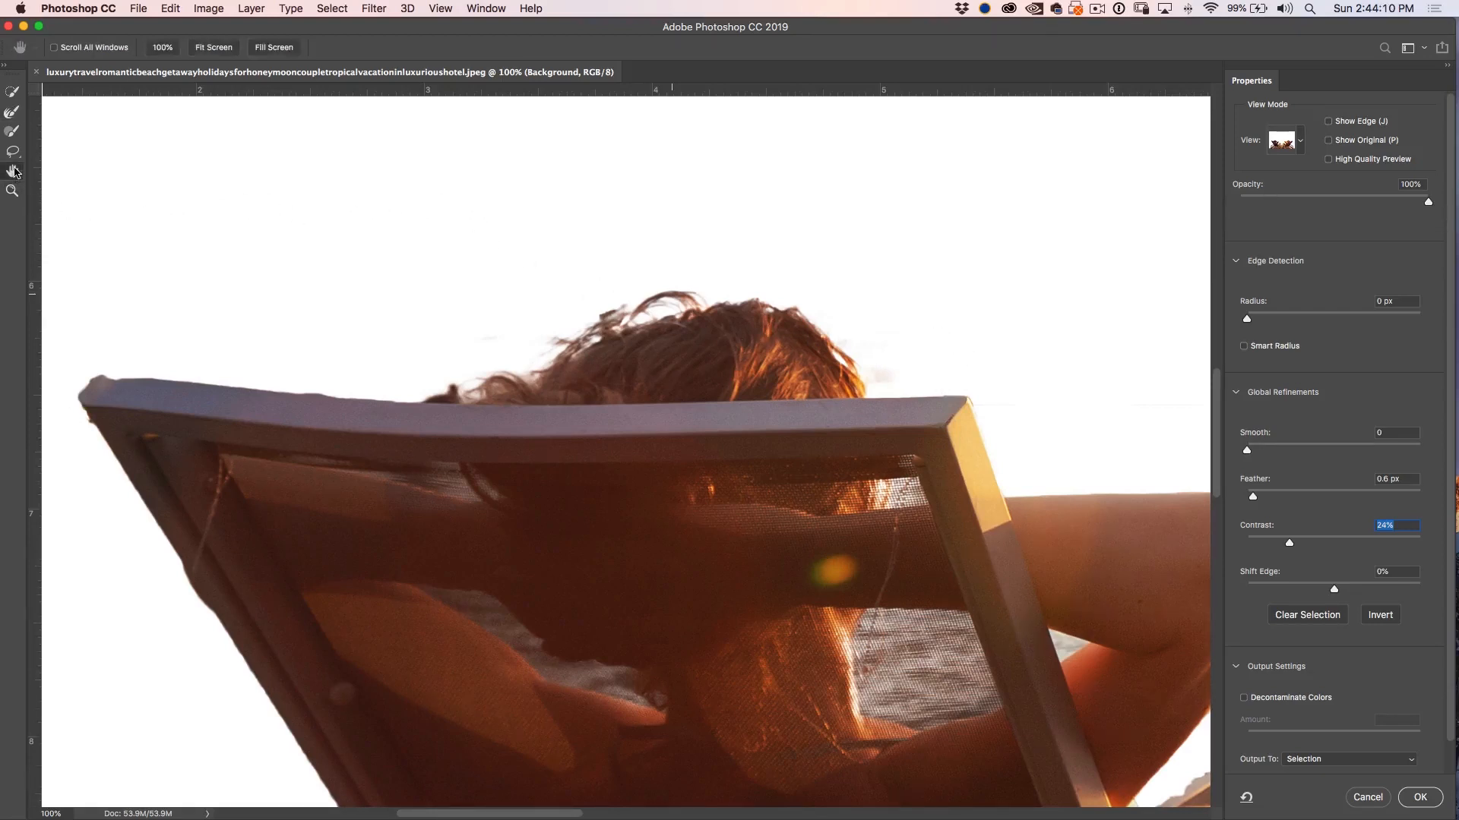
{"action": "left_click", "coordinate": [212, 47]}
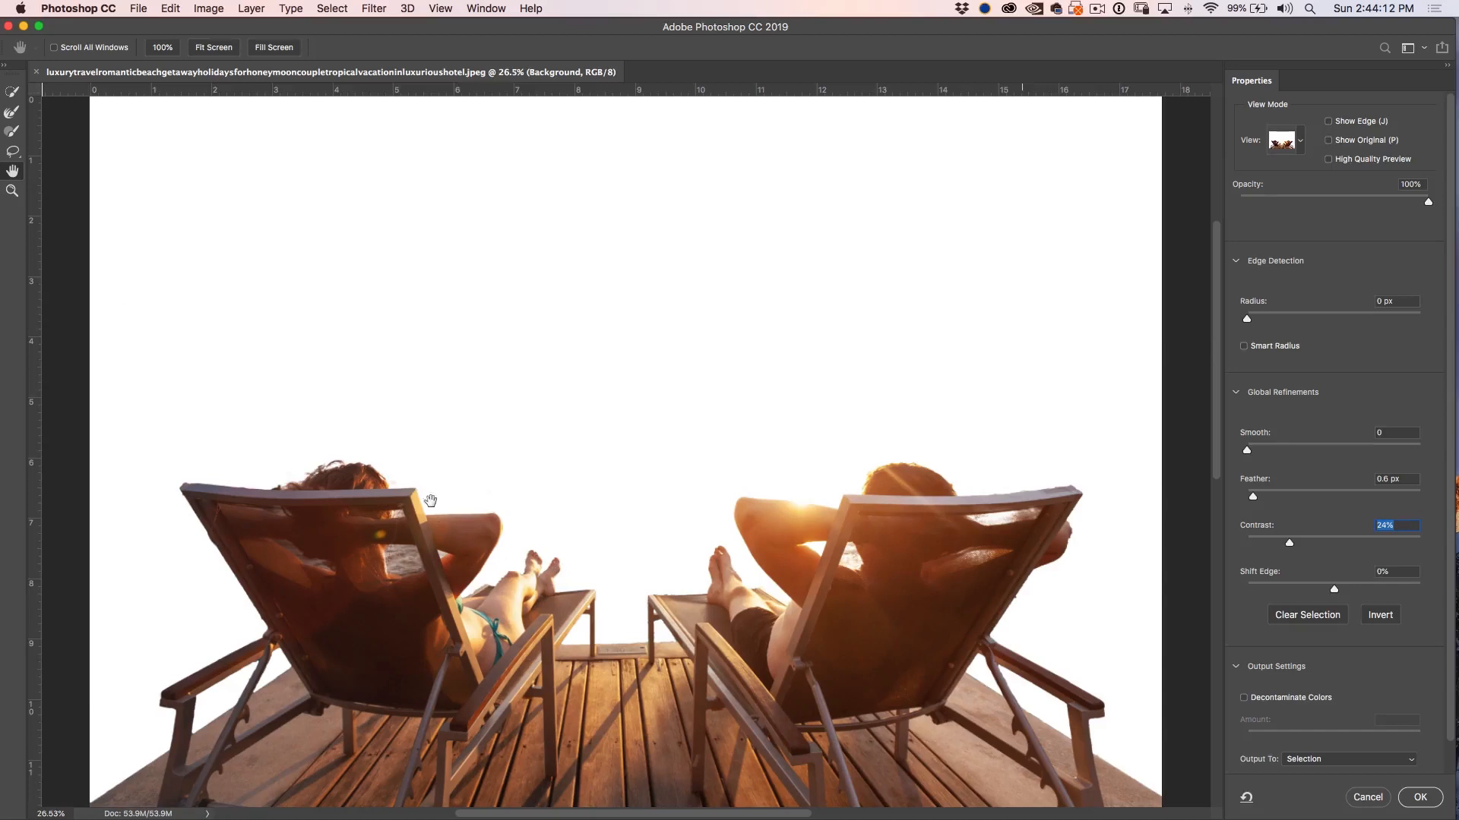
{"action": "mouse_move", "coordinate": [297, 685]}
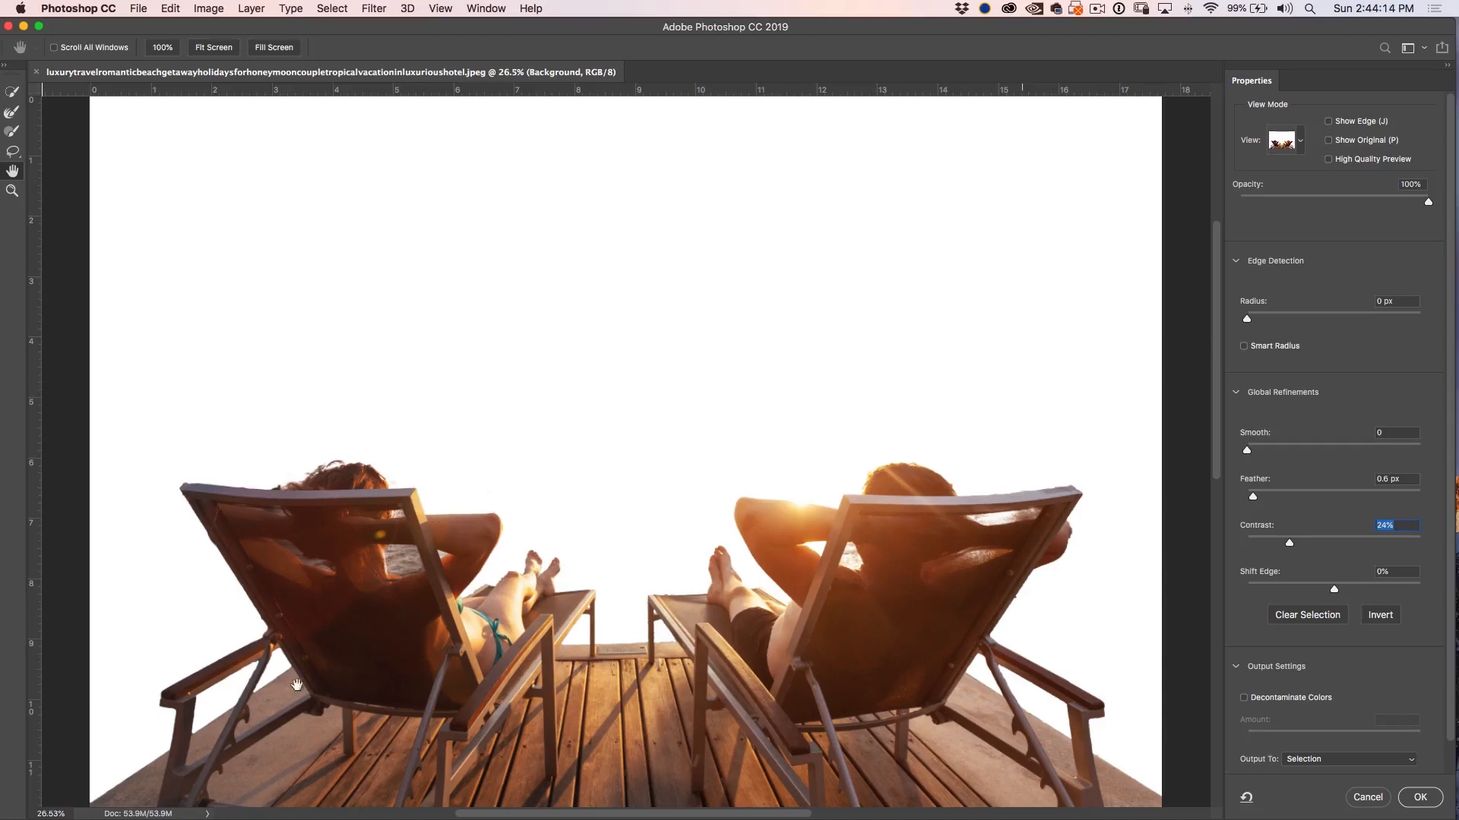
{"action": "mouse_move", "coordinate": [870, 594]}
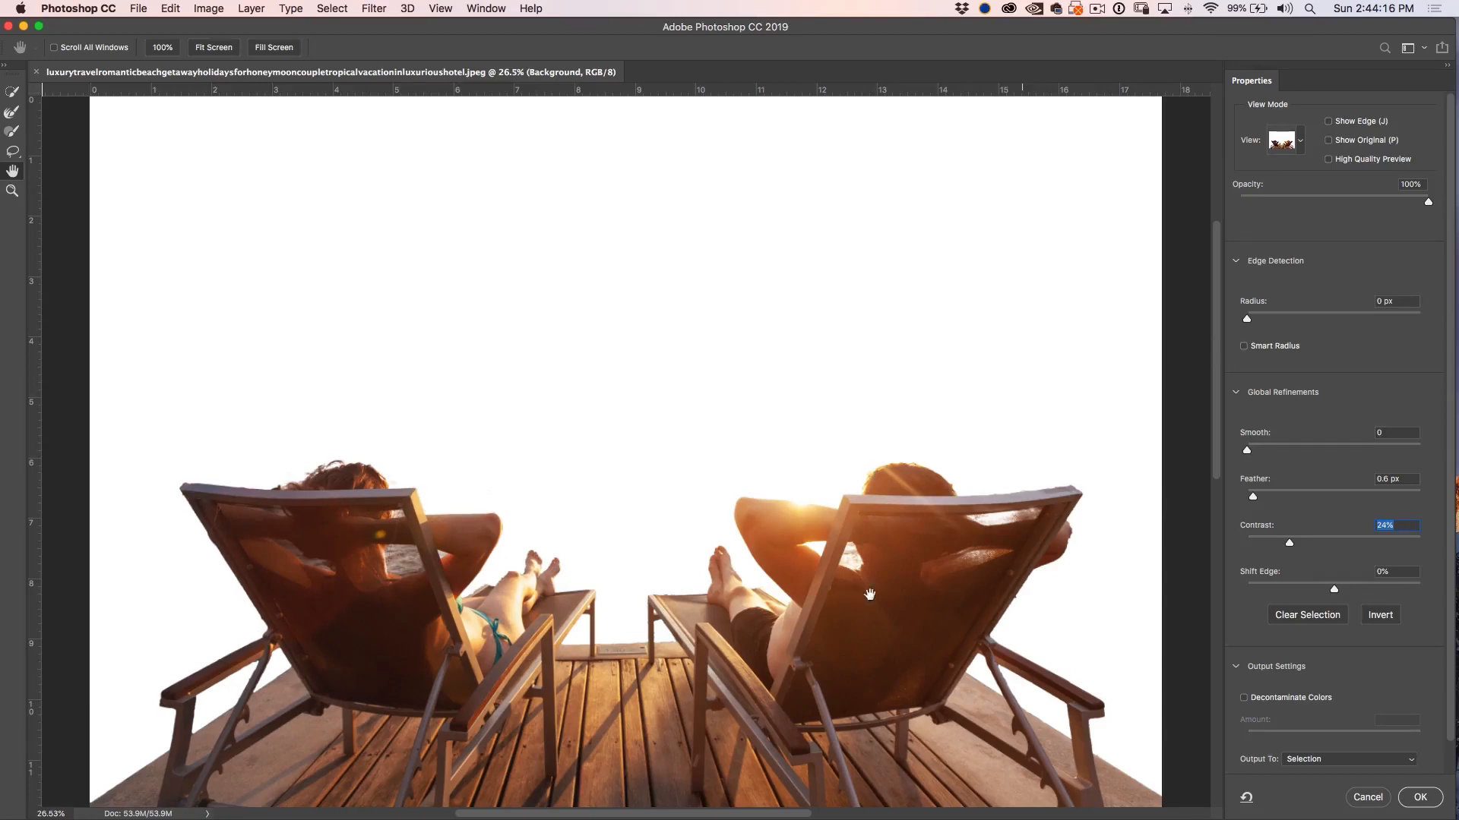
{"action": "left_click", "coordinate": [1347, 758]}
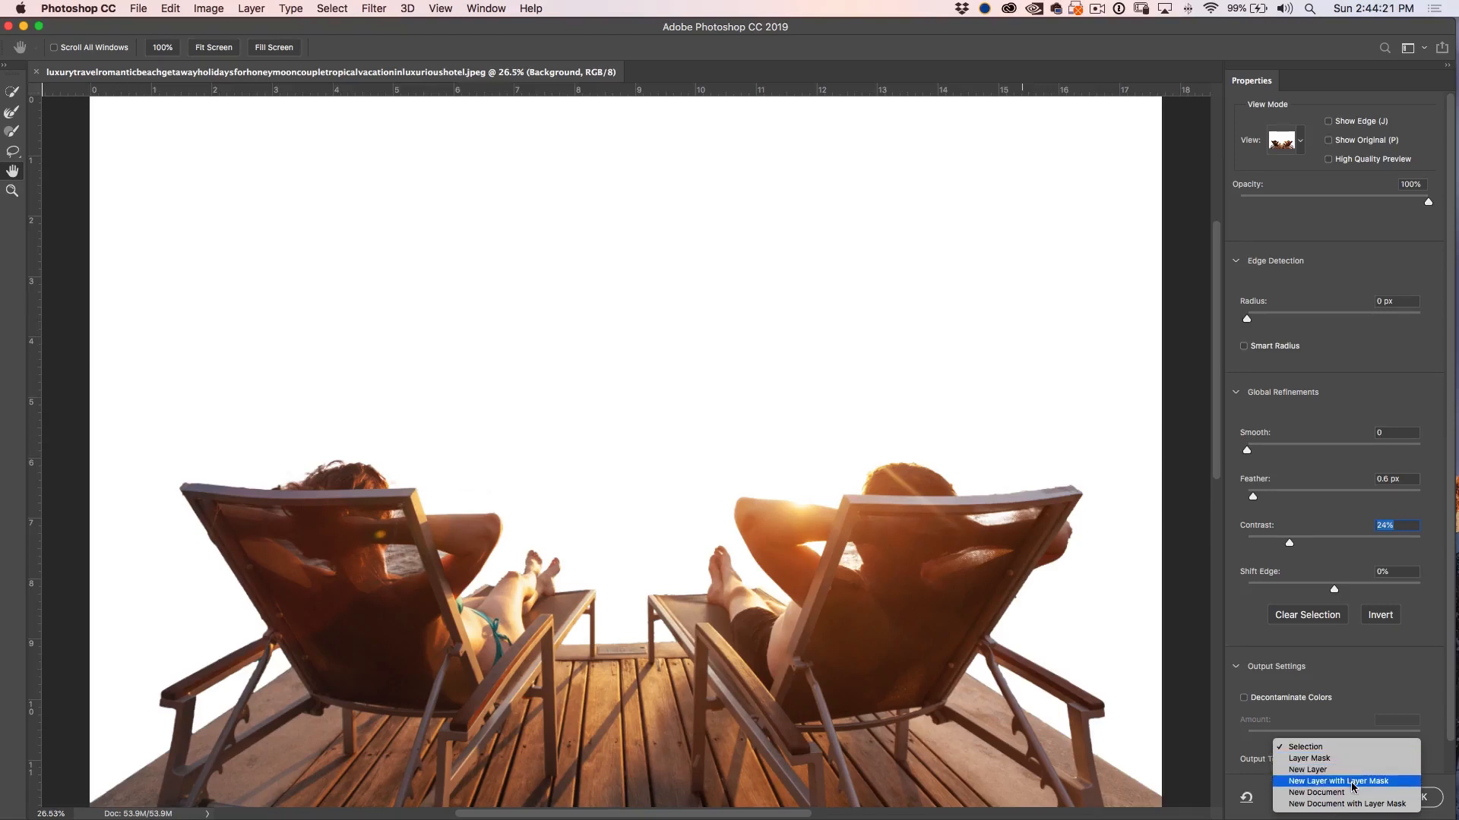
{"action": "left_click", "coordinate": [1339, 780]}
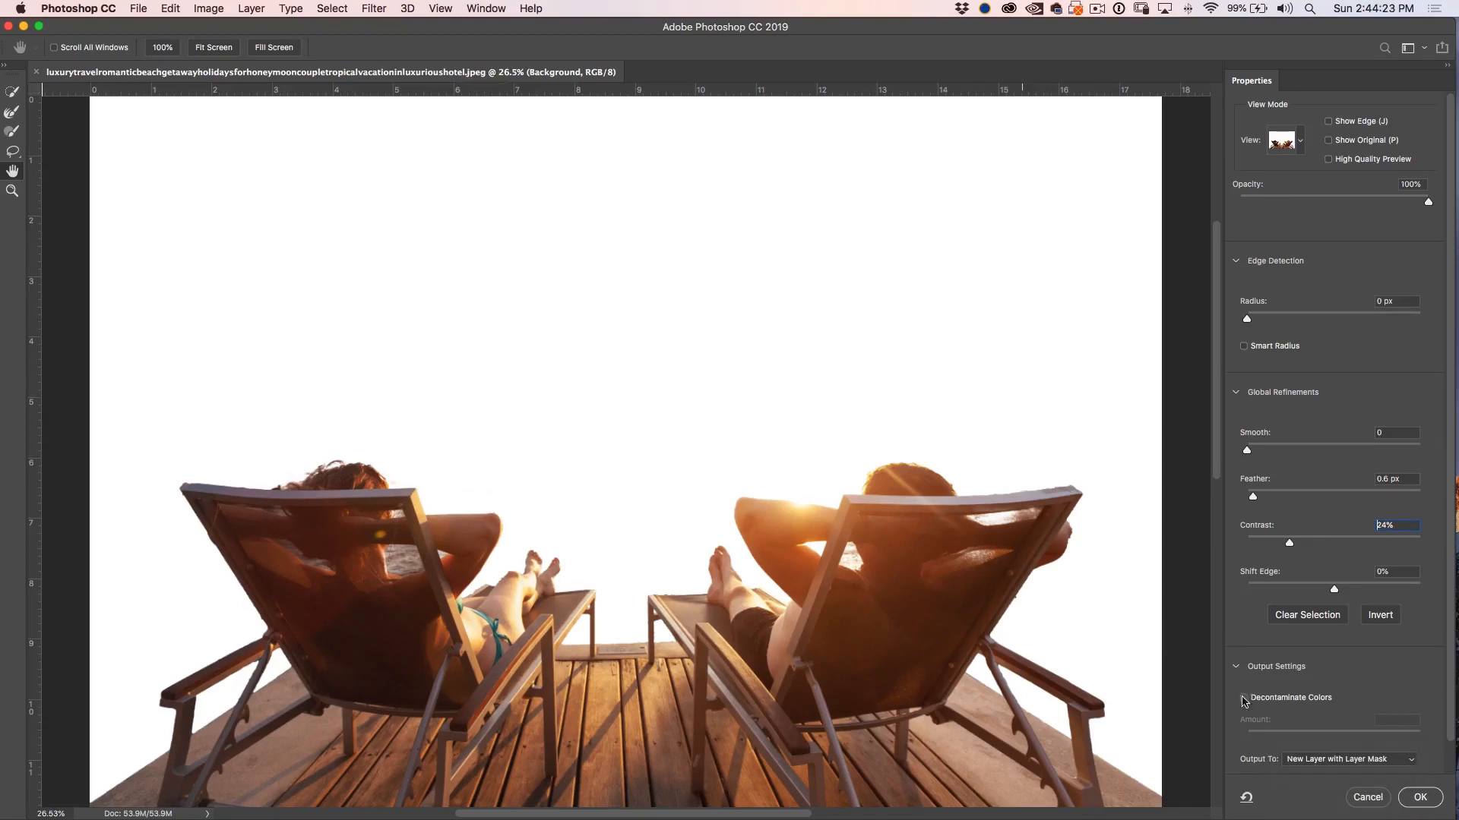
{"action": "left_click", "coordinate": [1420, 797]}
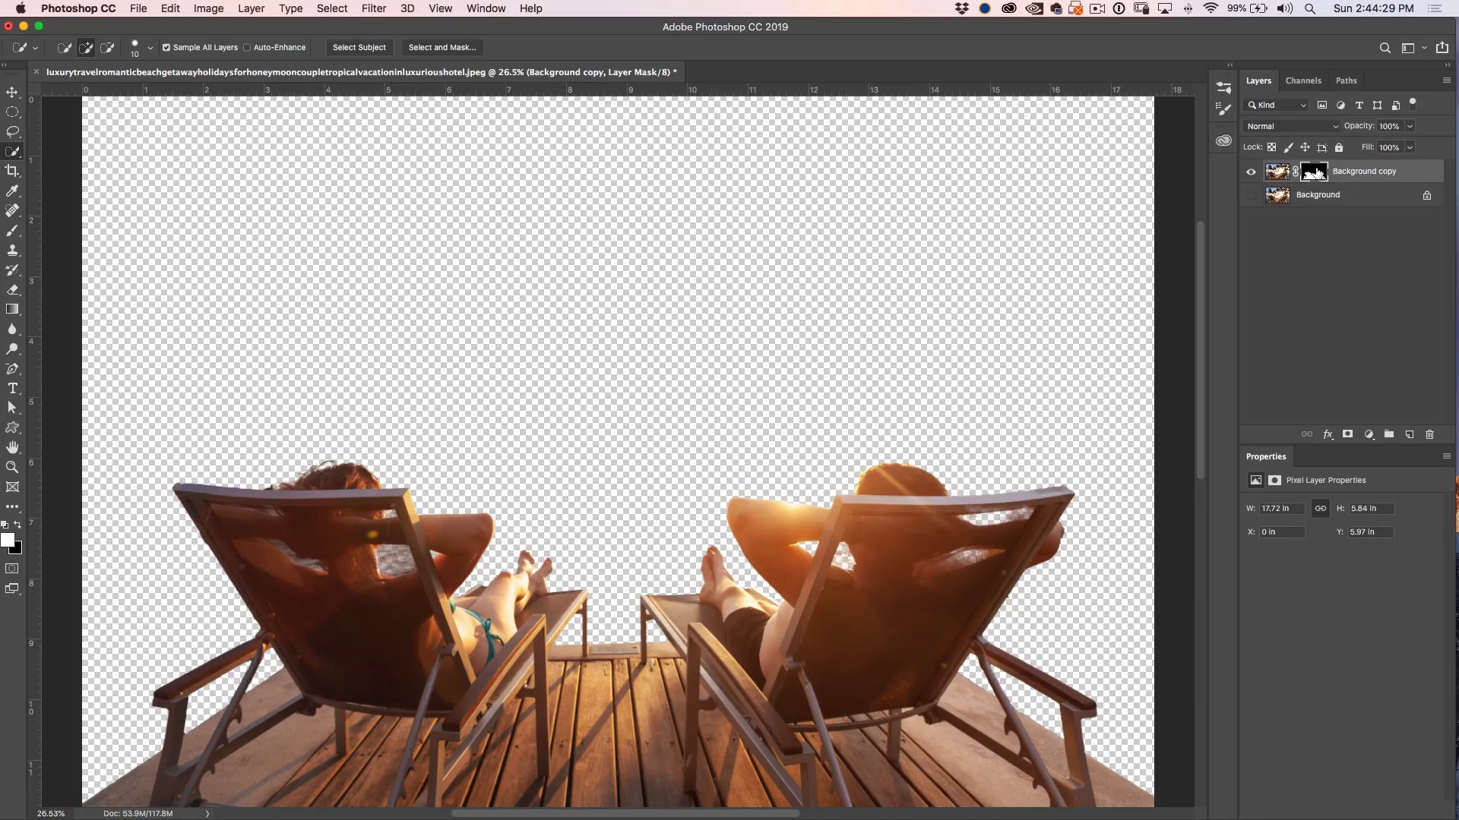
Step: Switch from Photoshop to Safari showing the PhotoshopCAFE selection course lesson page
{"action": "left_click", "coordinate": [1313, 170]}
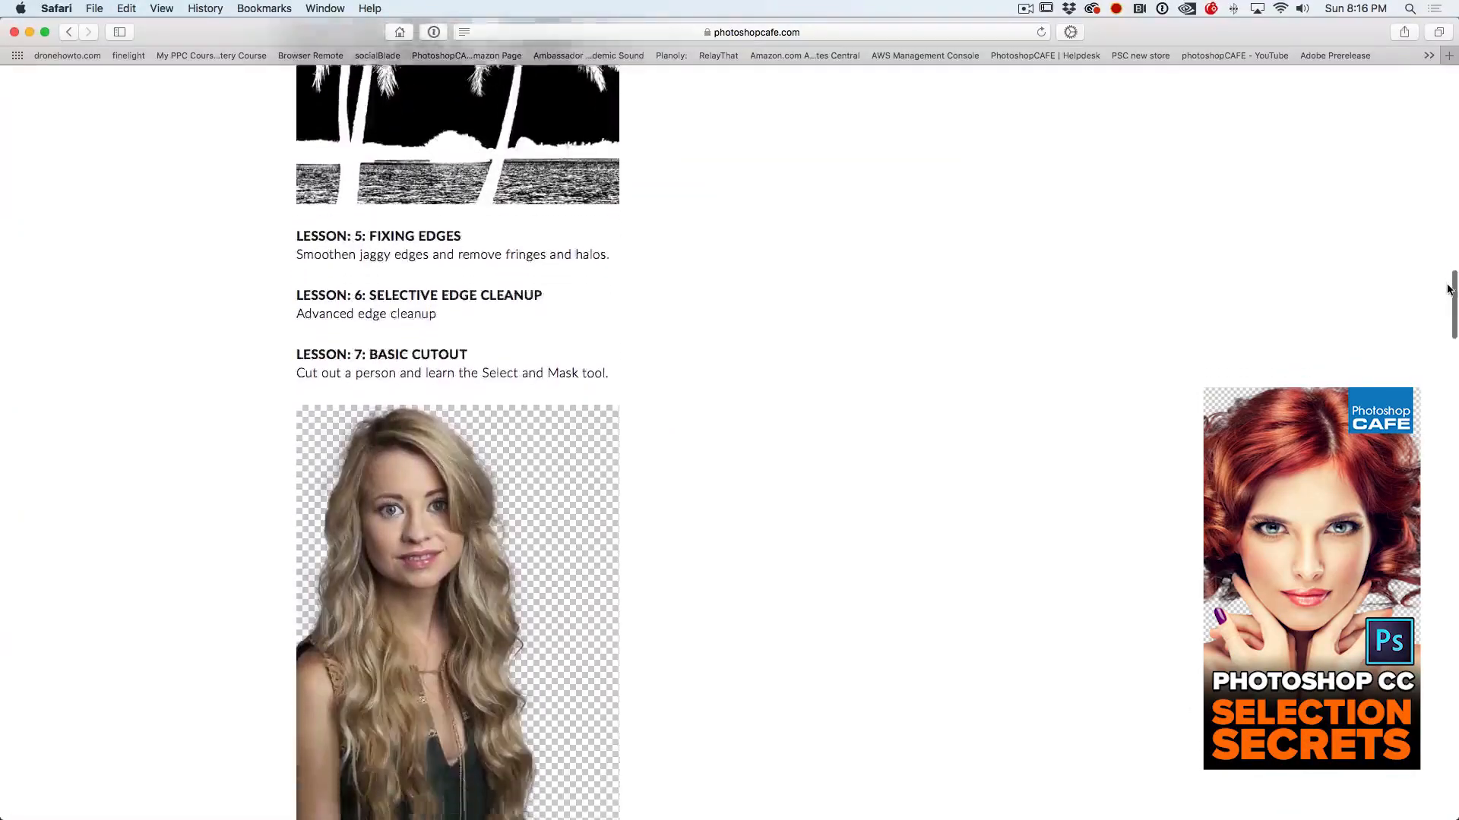
Step: Scroll the lesson list down to Lesson 16: Cut Out Transparency and Lesson 17: Cluttered Backgrounds
{"action": "scroll", "scroll_direction": "down", "scroll_amount": 3}
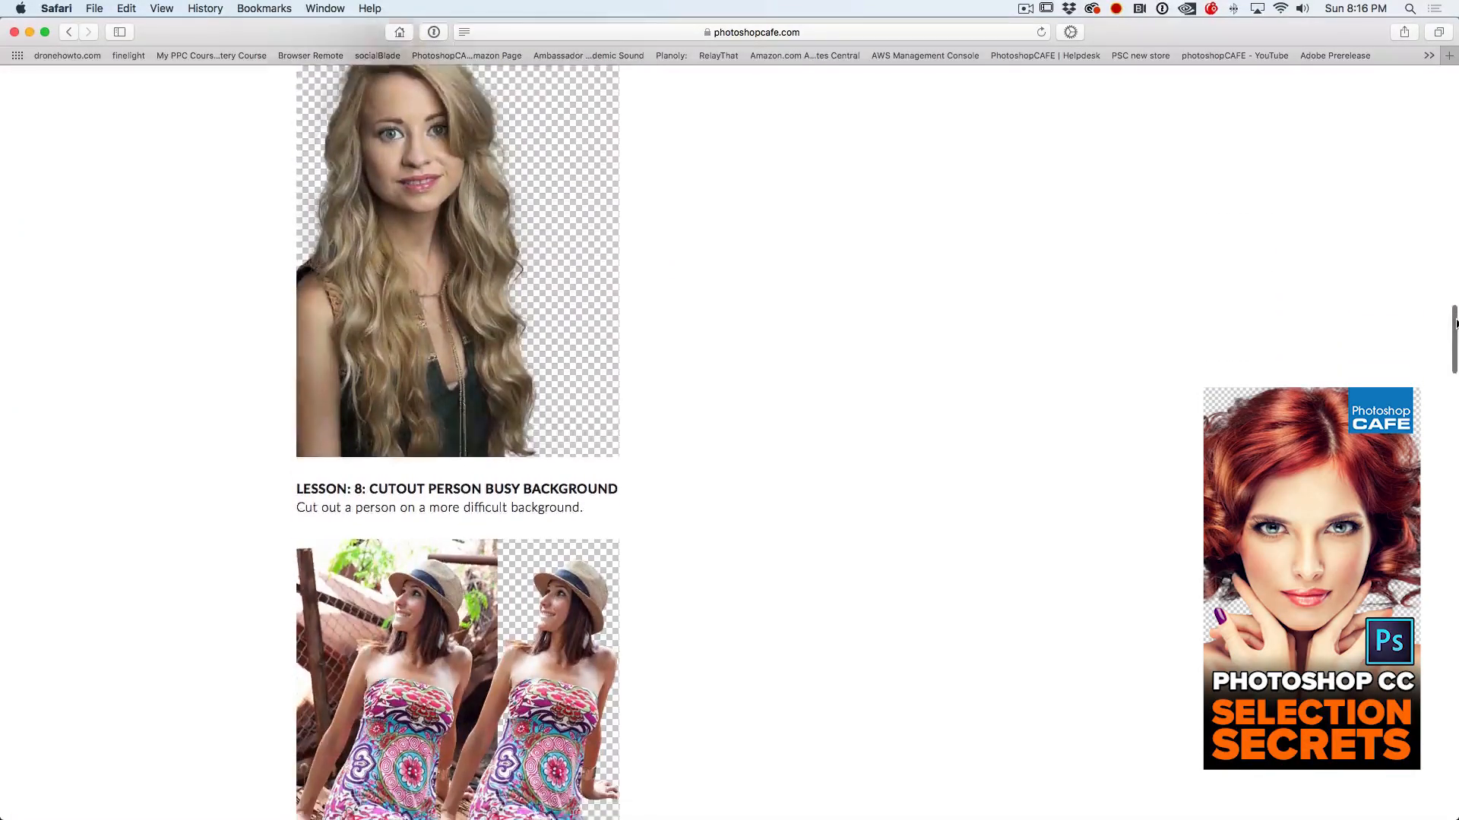
{"action": "scroll", "scroll_direction": "down", "scroll_amount": 3}
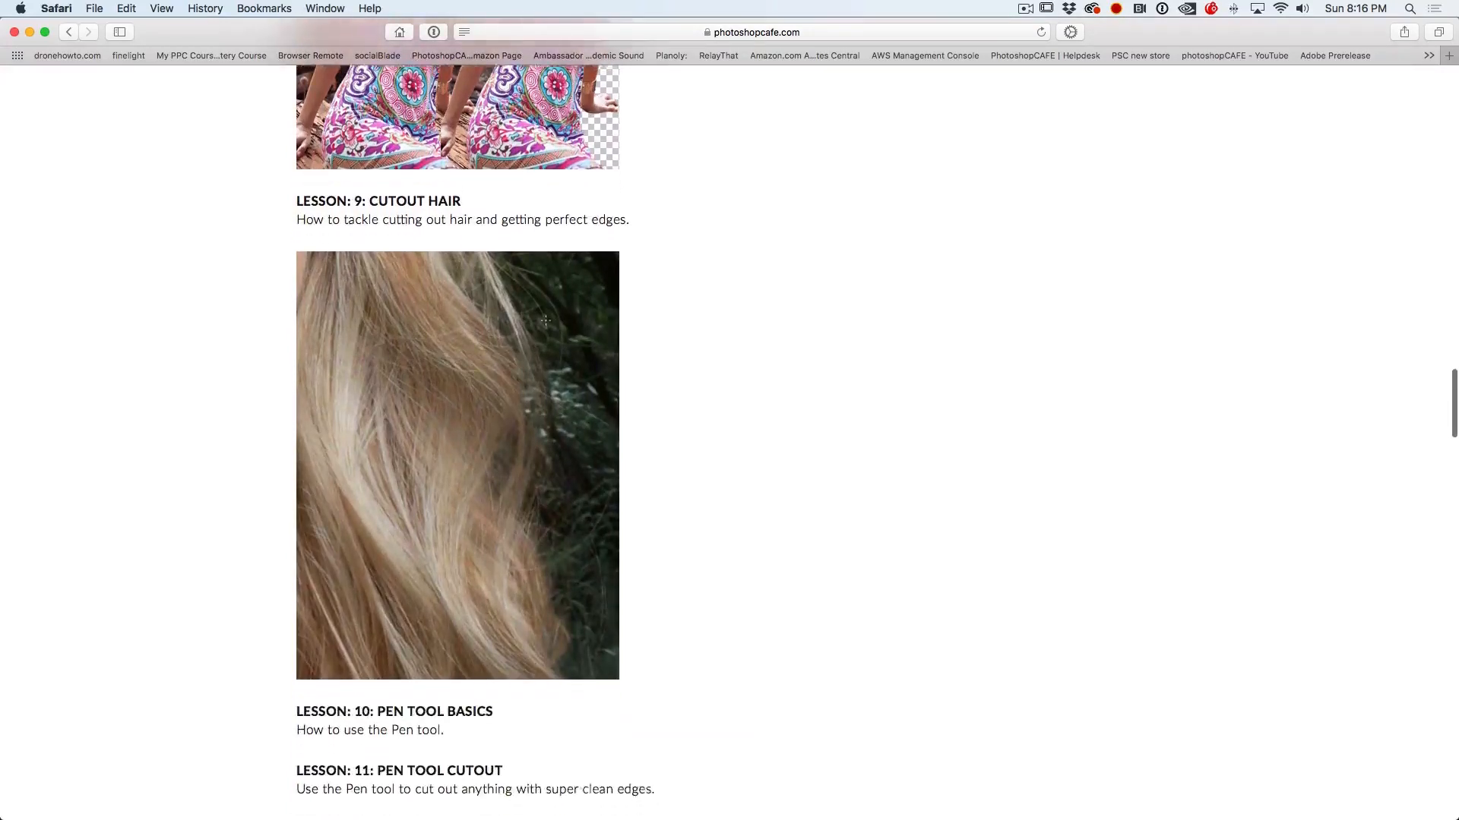
{"action": "scroll", "scroll_direction": "down", "scroll_amount": 3}
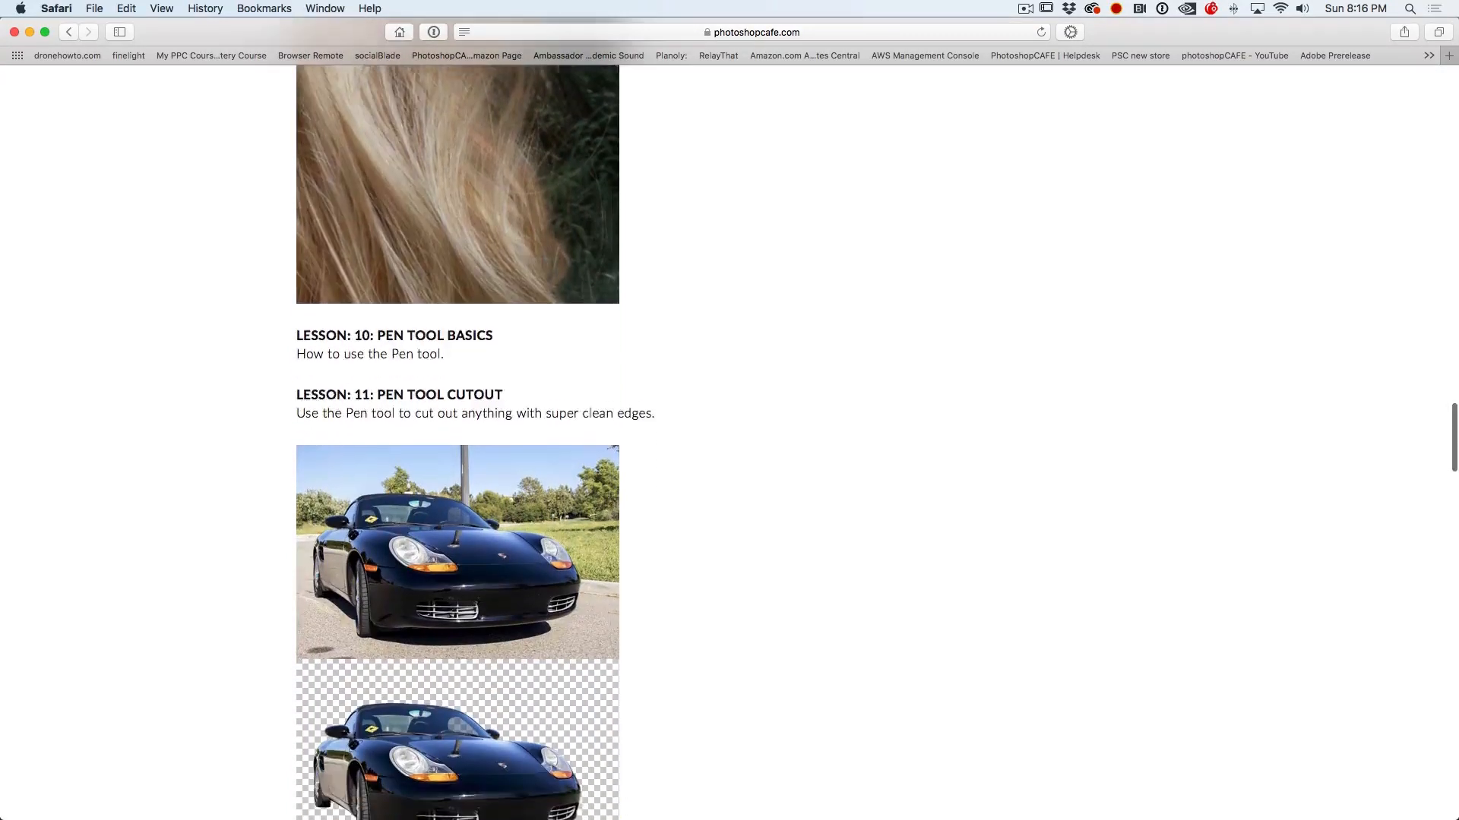
{"action": "scroll", "scroll_direction": "down", "scroll_amount": 3}
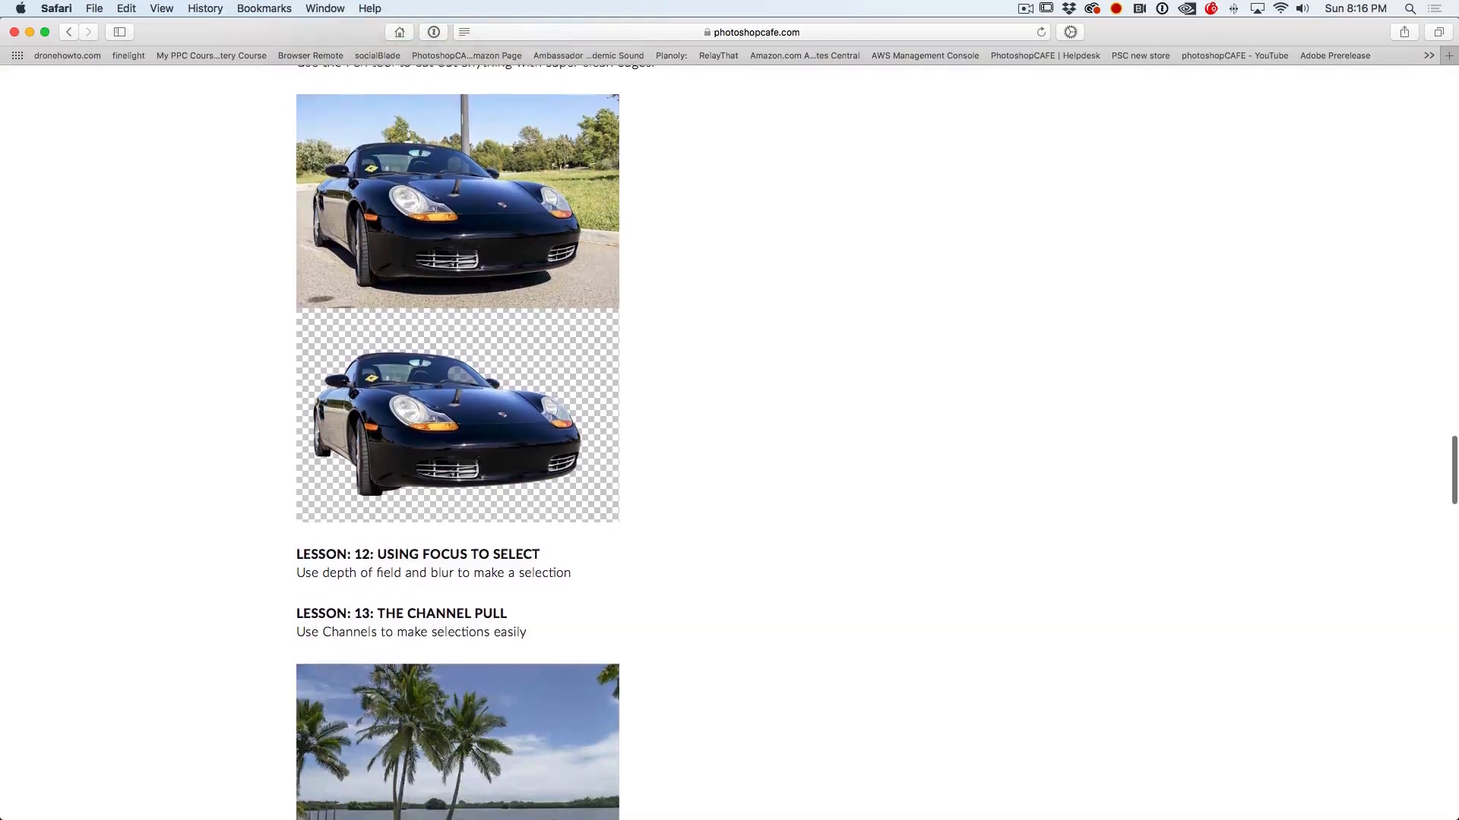
{"action": "scroll", "scroll_direction": "down", "scroll_amount": 3}
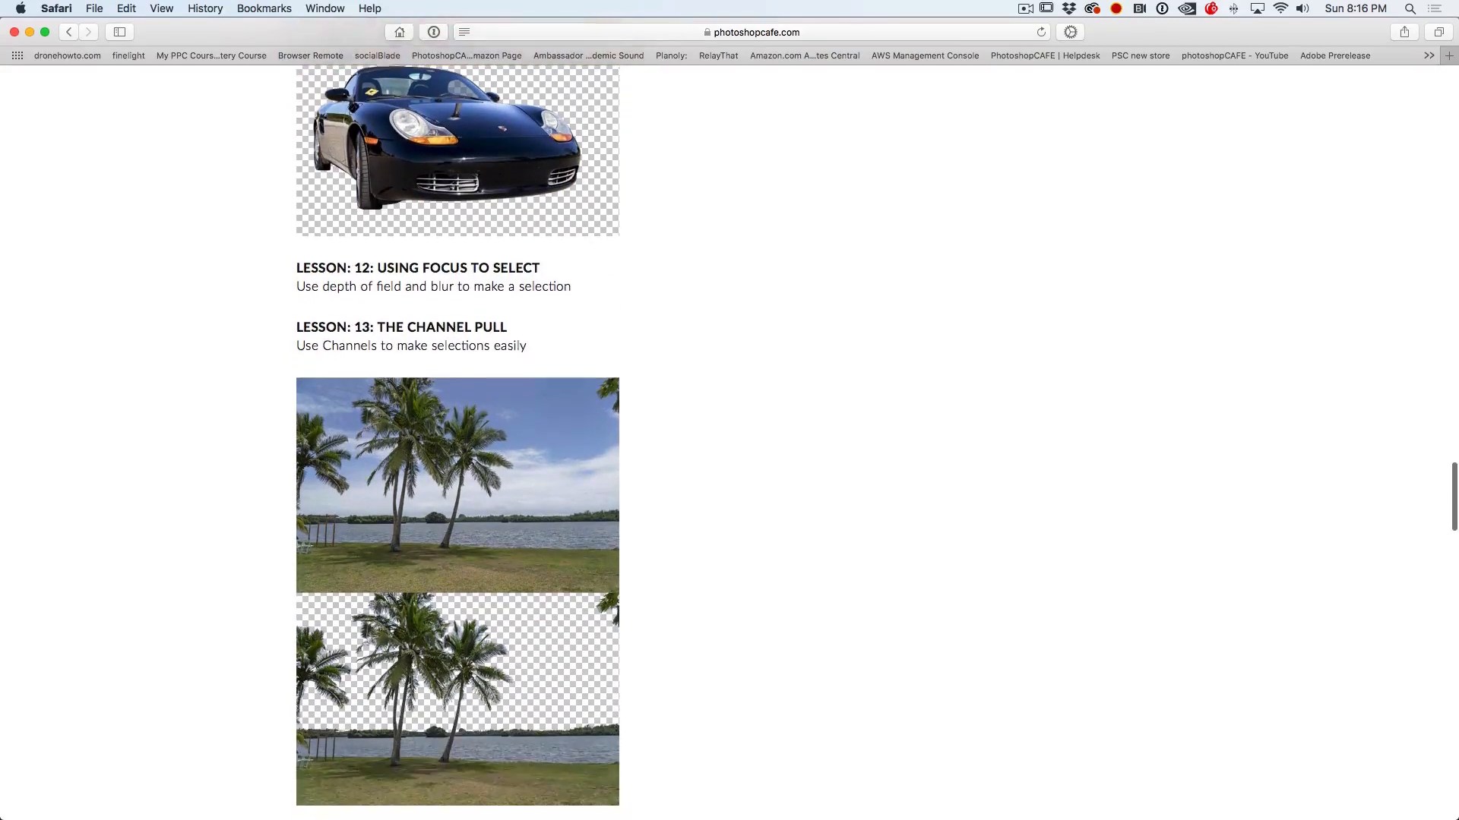
{"action": "scroll", "scroll_direction": "down", "scroll_amount": 3}
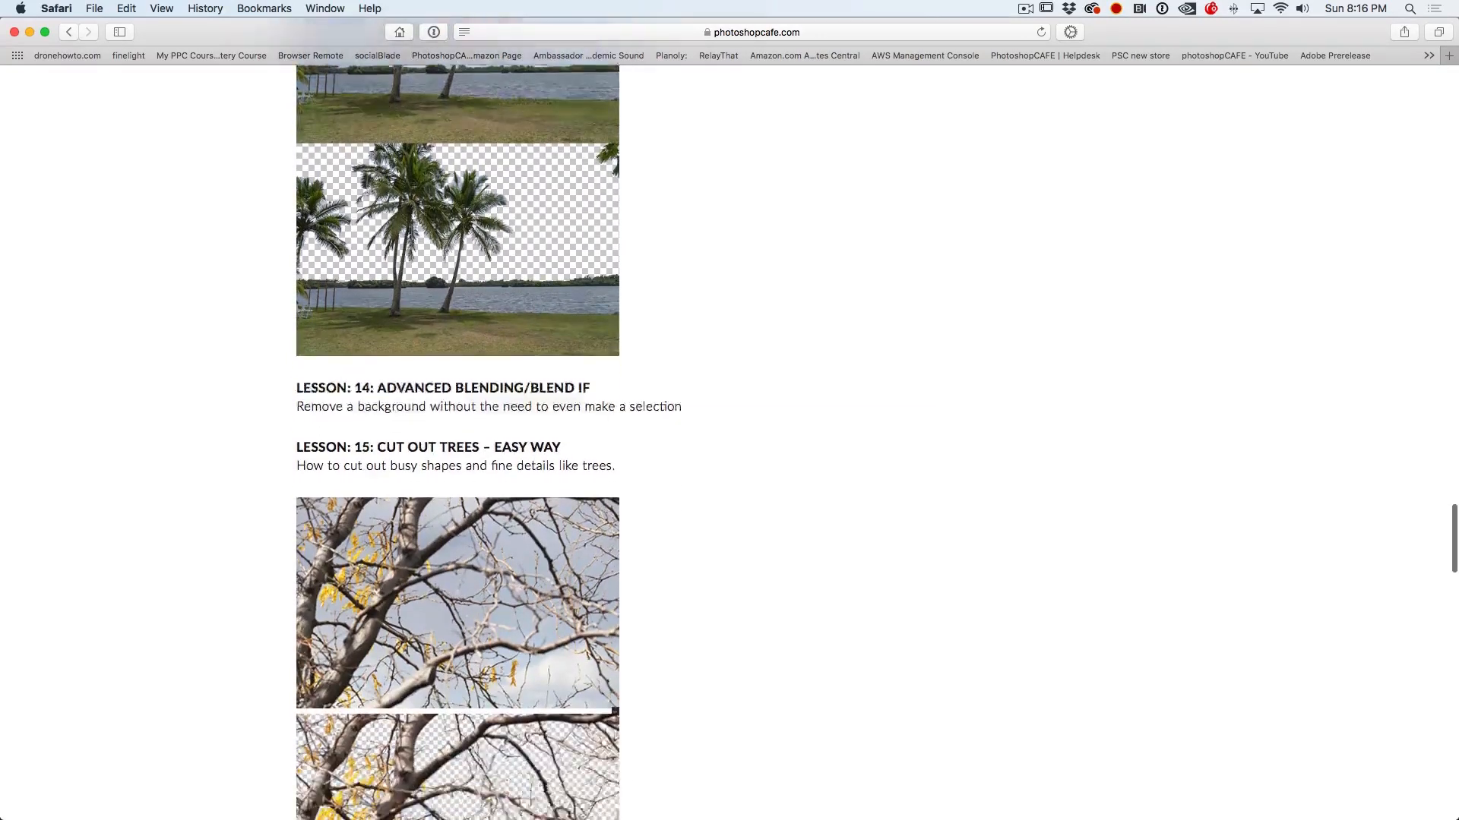
{"action": "scroll", "scroll_direction": "down", "scroll_amount": 3}
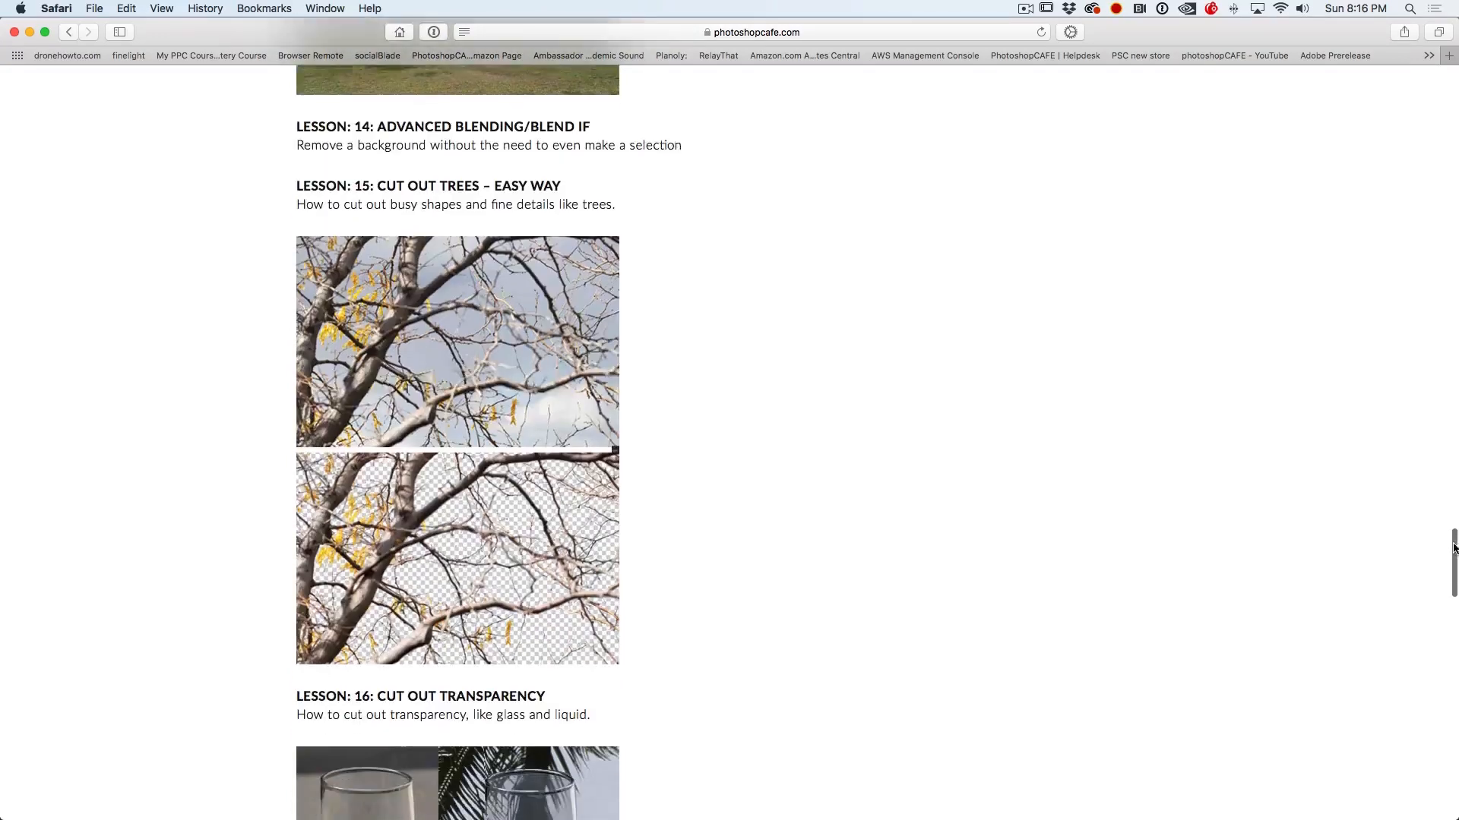
{"action": "scroll", "scroll_direction": "down", "scroll_amount": 3}
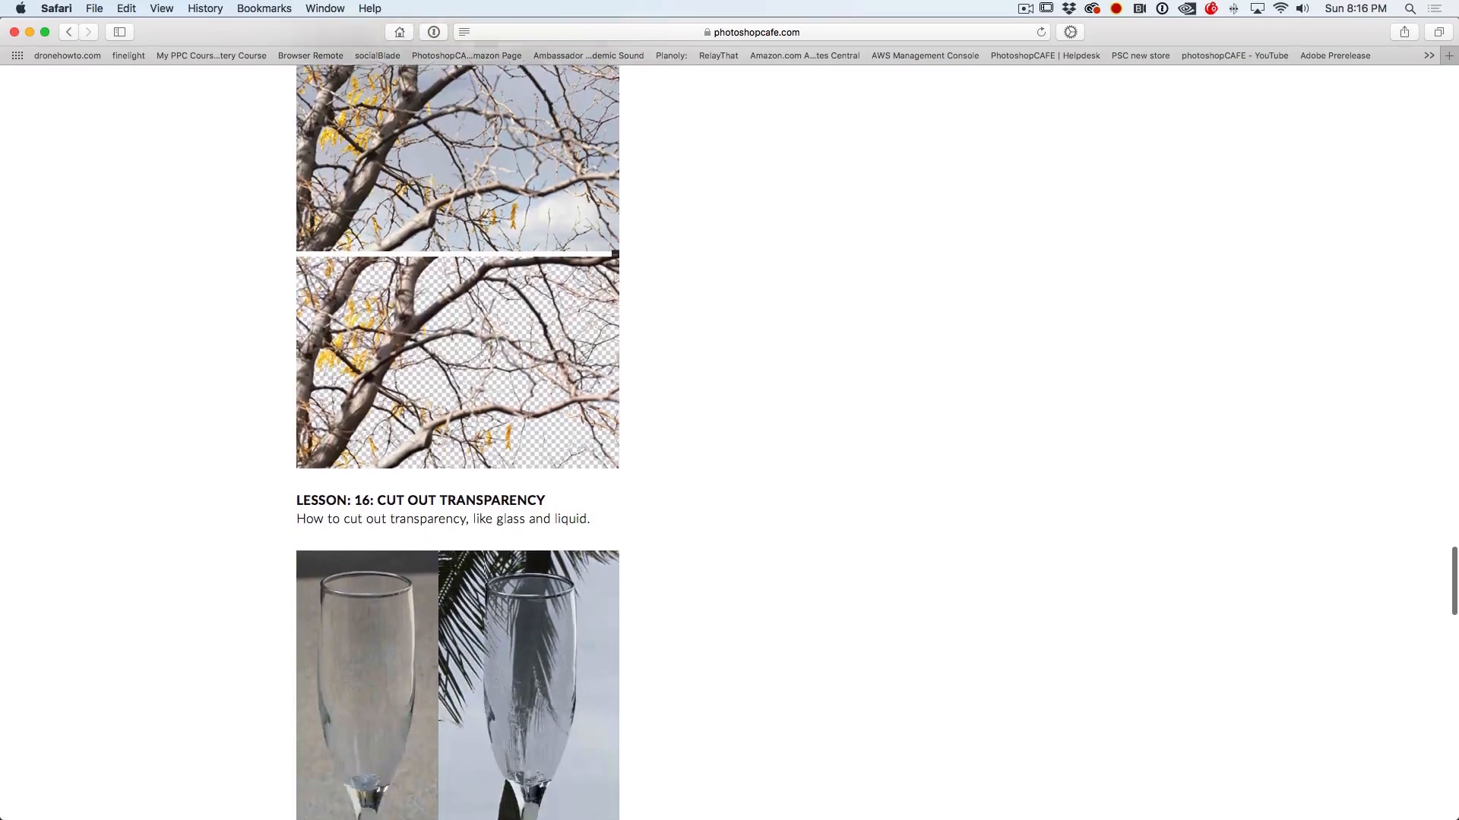
{"action": "scroll", "scroll_direction": "down", "scroll_amount": 3}
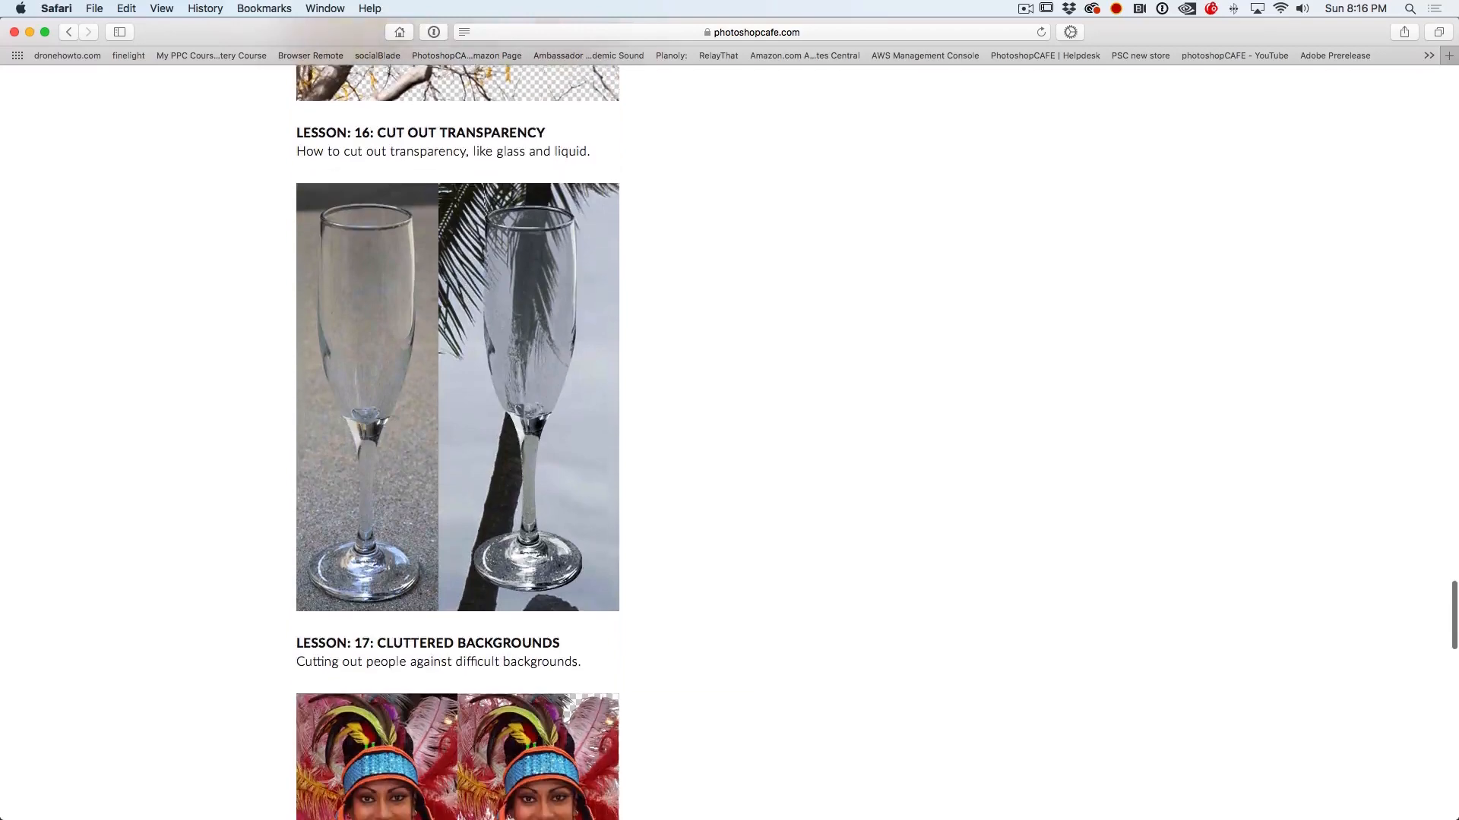